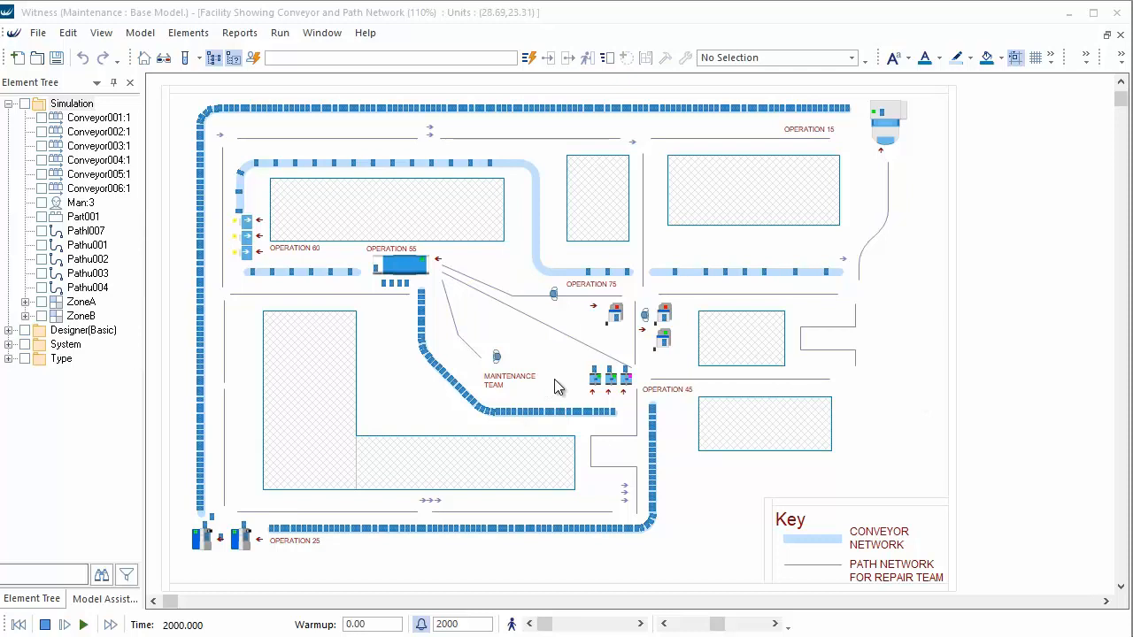
mouse_move(513, 385)
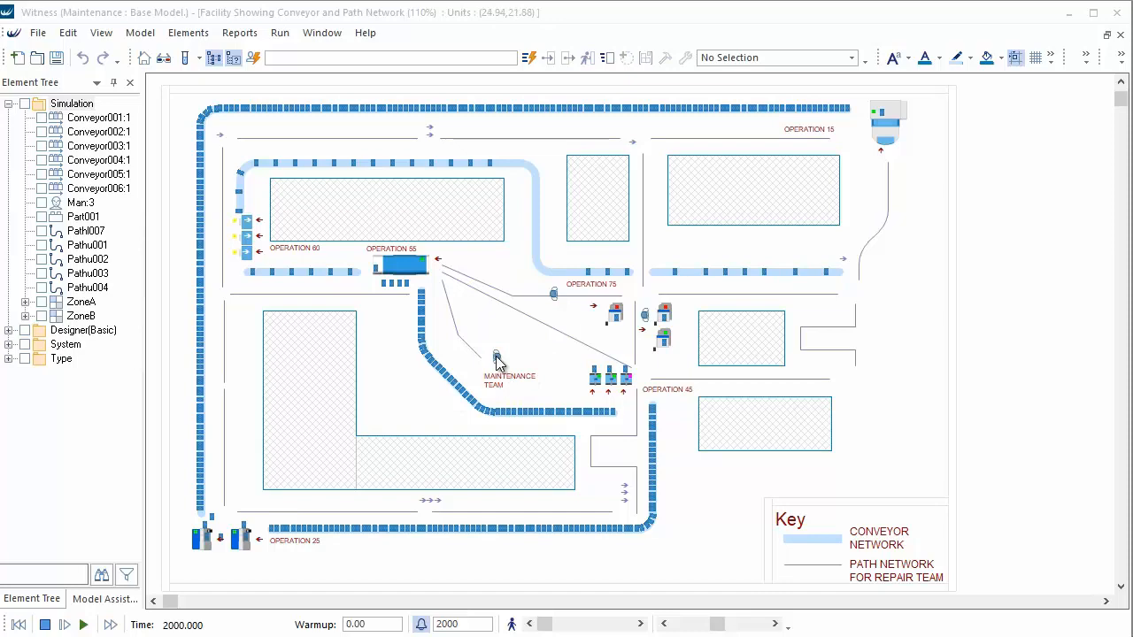
Open the maintenance team's detailed labour report: 29.73% idle, with repair shares per operation.
right_click(496, 358)
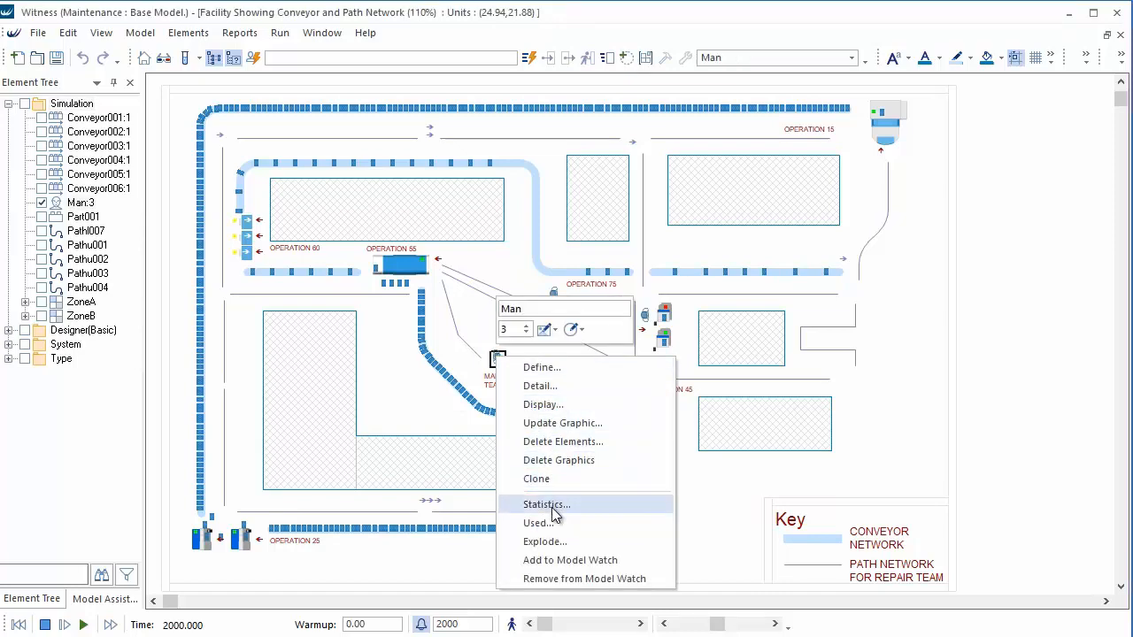
click(546, 505)
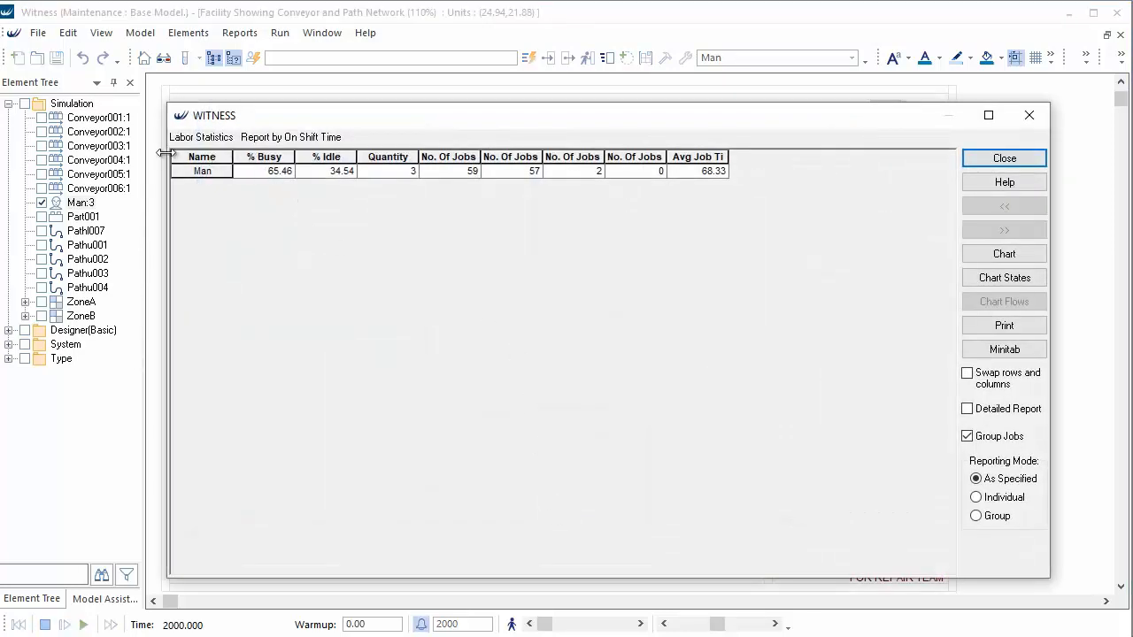
mouse_move(281, 228)
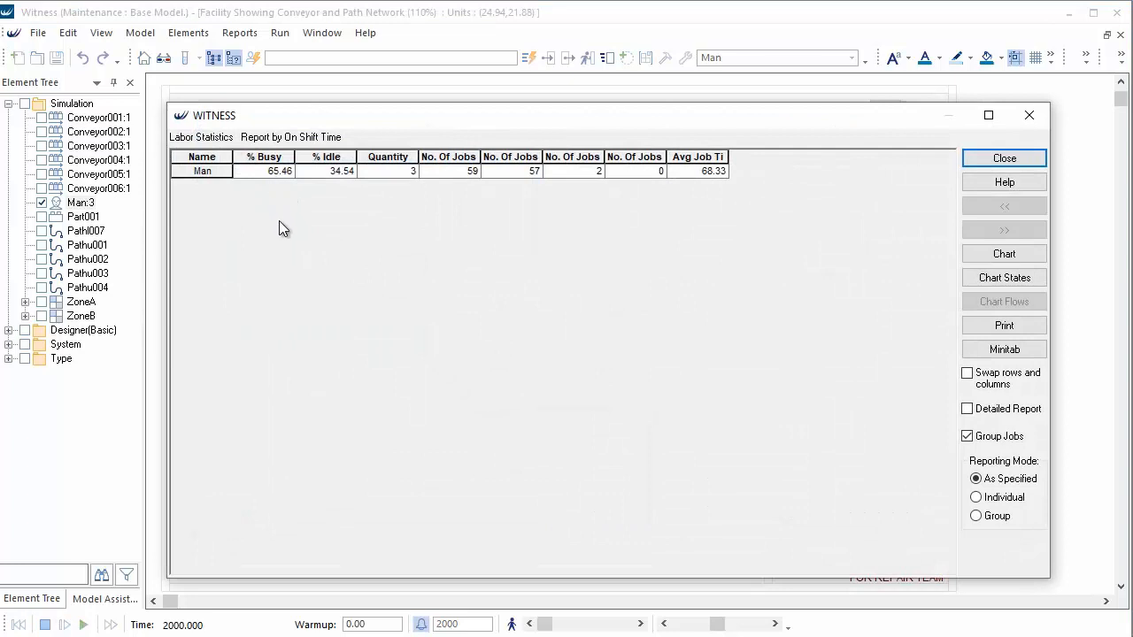
mouse_move(287, 216)
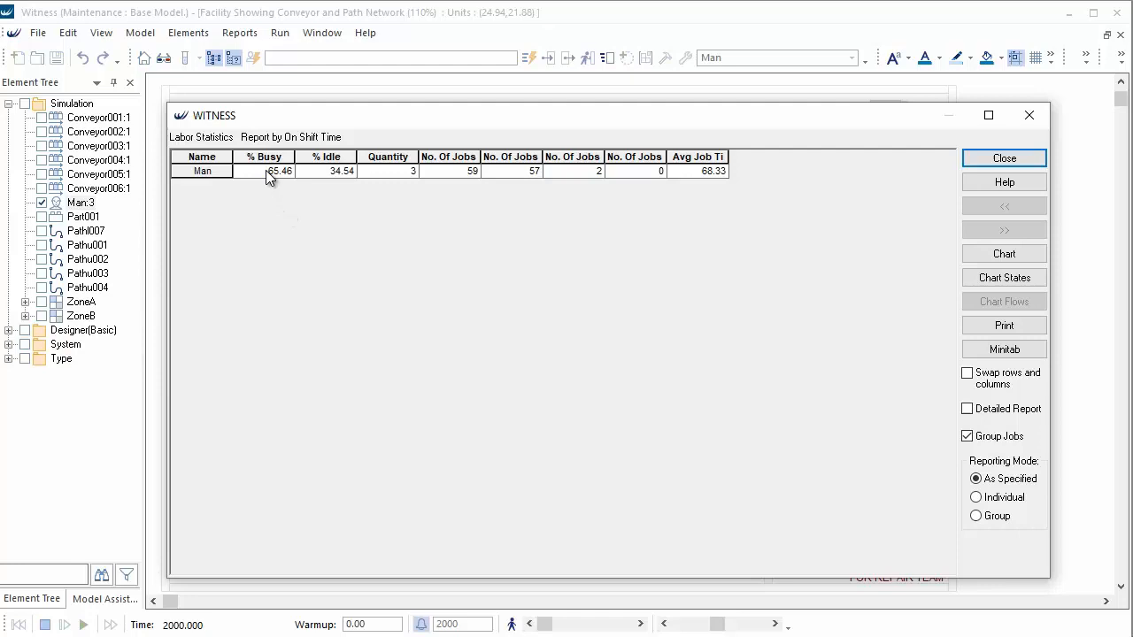
mouse_move(292, 180)
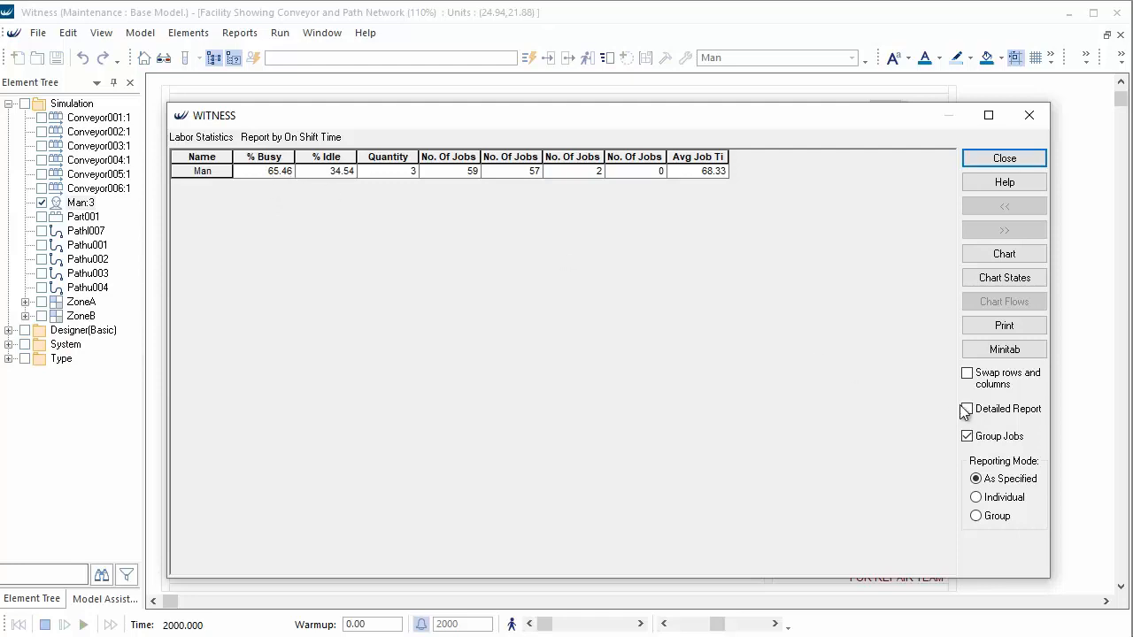
click(967, 408)
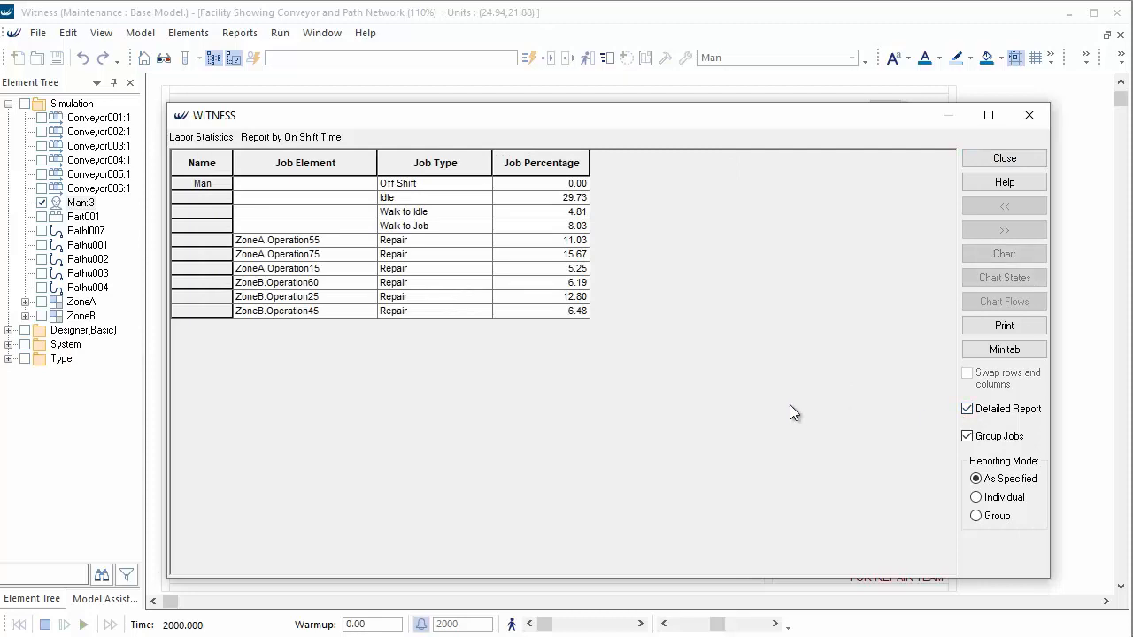
mouse_move(443, 252)
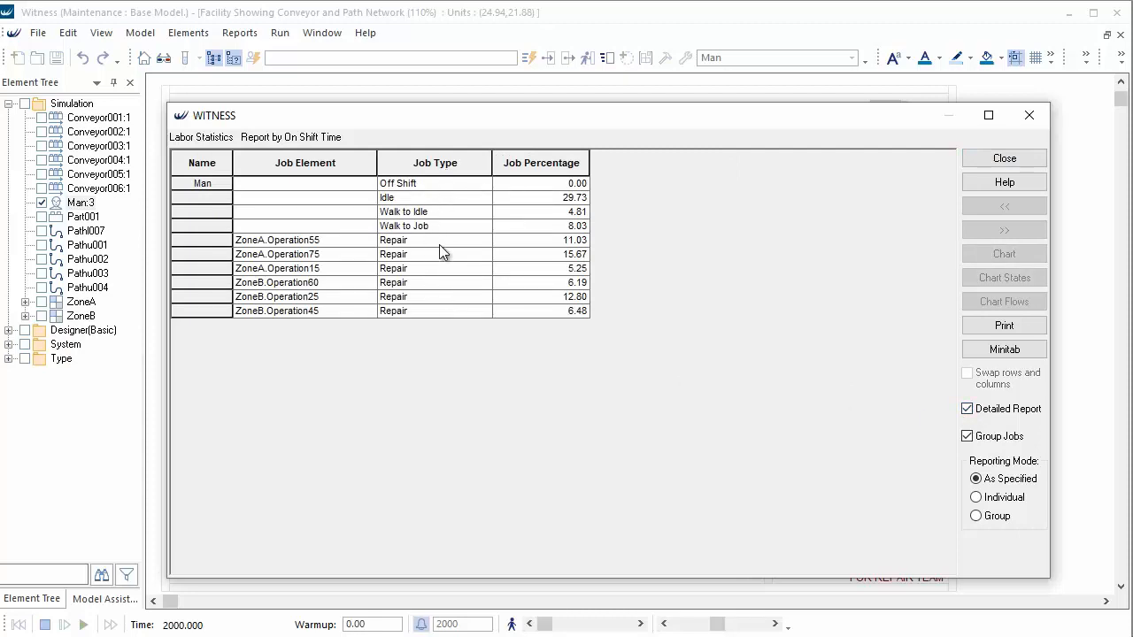
mouse_move(670, 293)
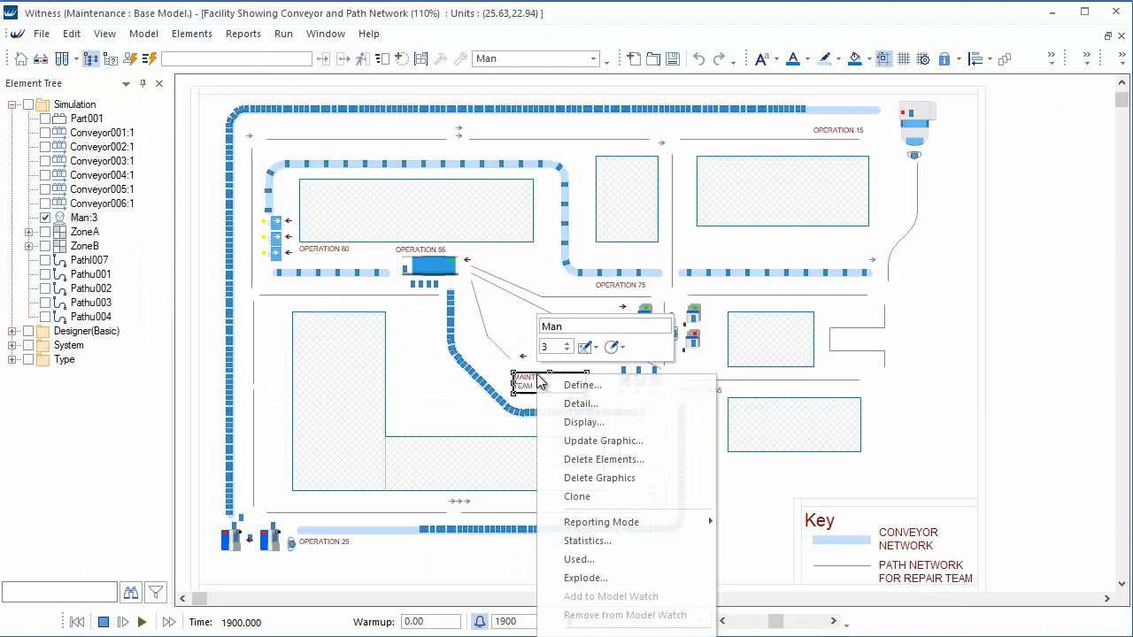
Reopen the maintenance team's detailed report at time 1900: 29.81% idle, with jobs per operation.
click(587, 541)
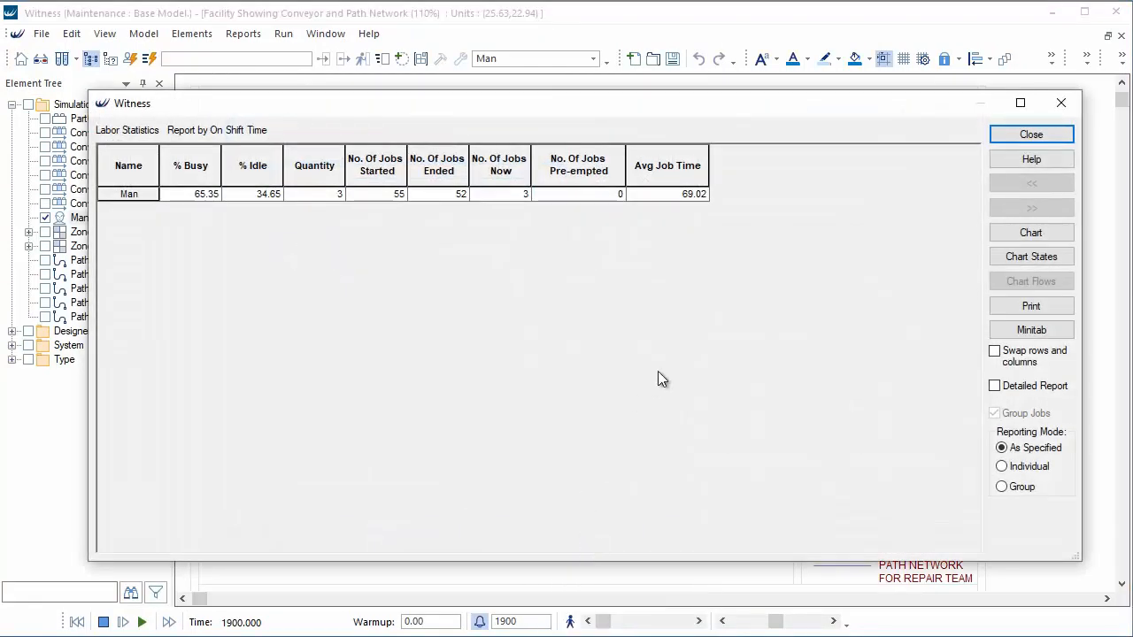
click(994, 385)
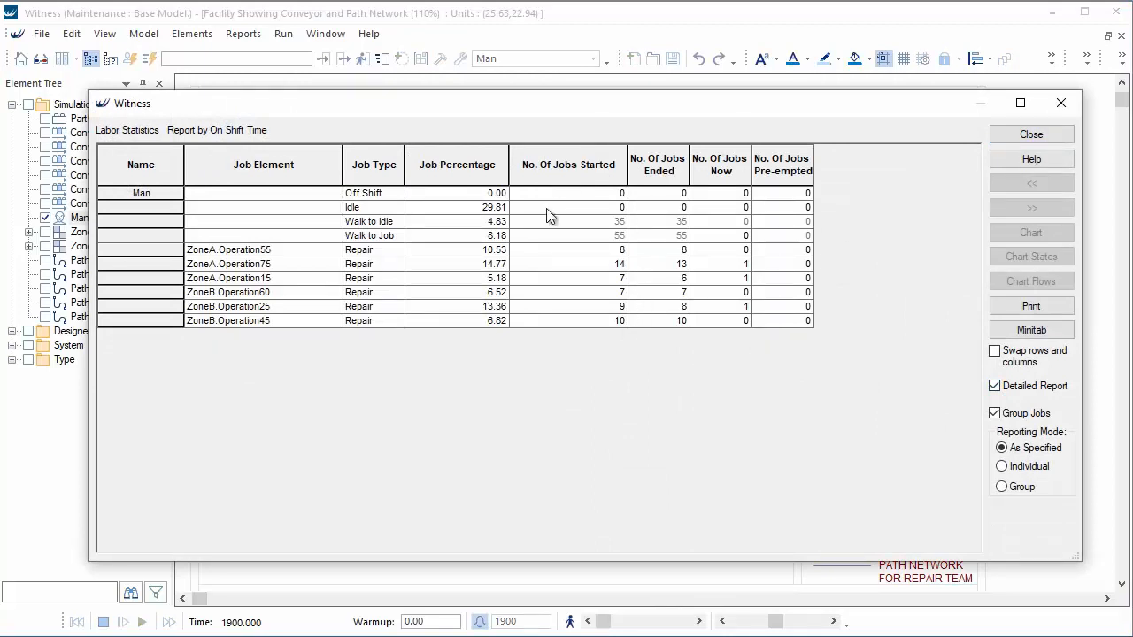
mouse_move(547, 363)
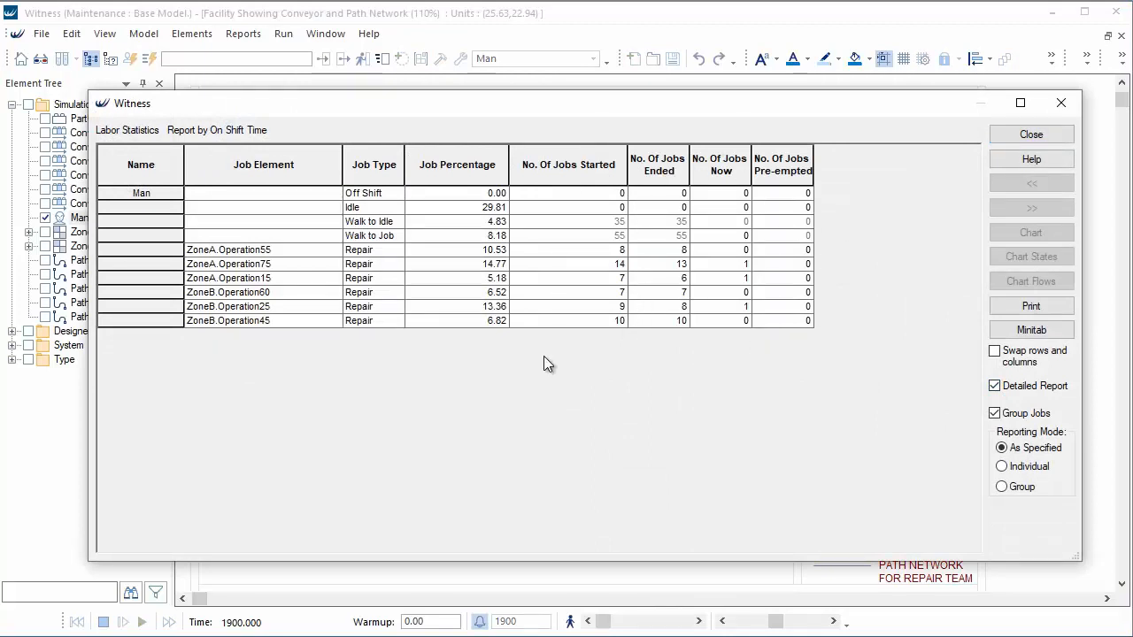
mouse_move(446, 335)
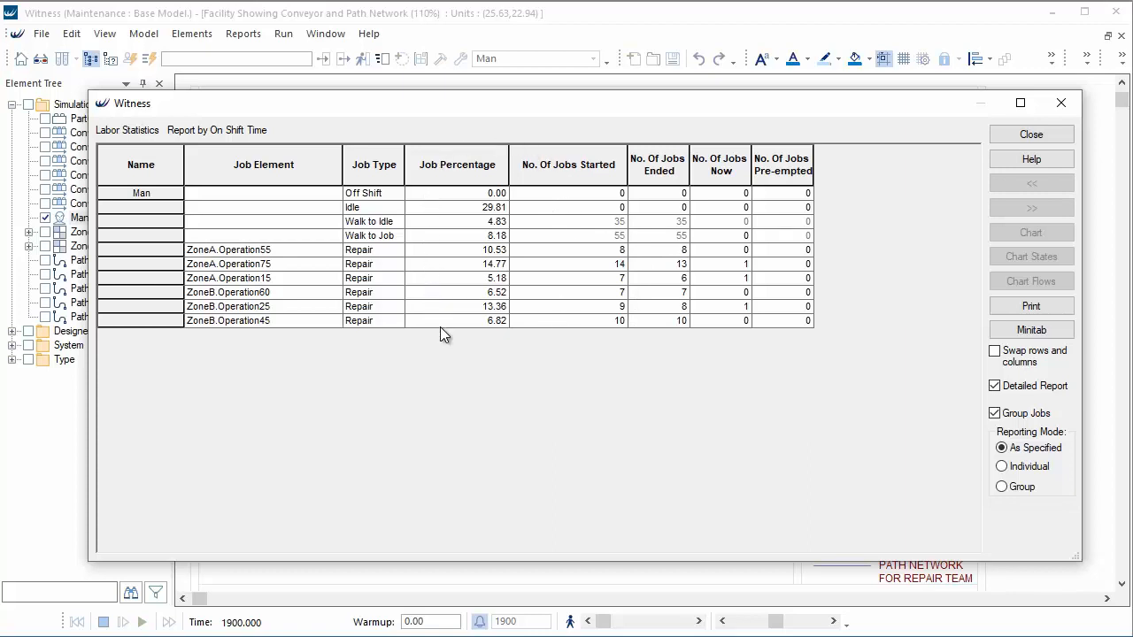
mouse_move(466, 166)
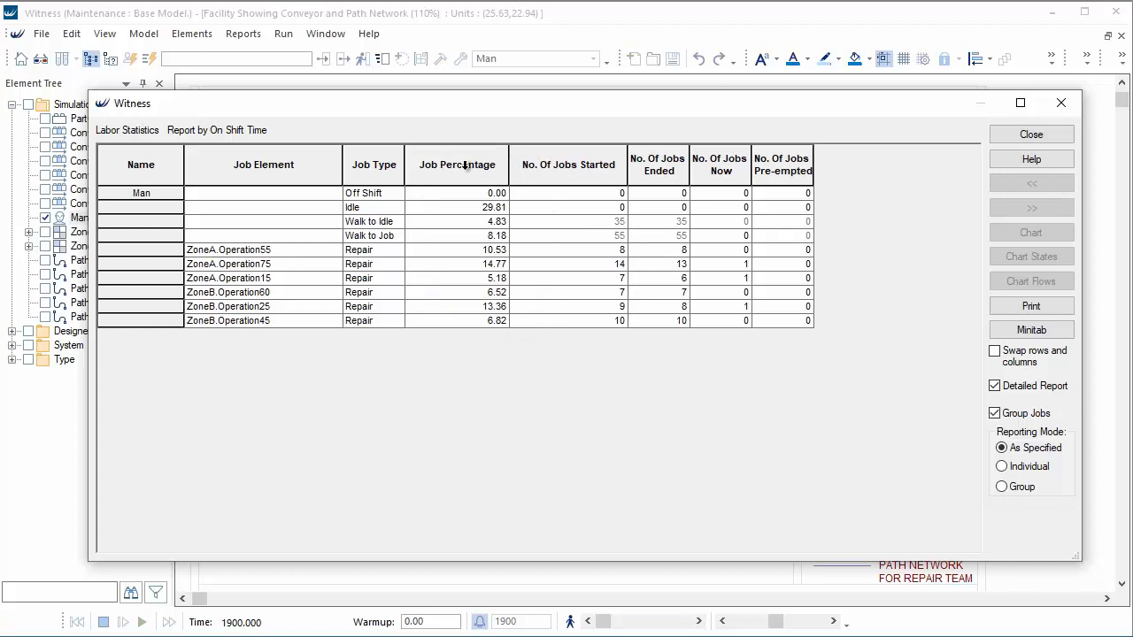
mouse_move(651, 309)
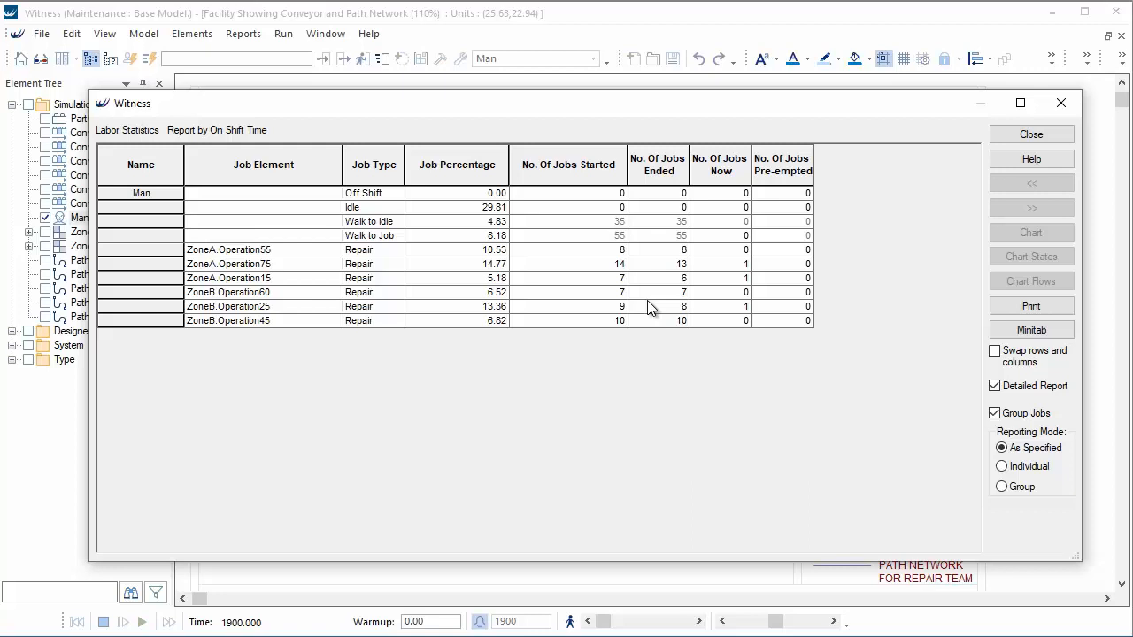
mouse_move(830, 283)
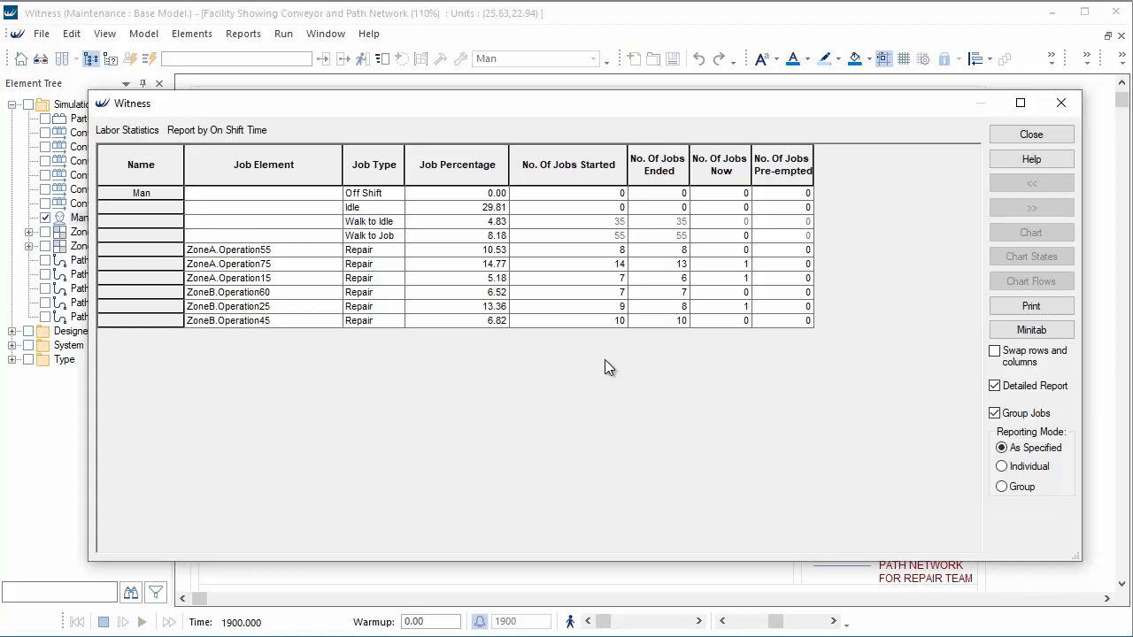
mouse_move(875, 267)
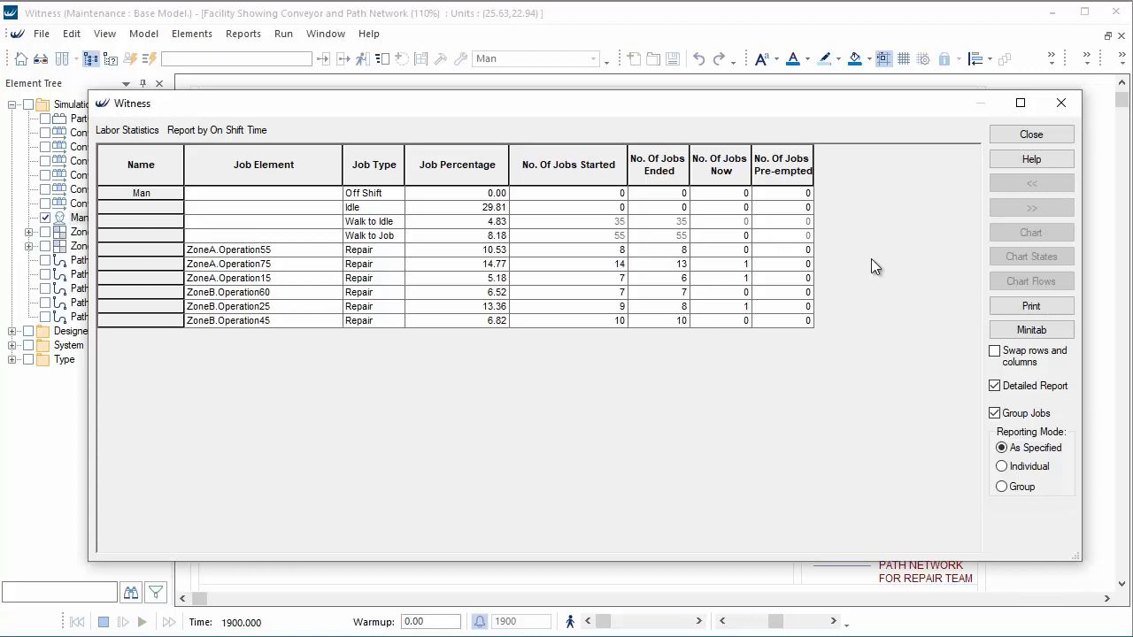
mouse_move(800, 233)
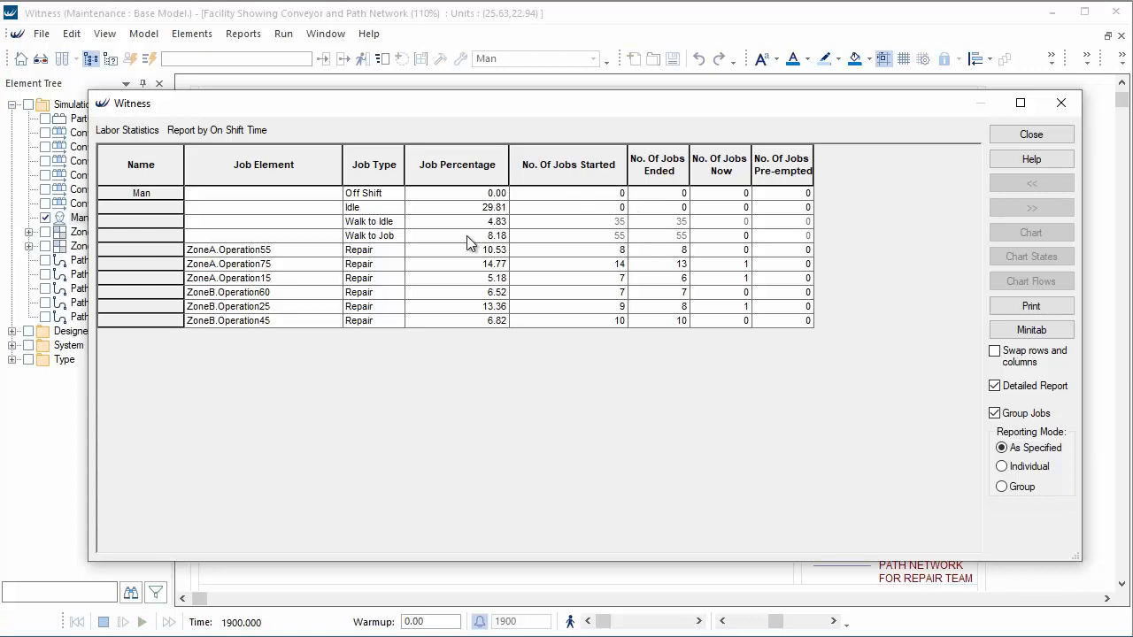
mouse_move(406, 239)
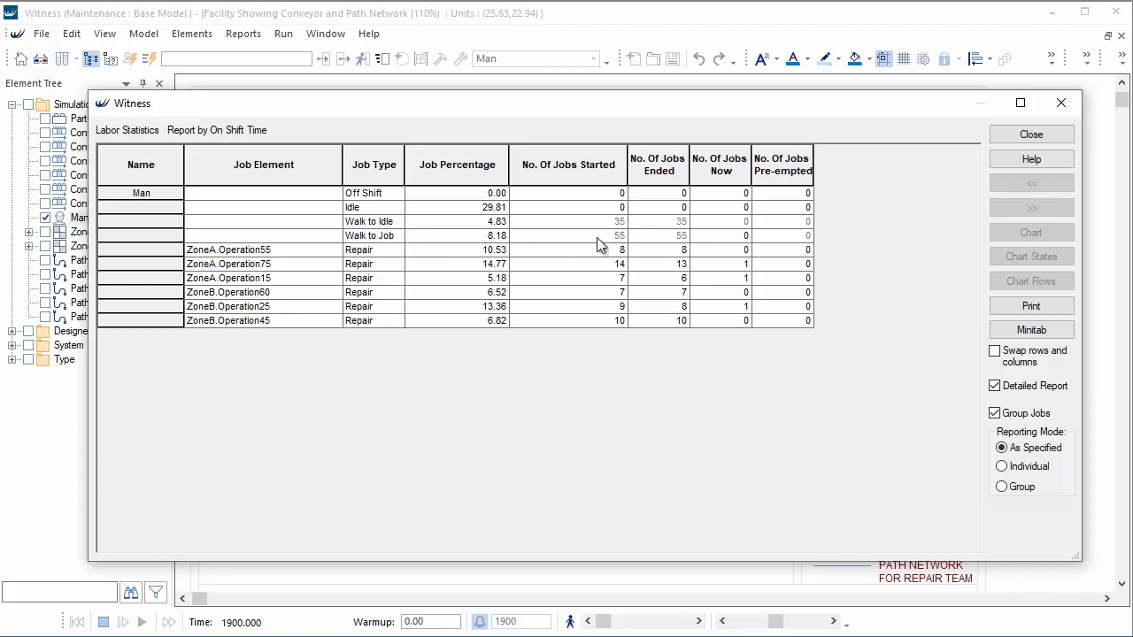
mouse_move(587, 264)
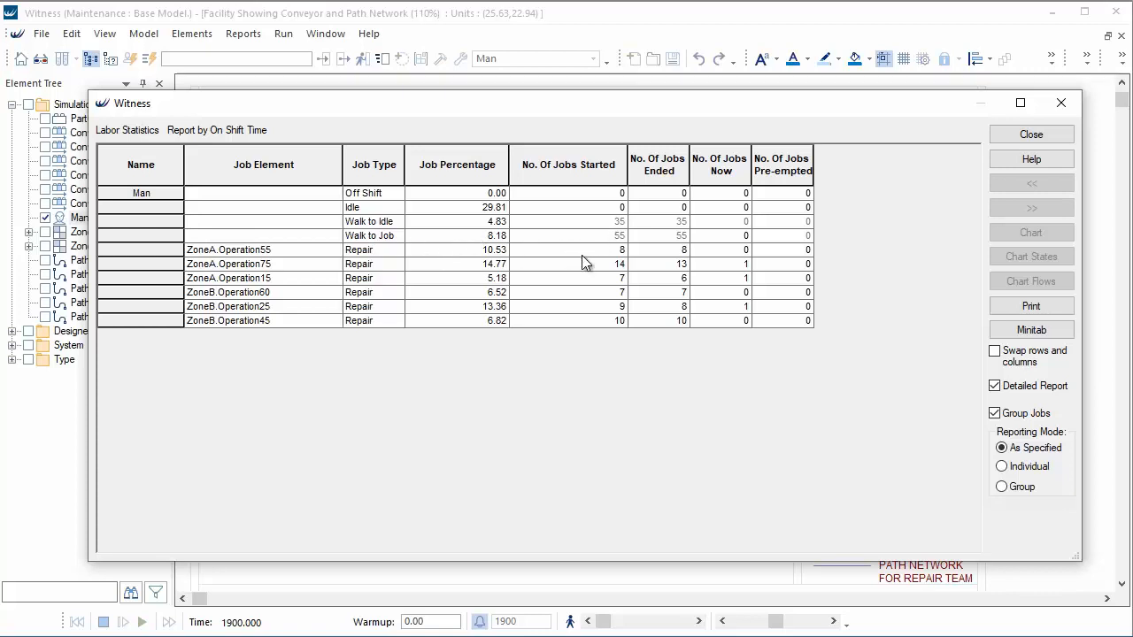
mouse_move(605, 233)
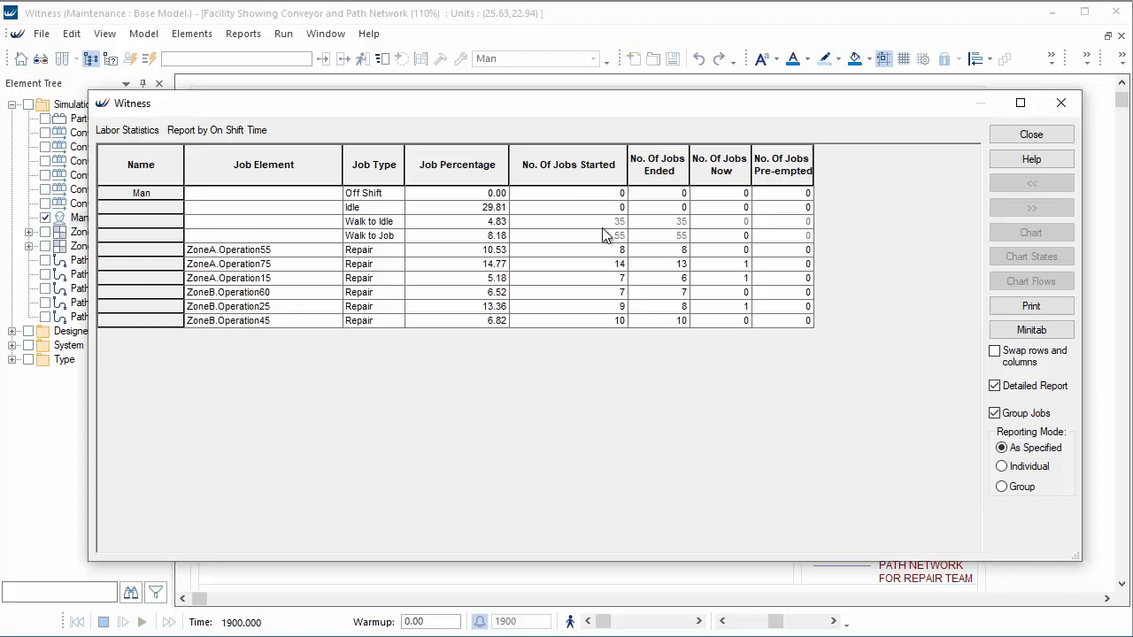
mouse_move(605, 239)
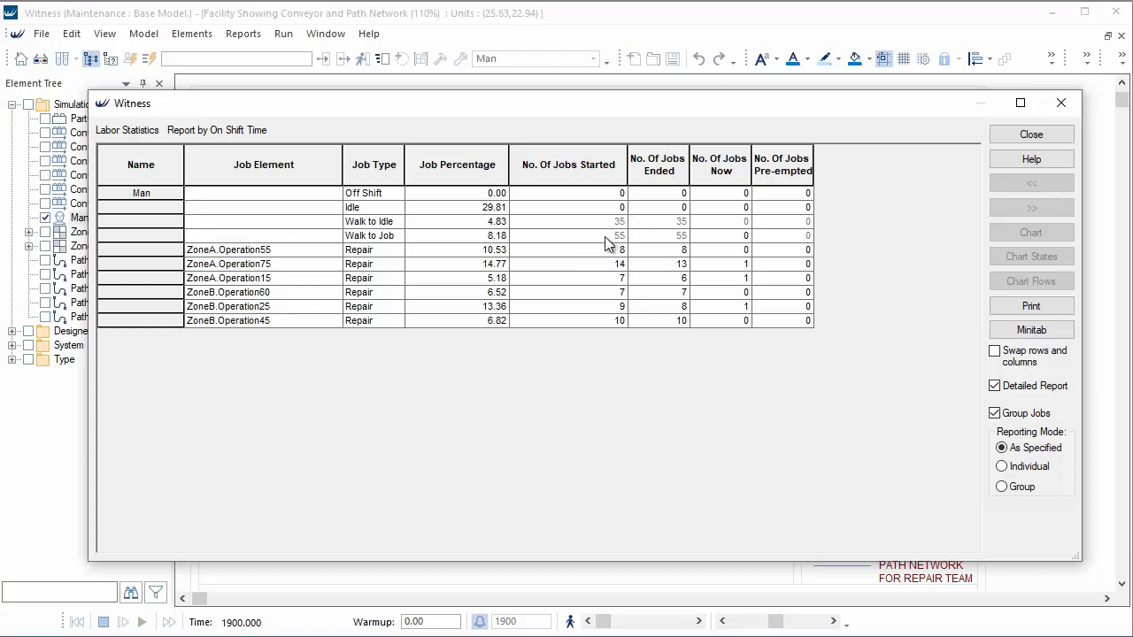
mouse_move(700, 261)
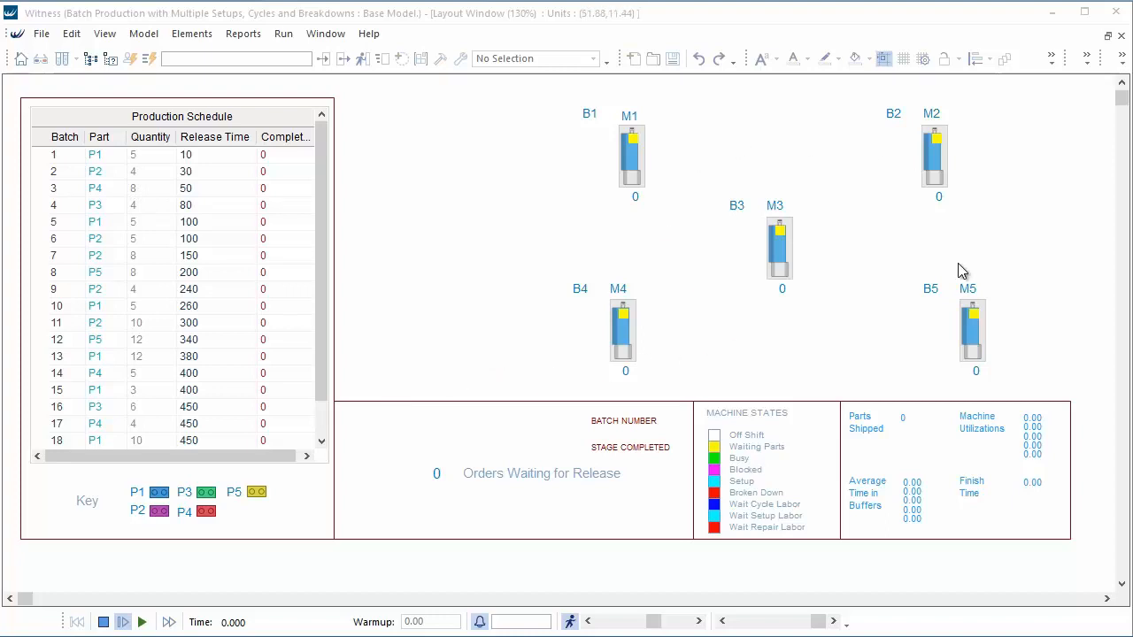
mouse_move(848, 292)
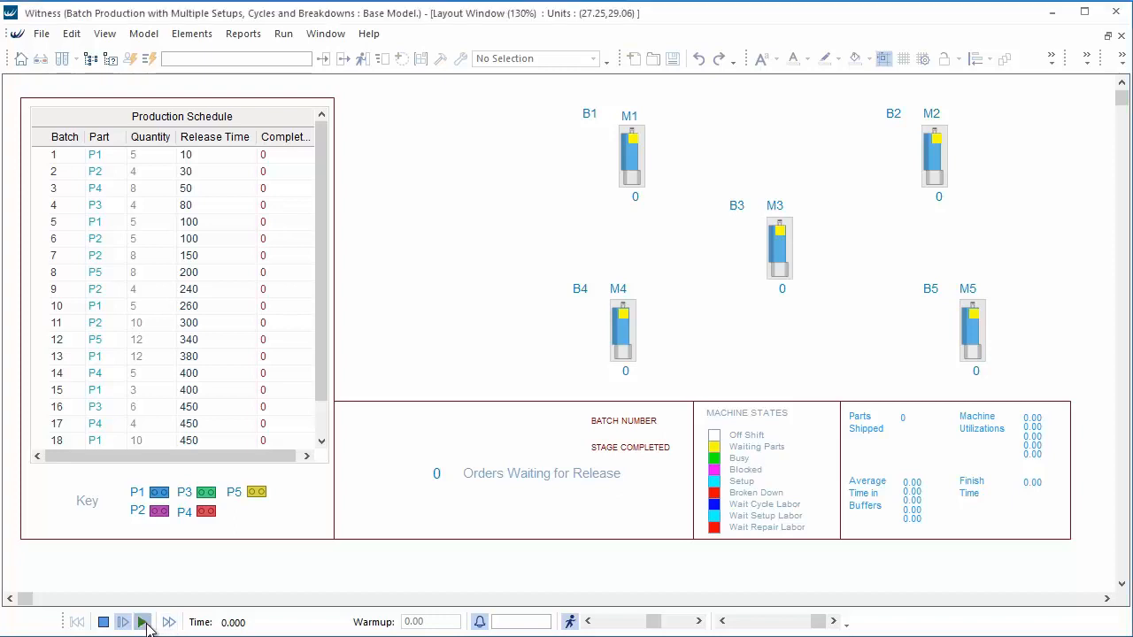
Start the Batch Production with Multiple Setups simulation running.
click(144, 622)
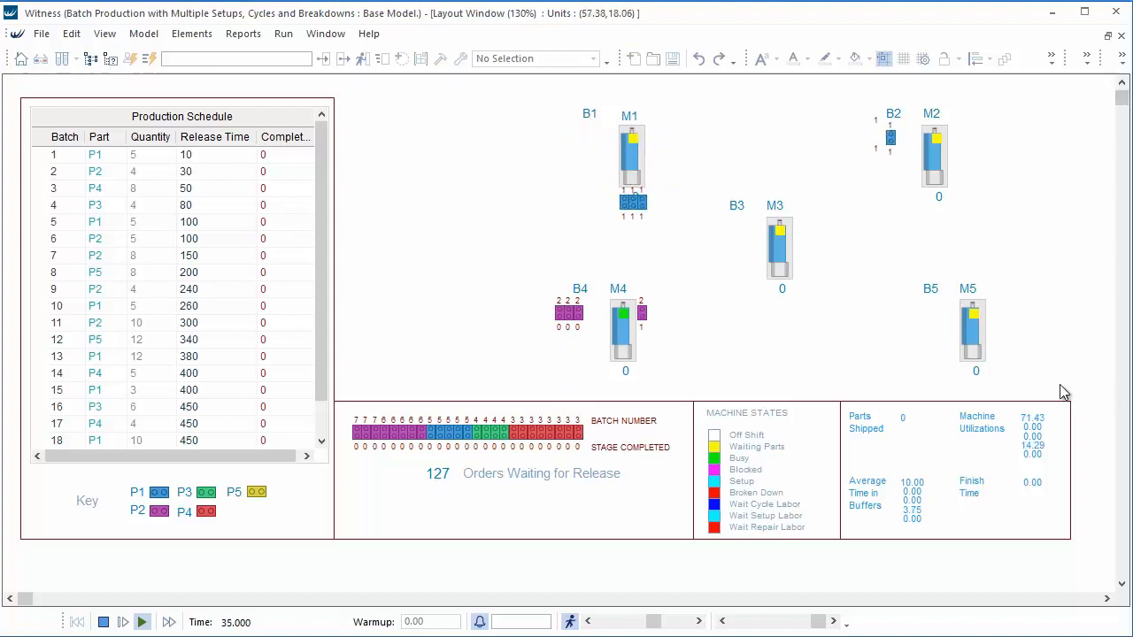
mouse_move(987, 261)
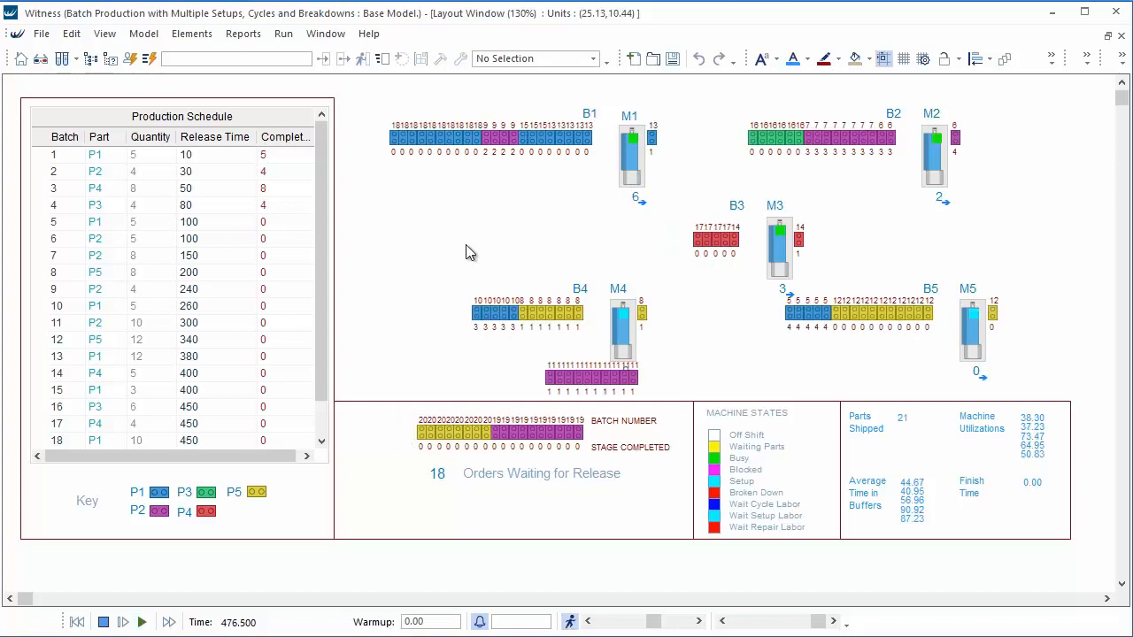
mouse_move(540, 237)
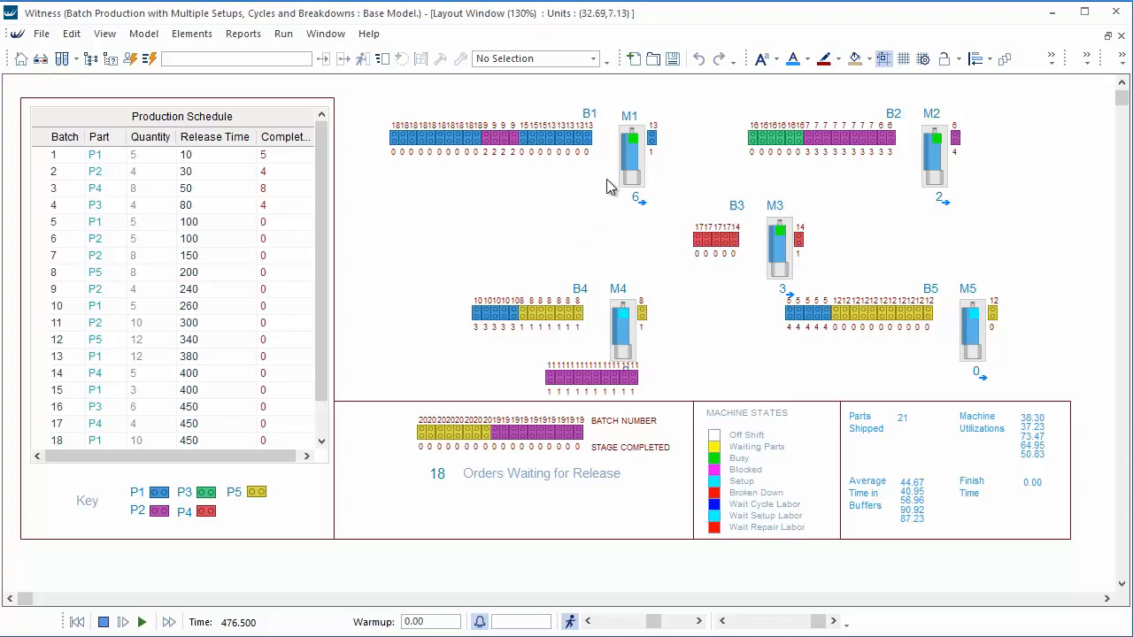
Review M1's detailed statistics (38.49% busy, 12.91% setup, three breakdown types), then close them.
right_click(631, 142)
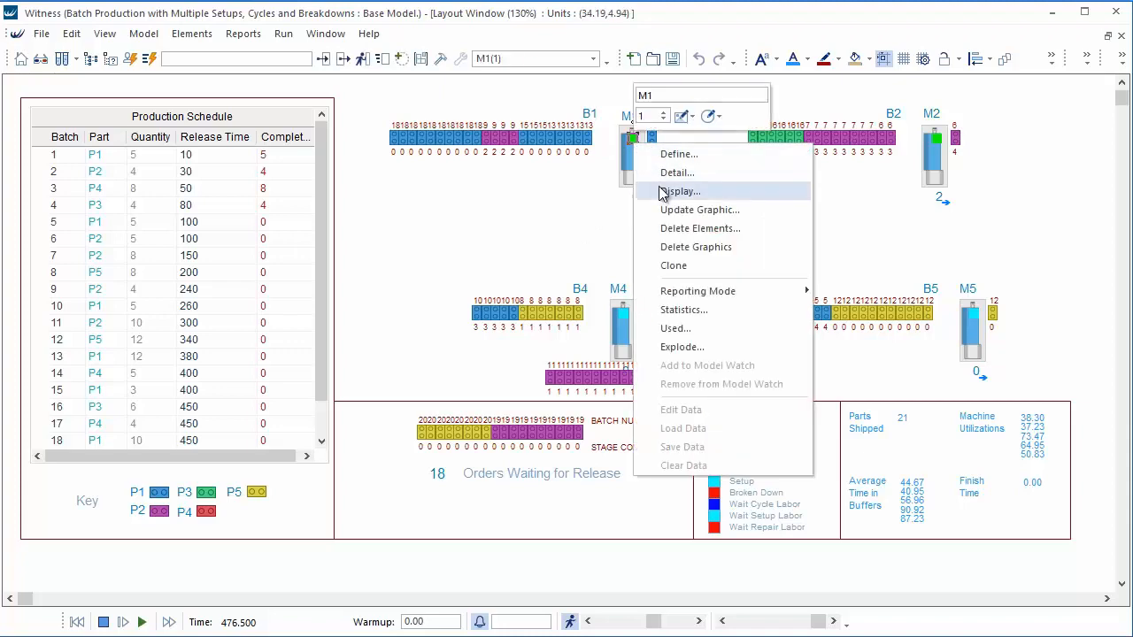
click(684, 309)
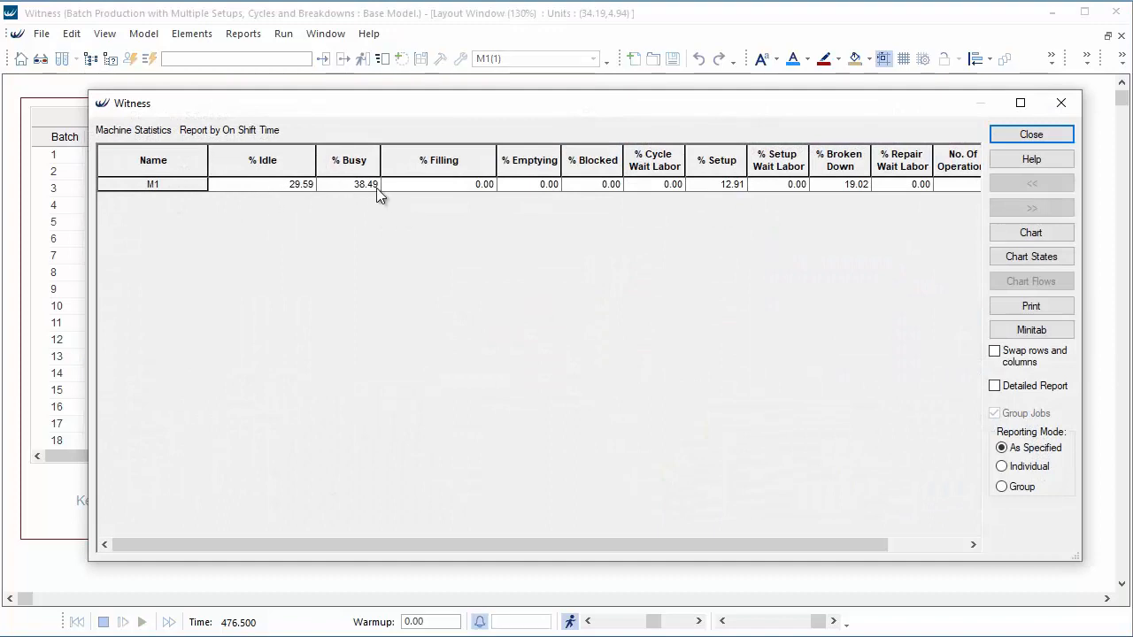
mouse_move(561, 299)
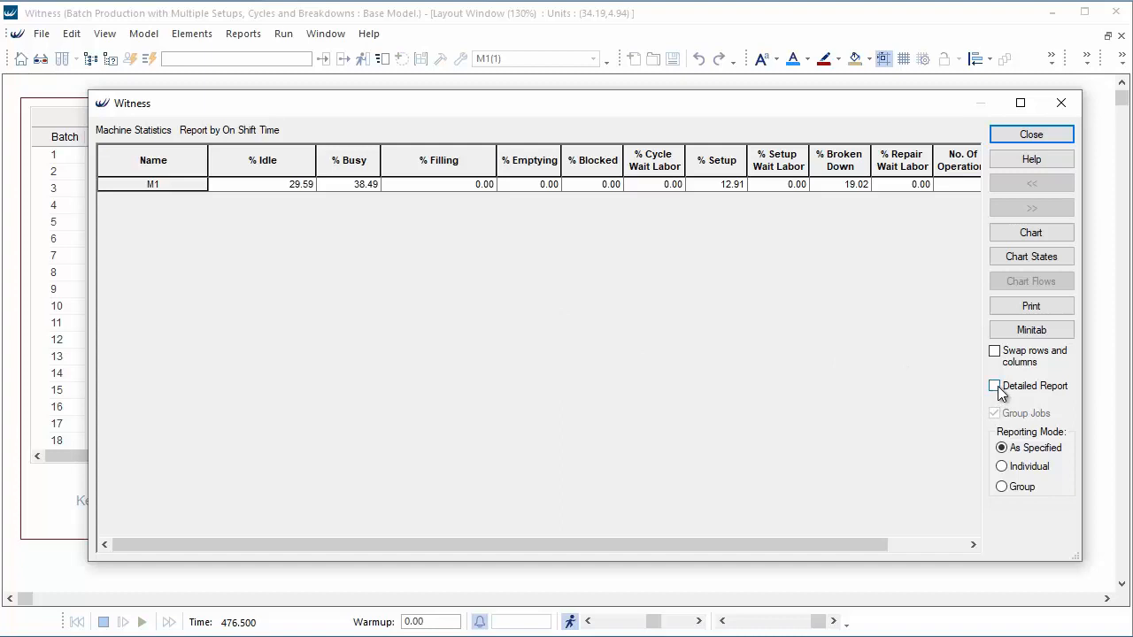
click(995, 386)
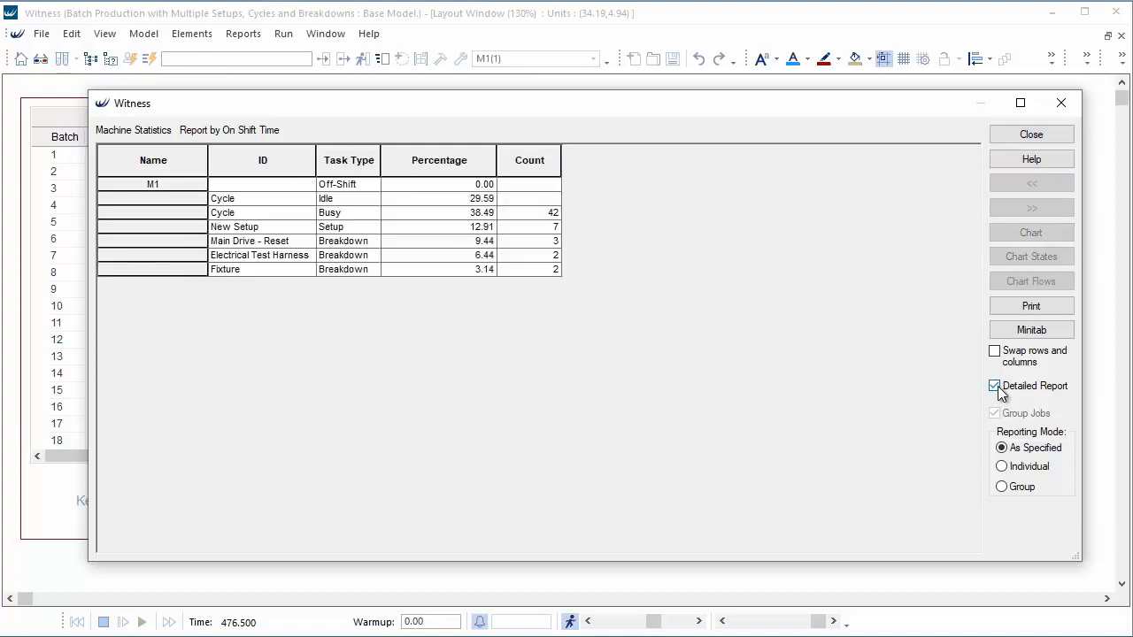
click(994, 385)
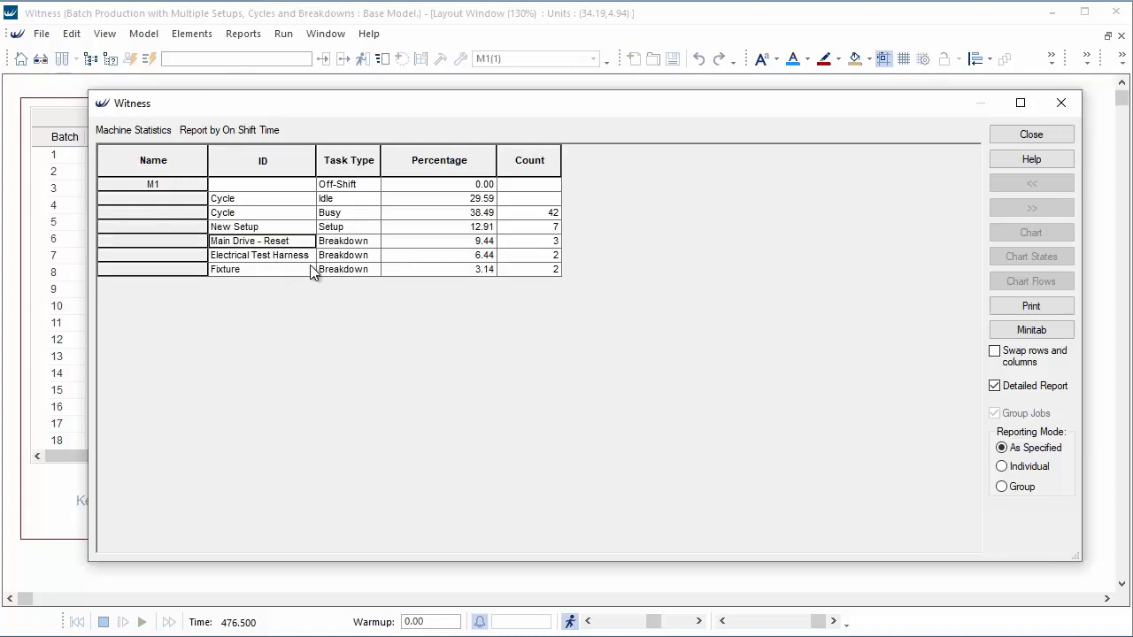
mouse_move(372, 295)
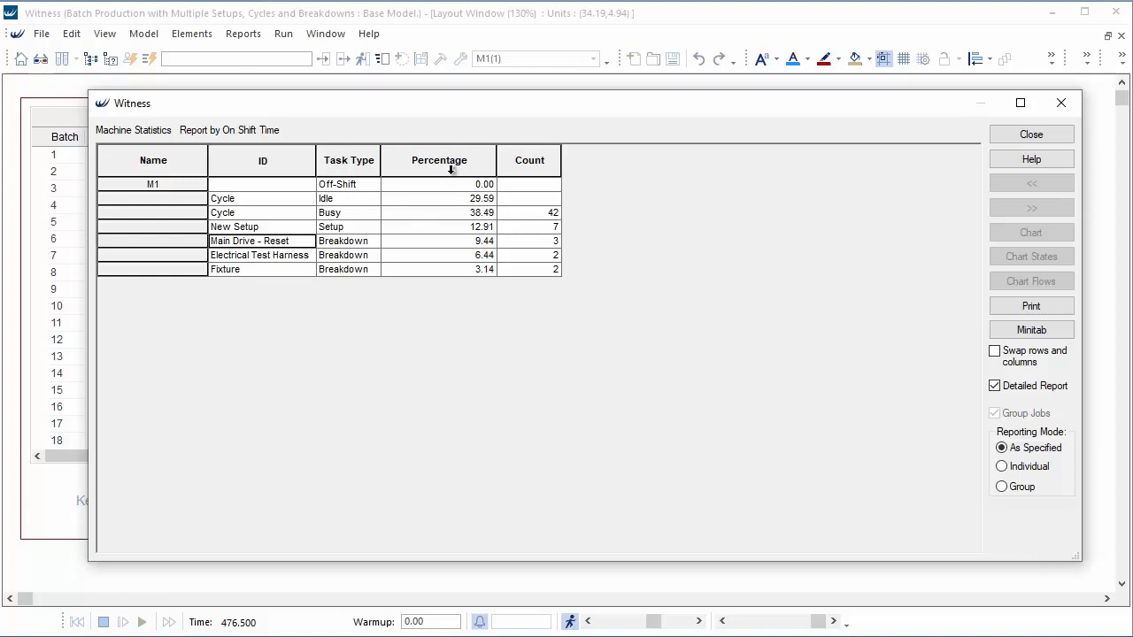
mouse_move(467, 251)
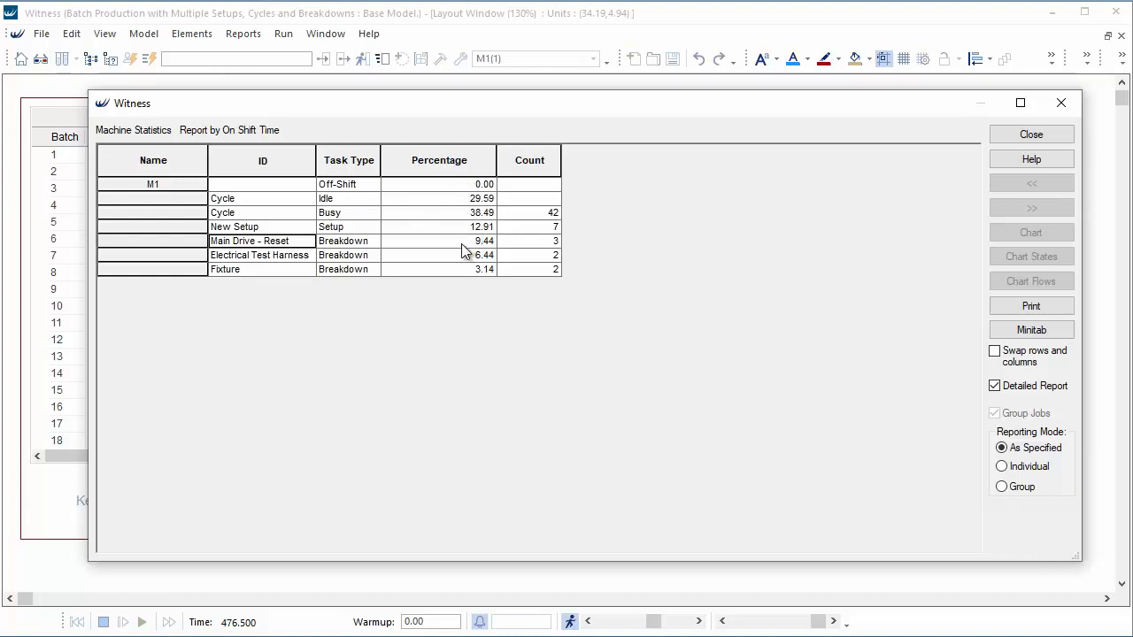
mouse_move(458, 280)
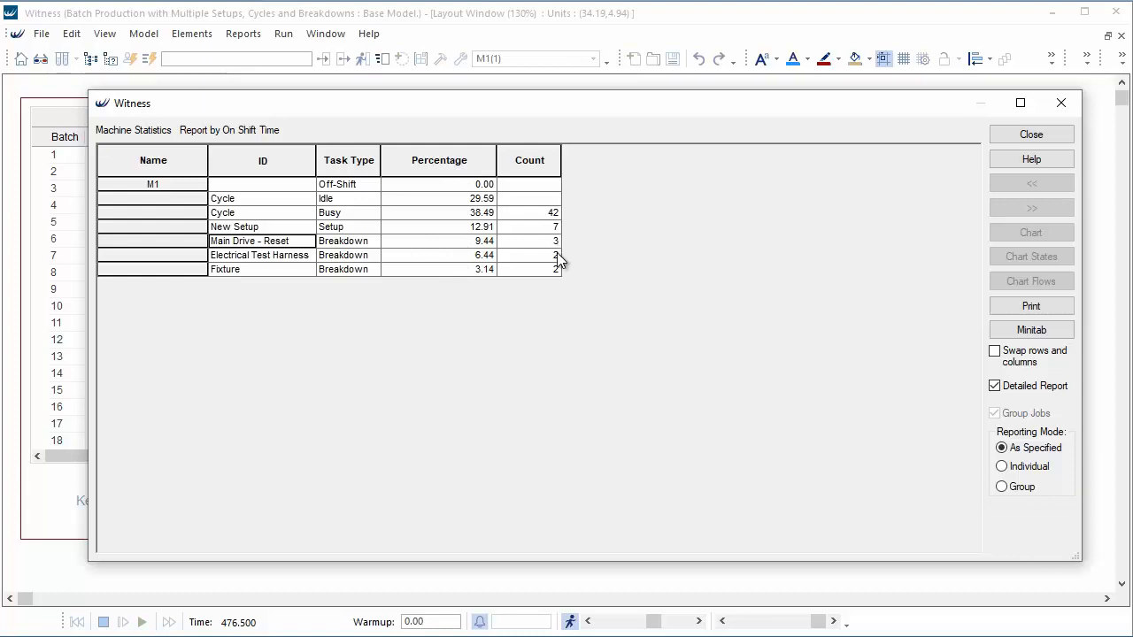
mouse_move(571, 280)
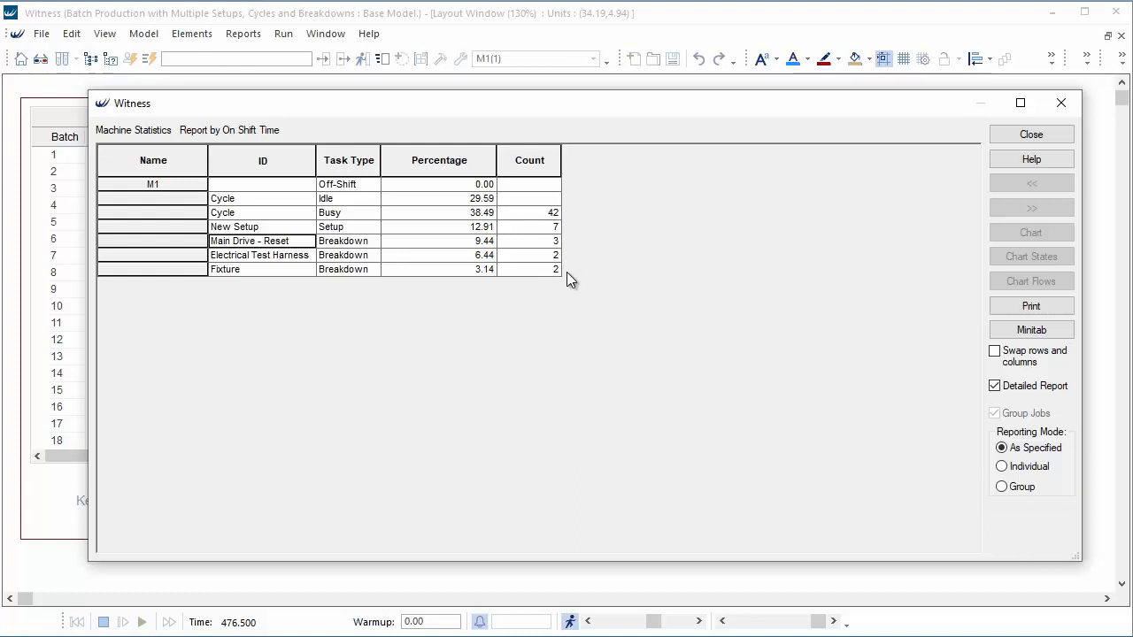
mouse_move(736, 273)
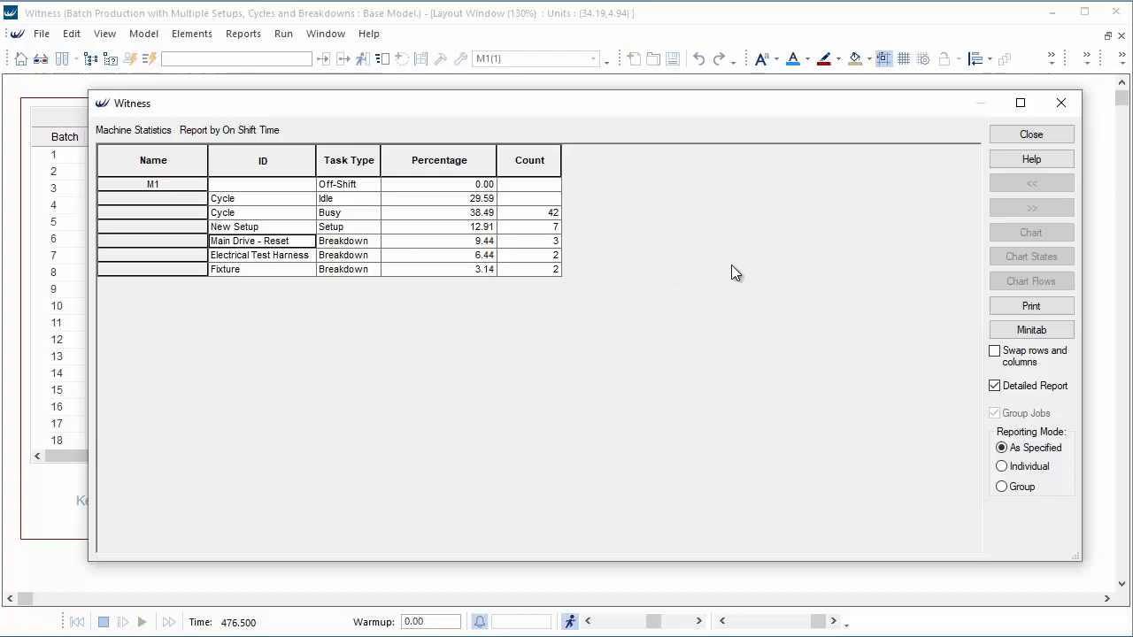
mouse_move(750, 264)
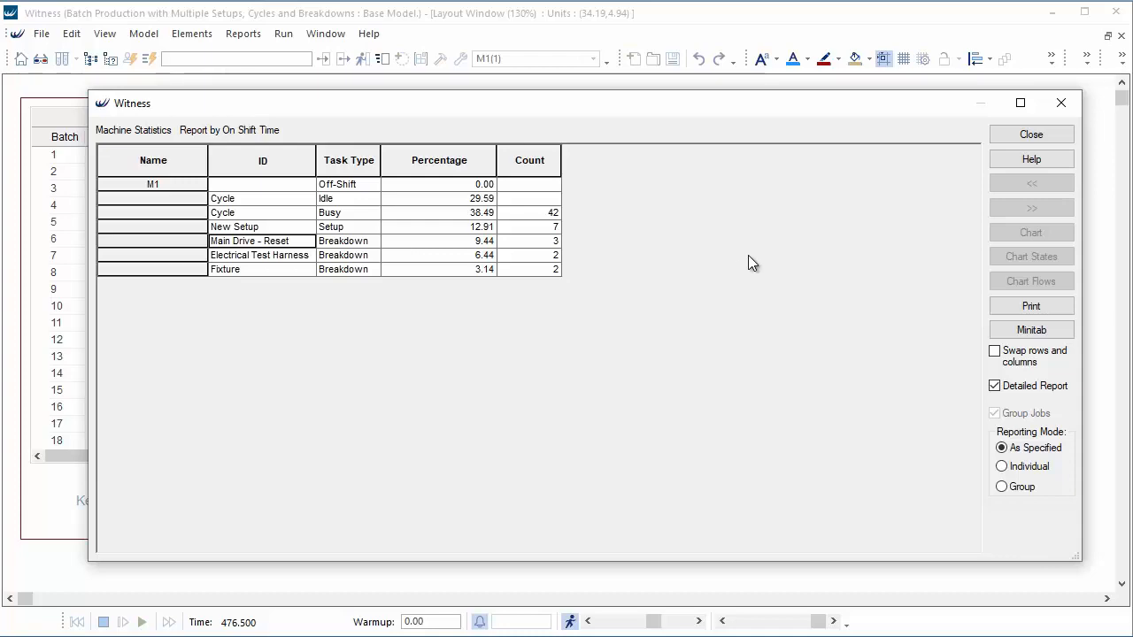
click(1030, 134)
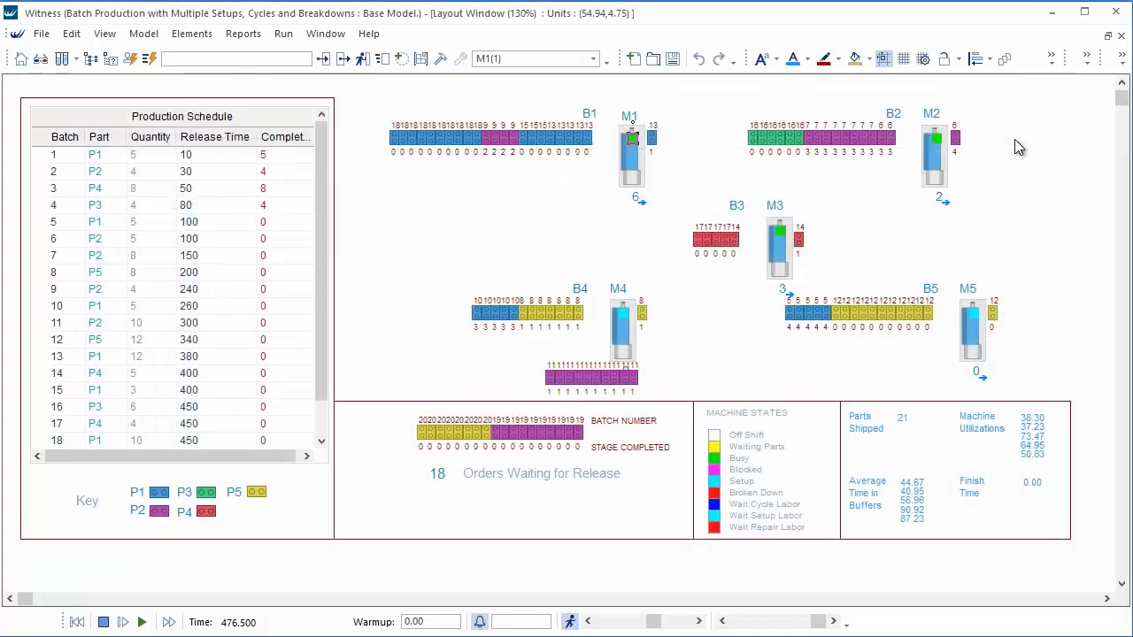
Show M3's detailed report: 73.56% busy, main setup 15.32%, interim setup 0.50%.
click(775, 207)
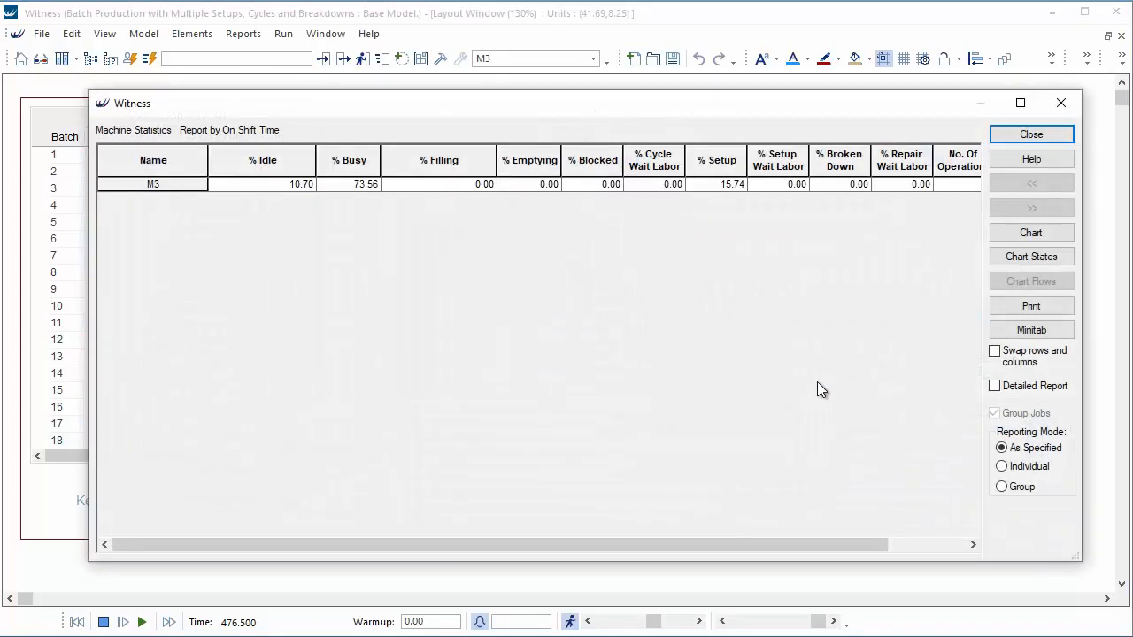
click(995, 386)
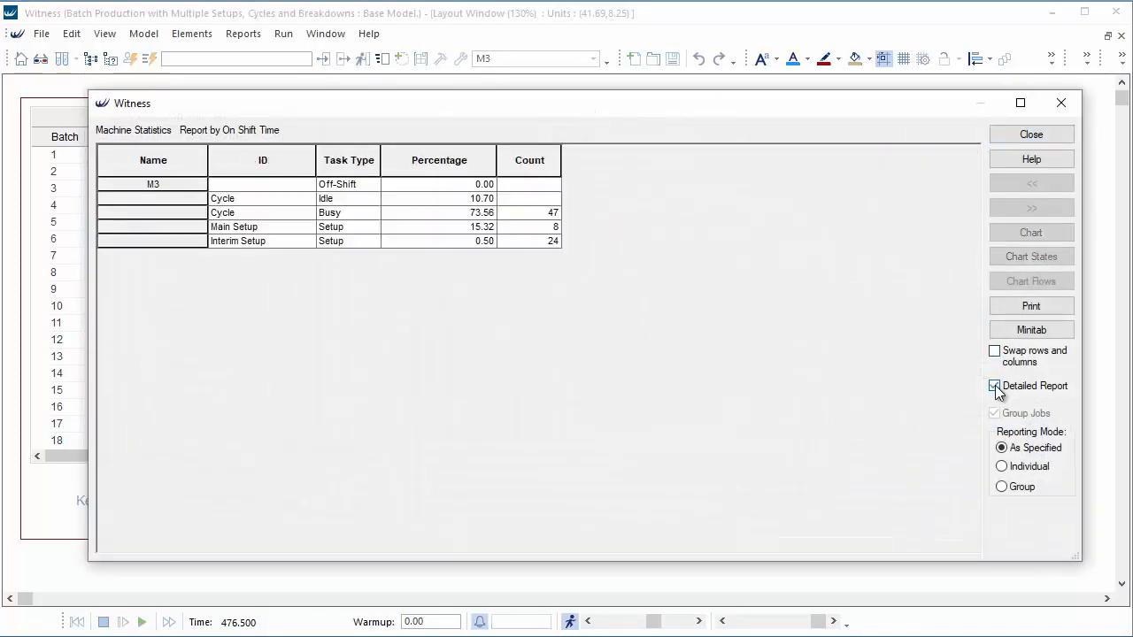
click(994, 385)
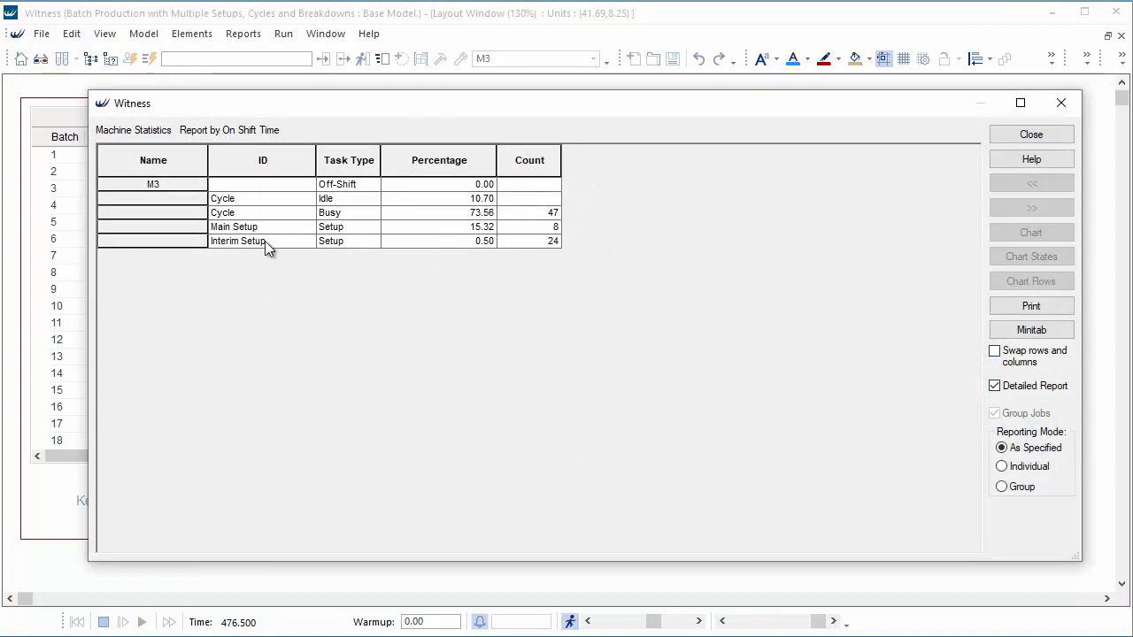
mouse_move(279, 235)
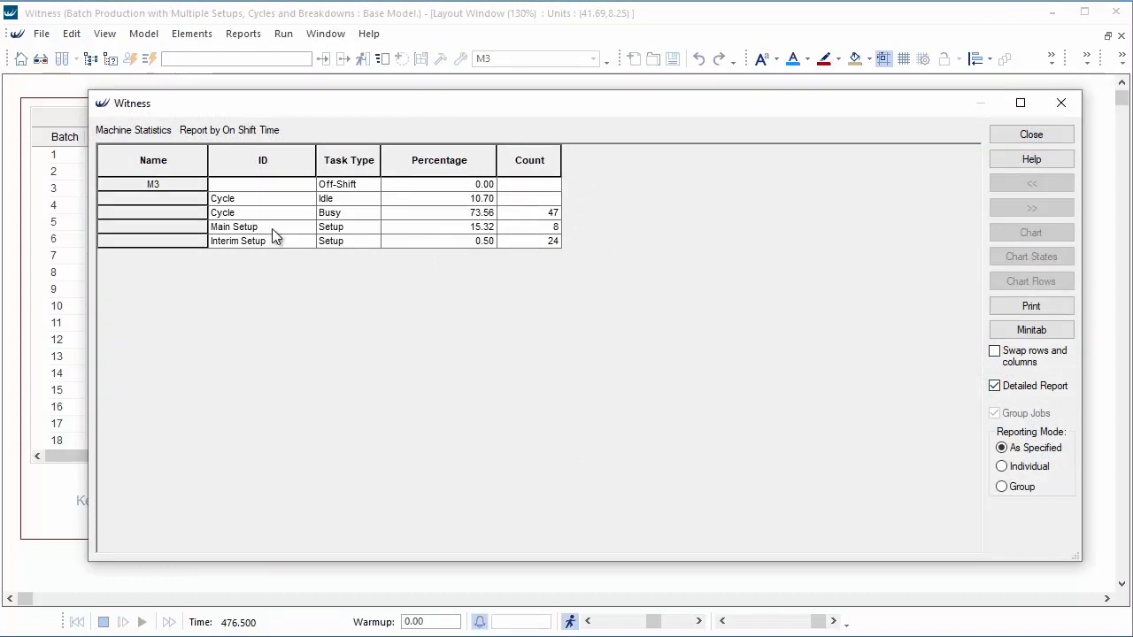
mouse_move(275, 252)
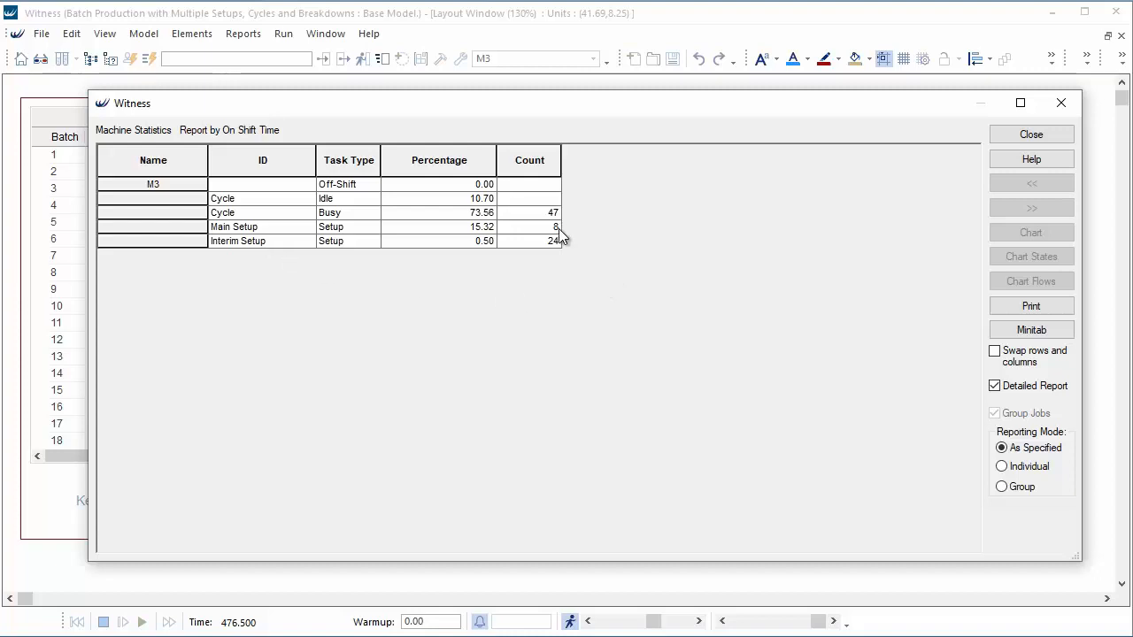
mouse_move(560, 246)
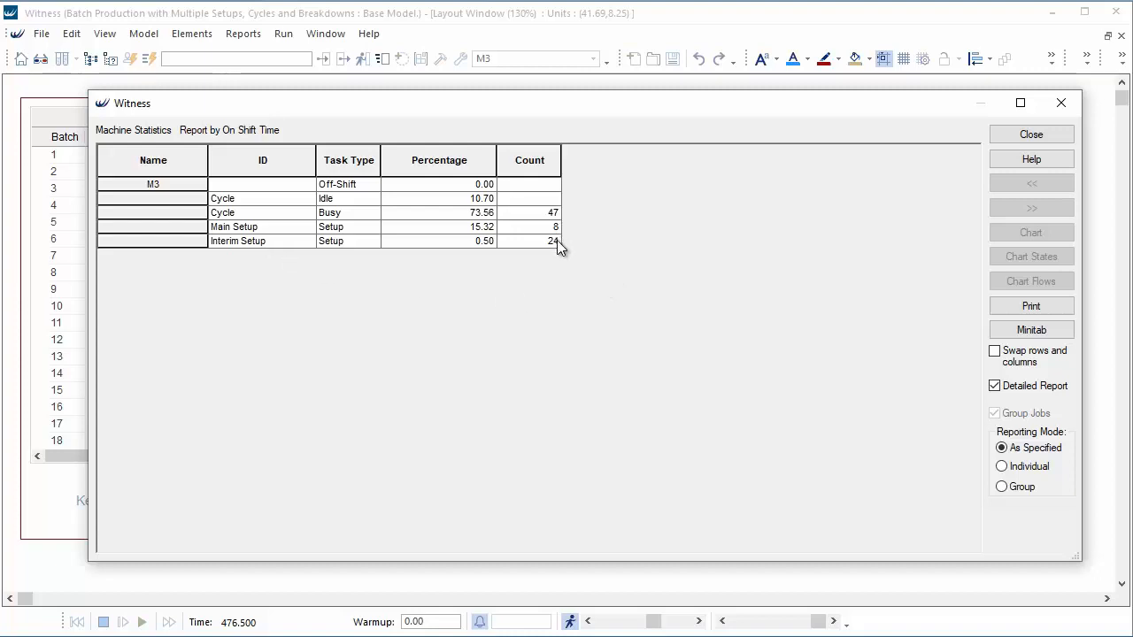
mouse_move(565, 250)
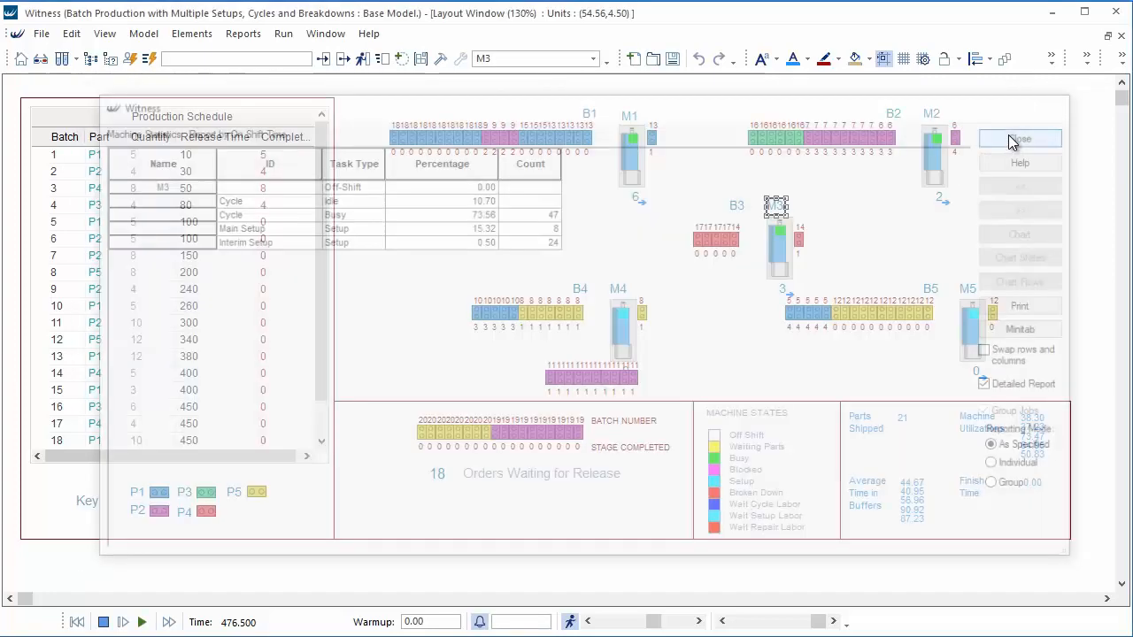
Close M3's report and show M5's detailed statistics: 44.50% idle, new setup 4.60%.
click(1020, 139)
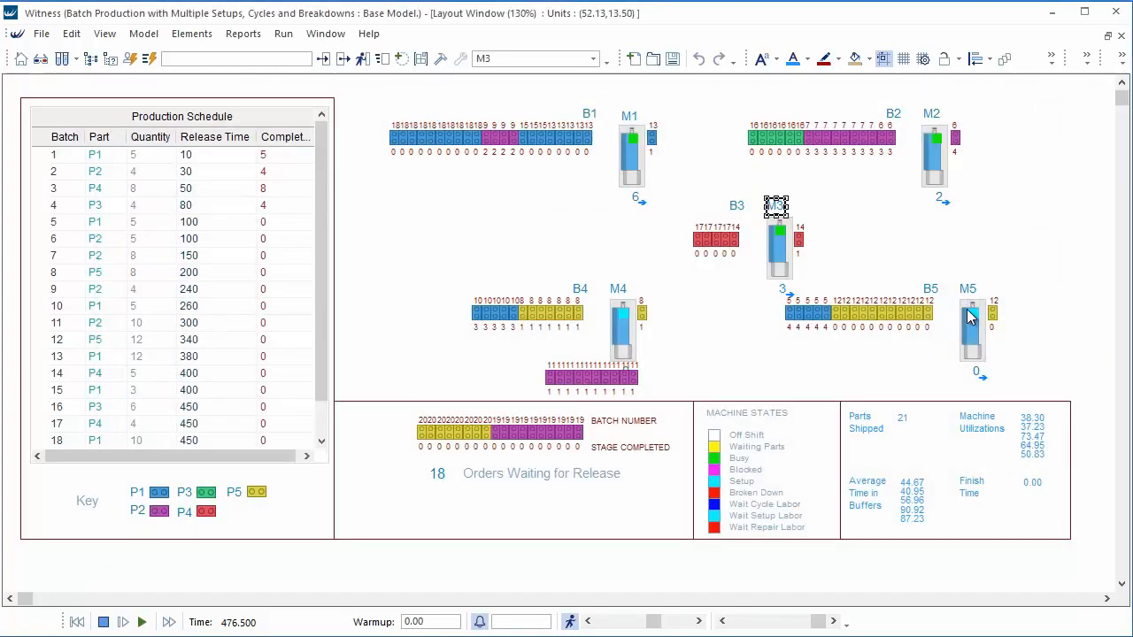
right_click(972, 328)
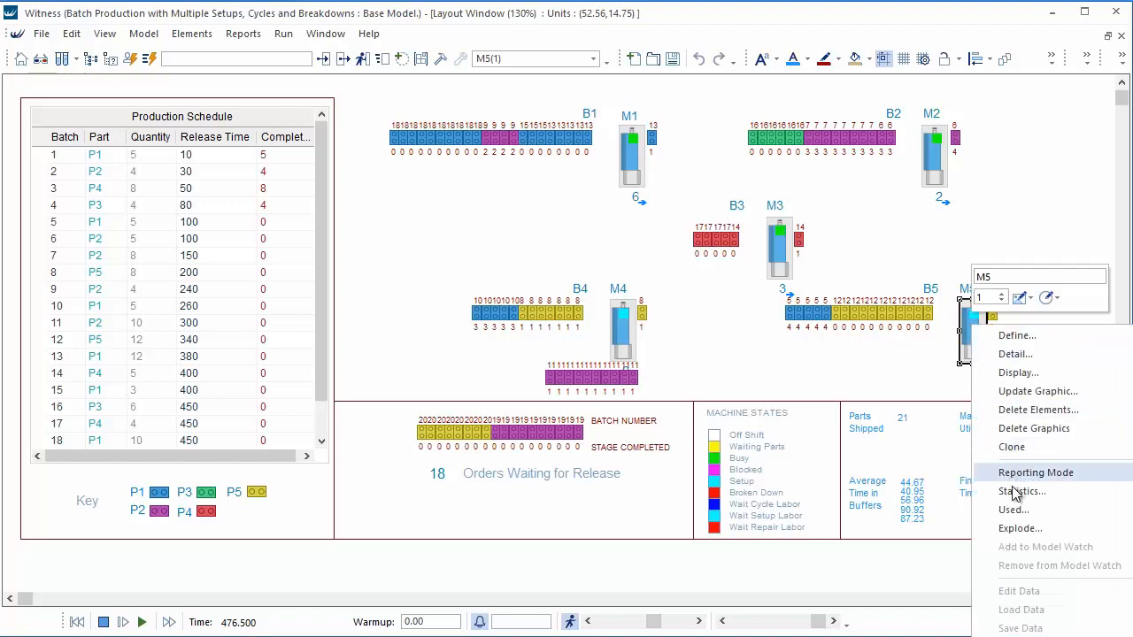
click(1023, 492)
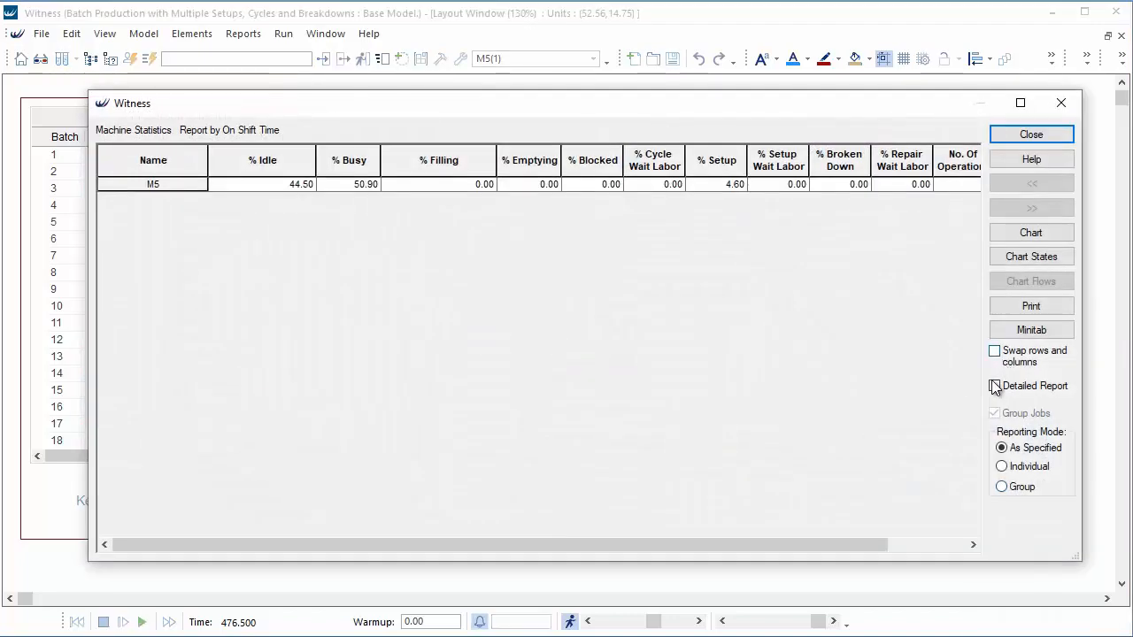
click(996, 385)
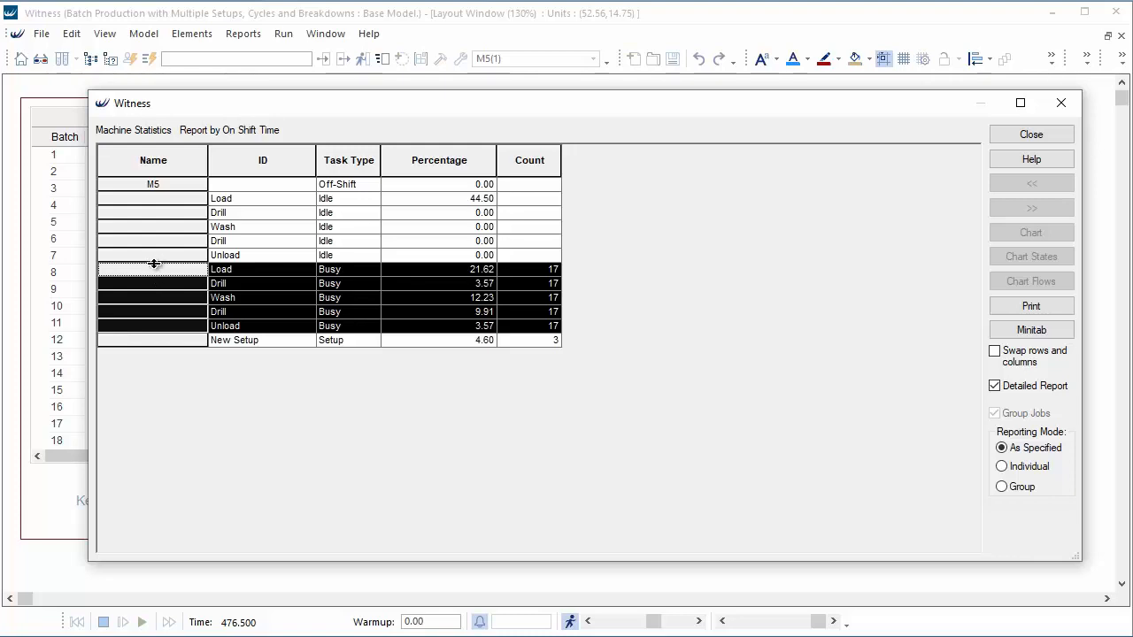
mouse_move(246, 376)
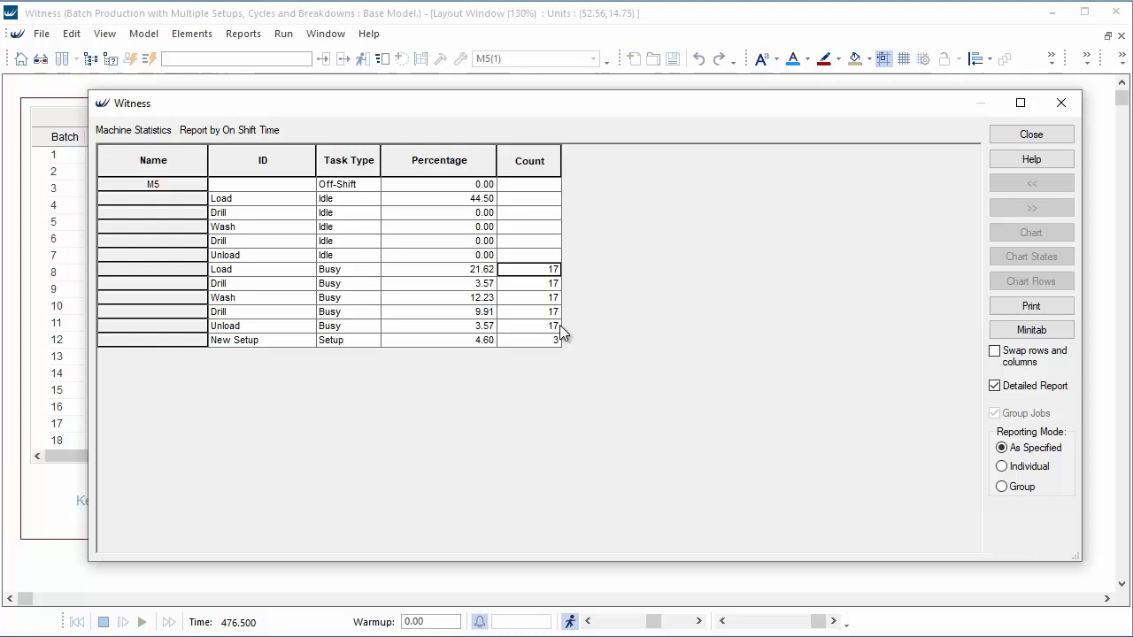
mouse_move(584, 336)
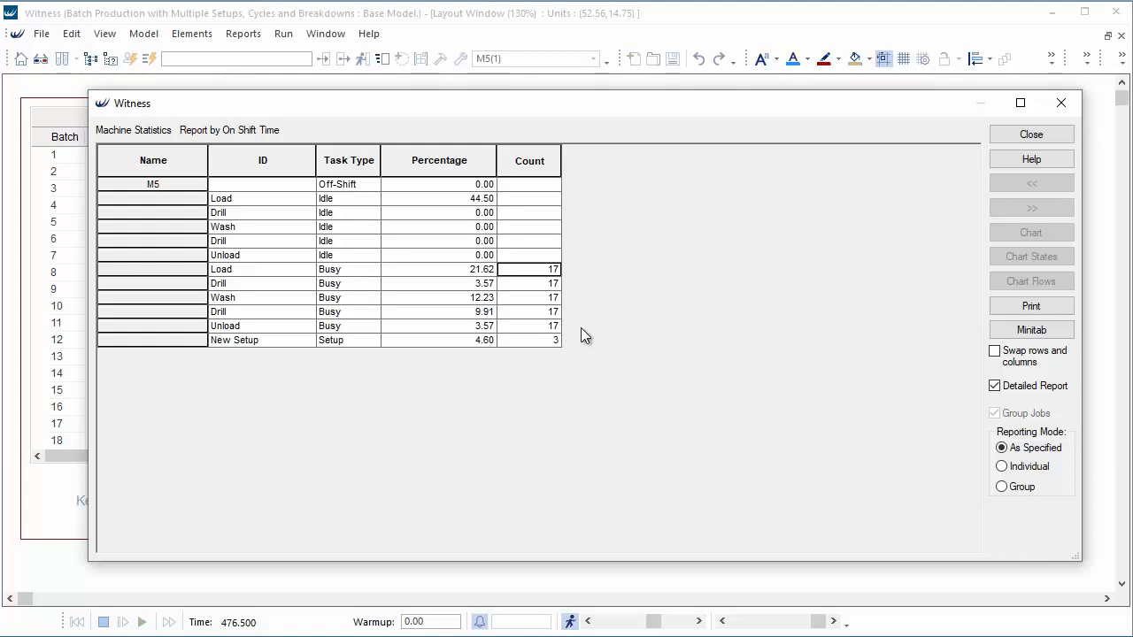
mouse_move(458, 297)
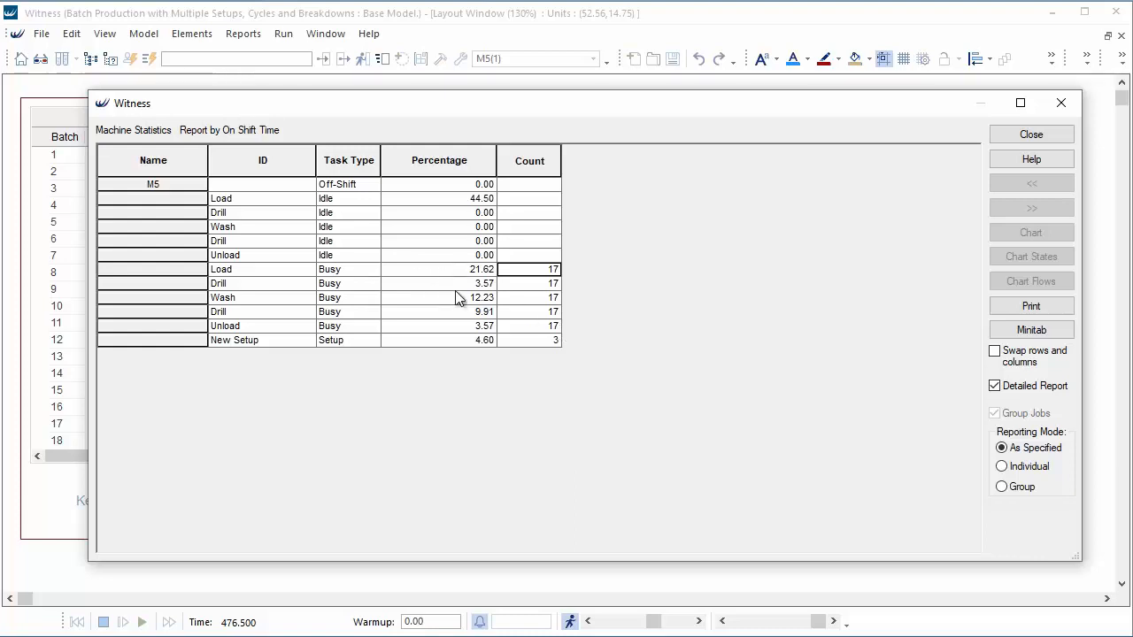
mouse_move(521, 343)
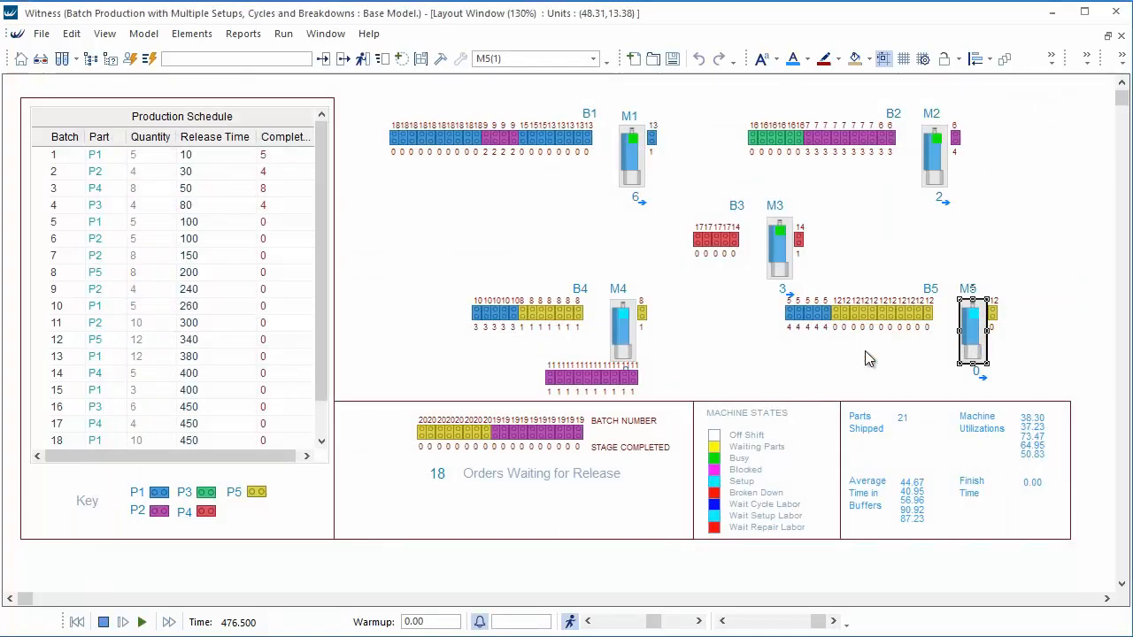
double_click(972, 332)
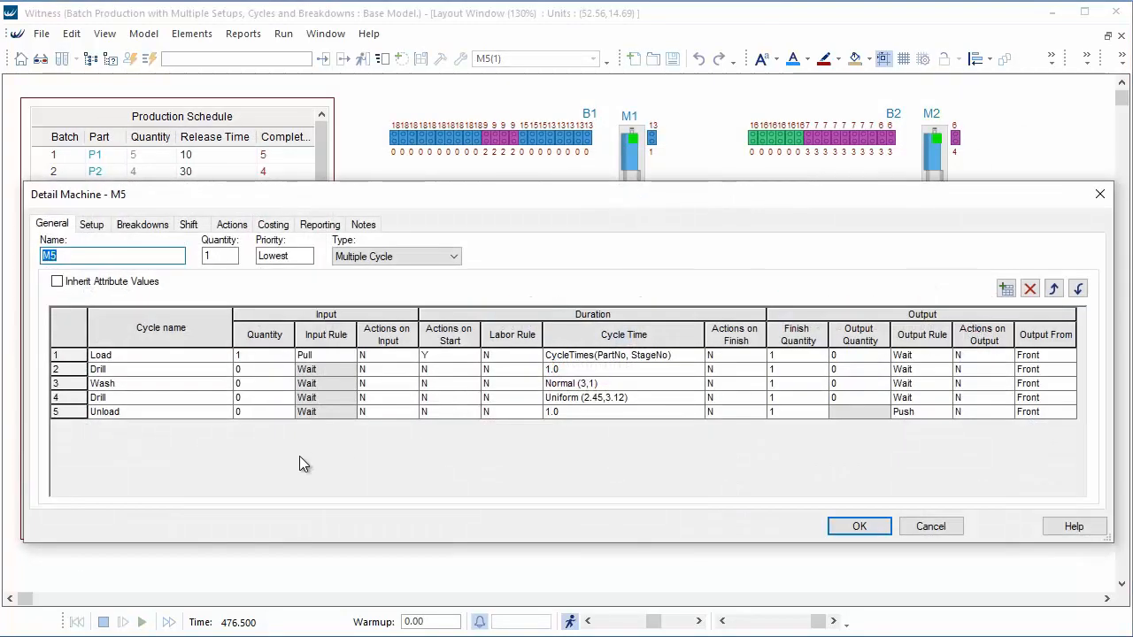
mouse_move(137, 423)
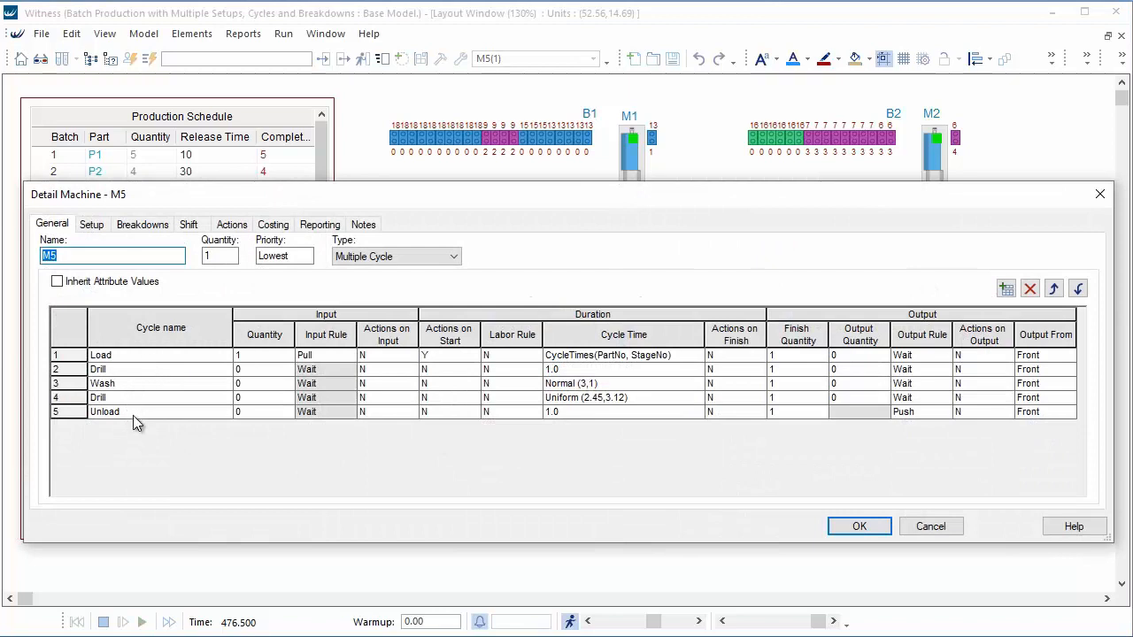
mouse_move(151, 361)
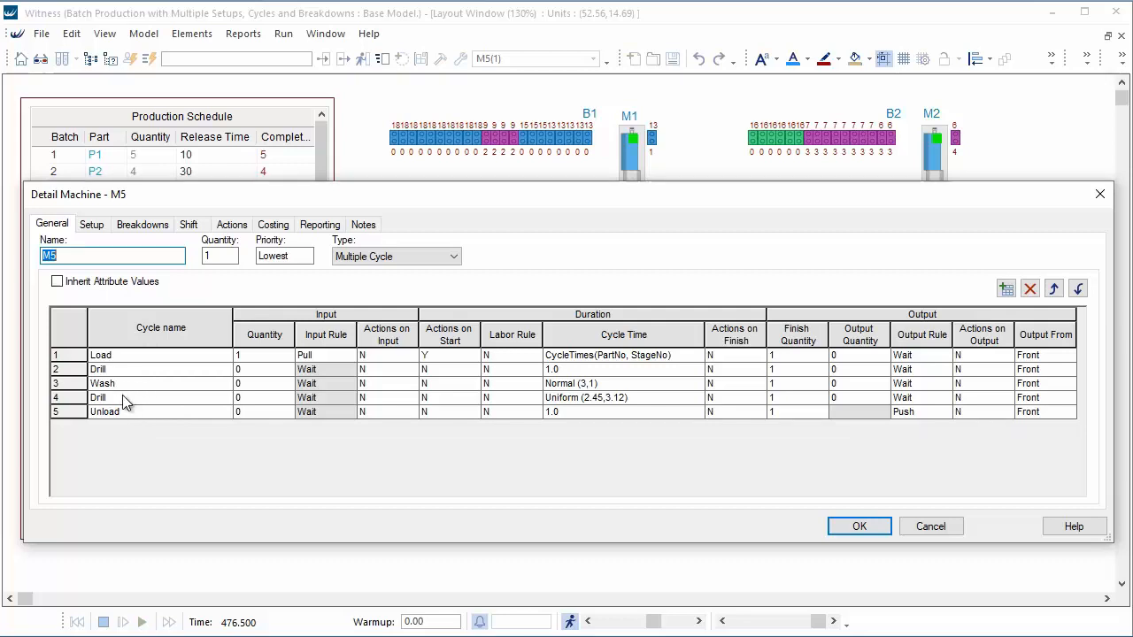
mouse_move(648, 338)
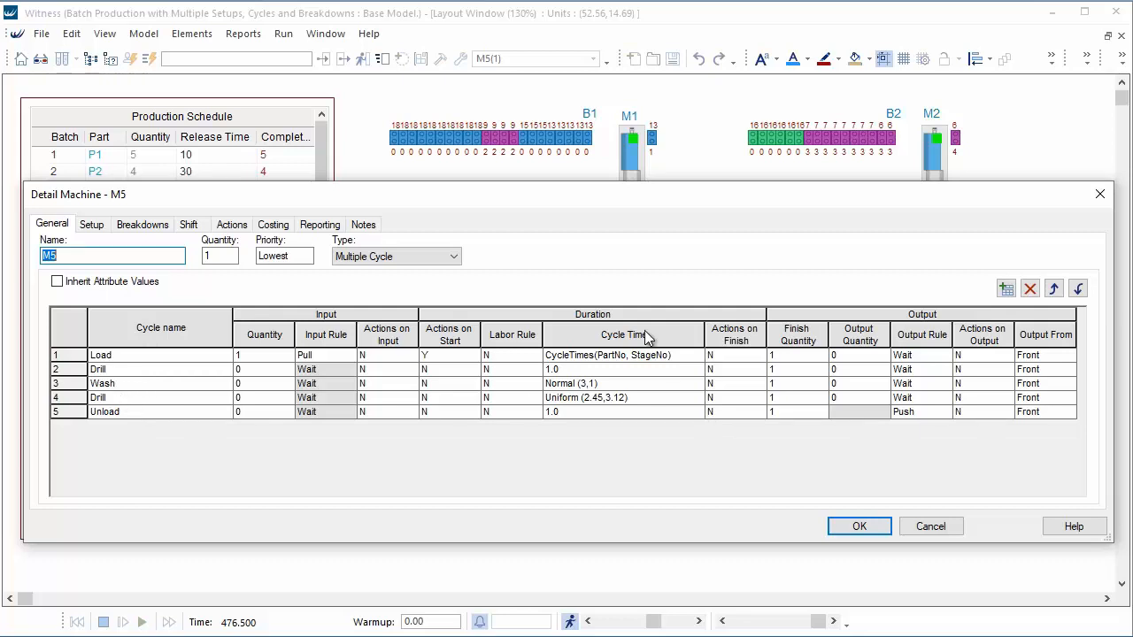
click(857, 525)
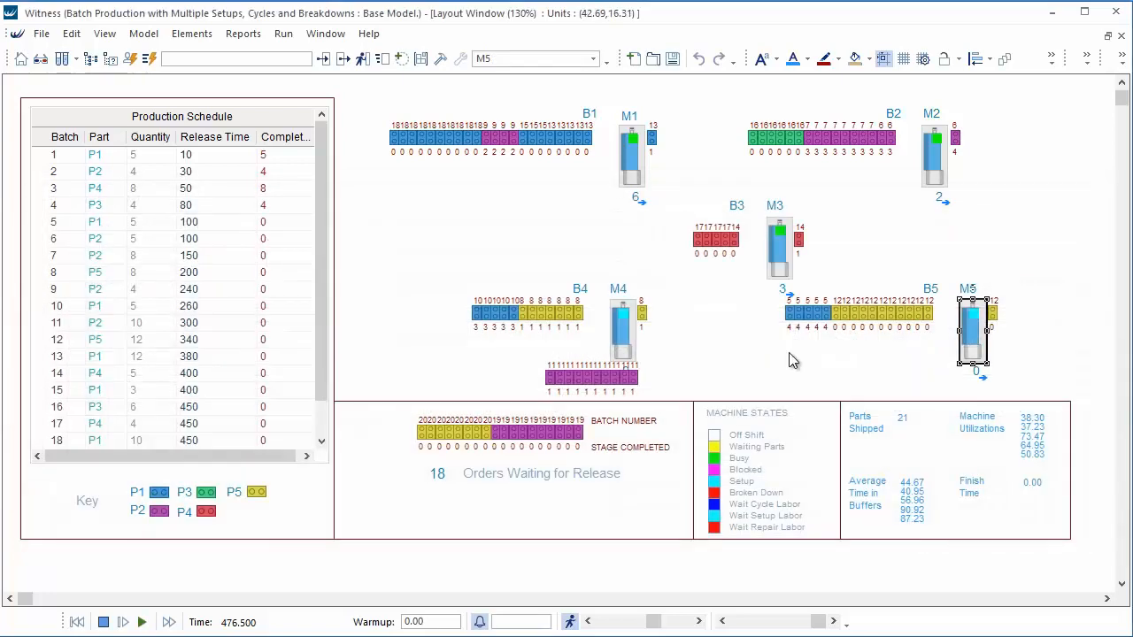
View M5's detailed per-cycle idle, busy and setup statistics, then close the report.
right_click(974, 332)
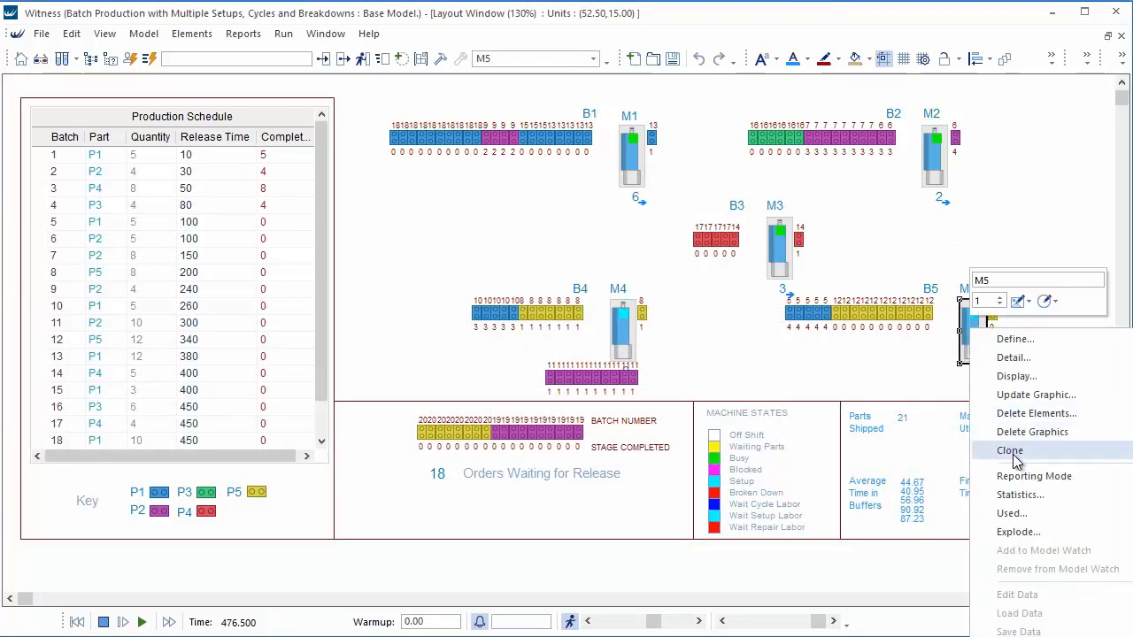
click(1019, 495)
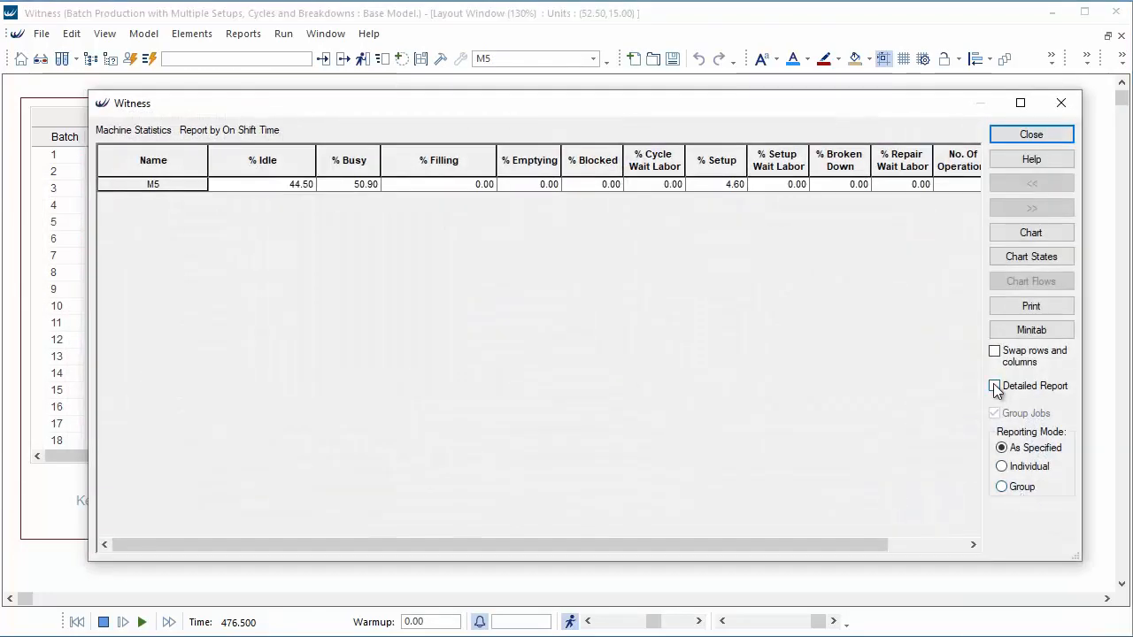
click(994, 386)
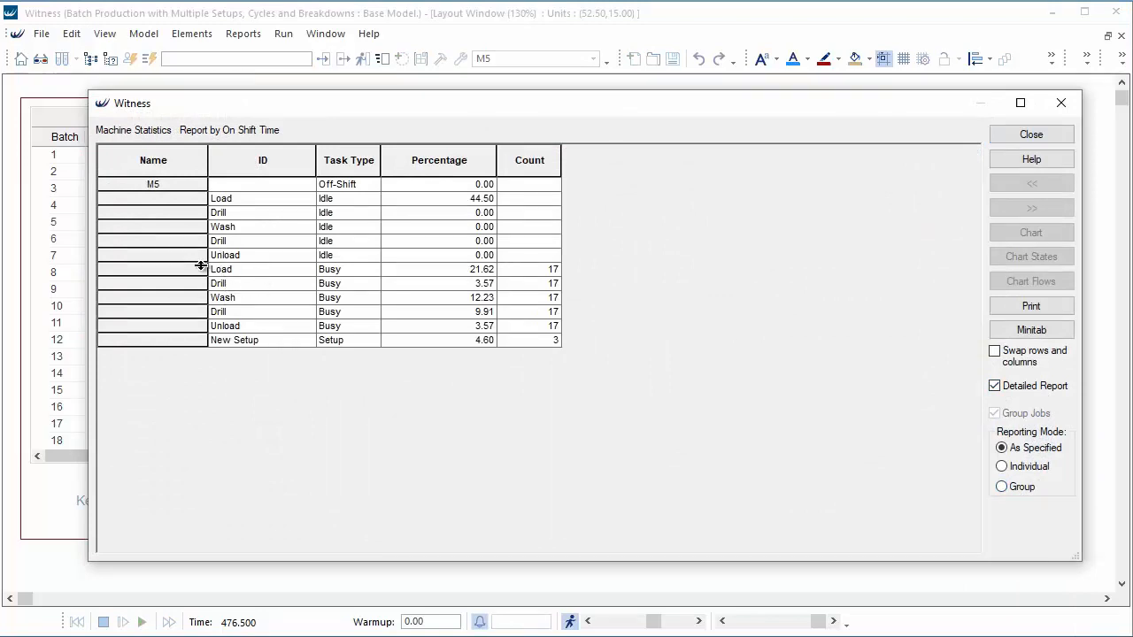
mouse_move(768, 393)
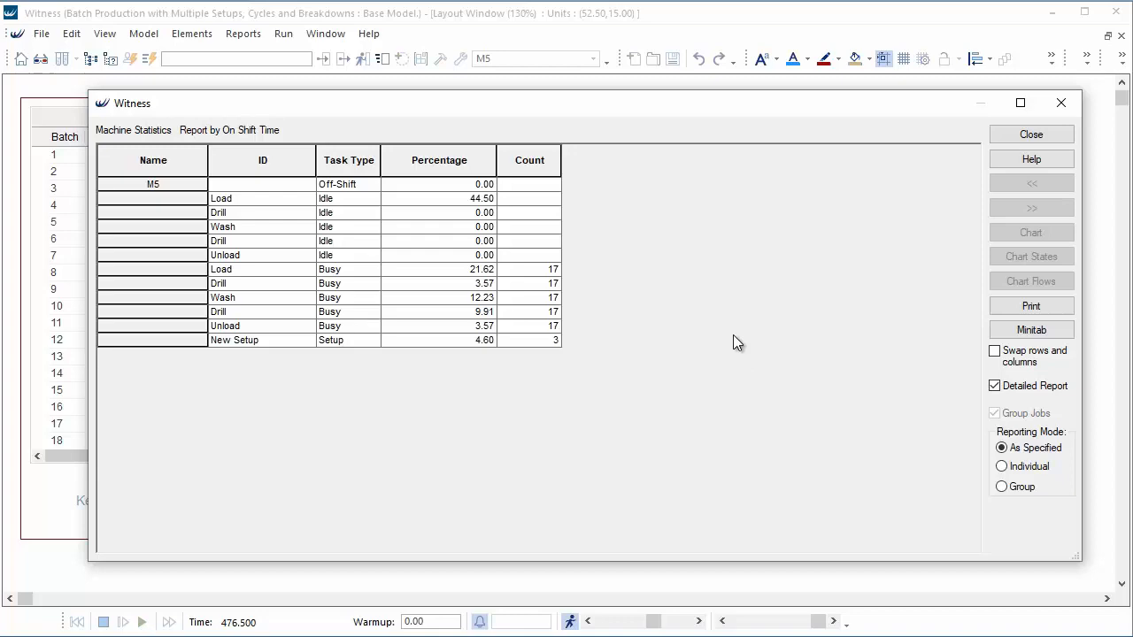
click(1031, 134)
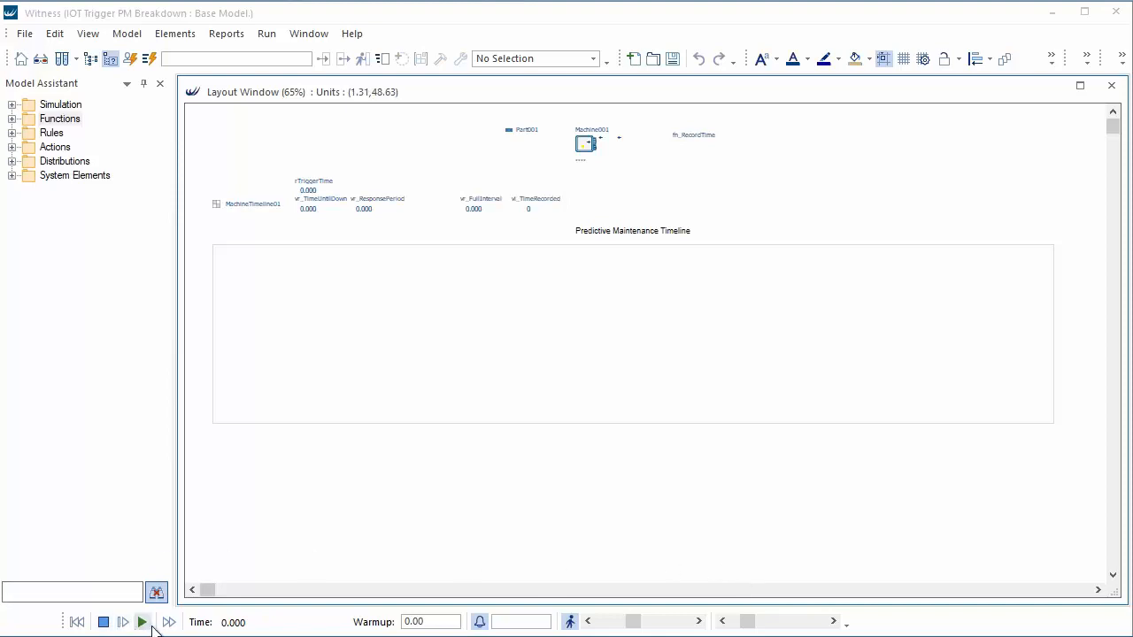
Run the IOT Trigger PM Breakdown model and stop it at time 209.
click(141, 622)
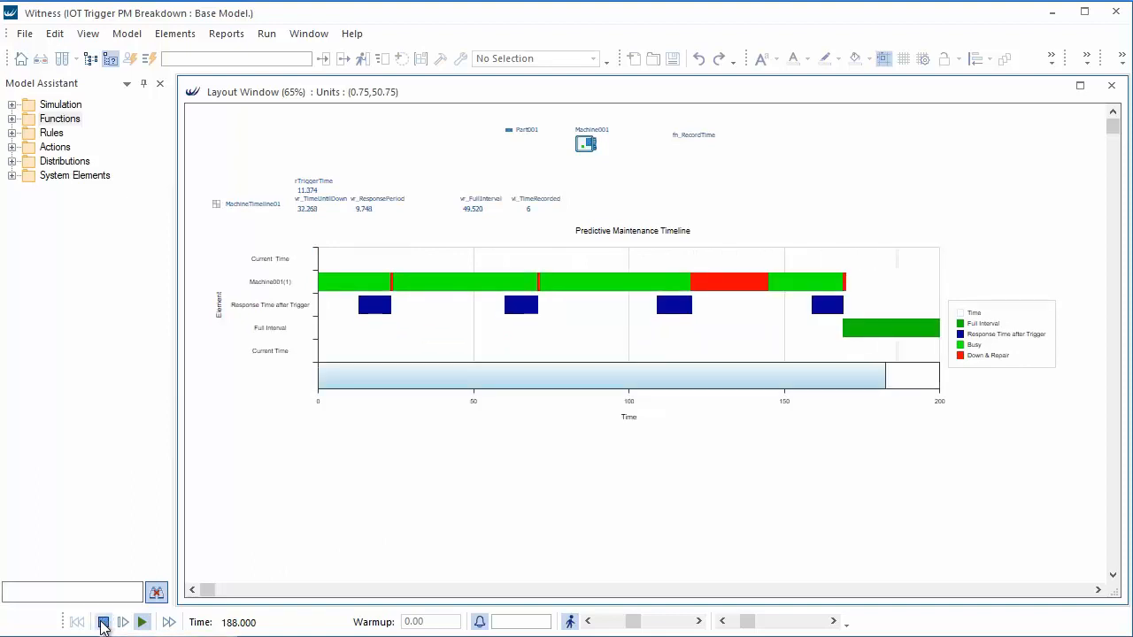
click(103, 623)
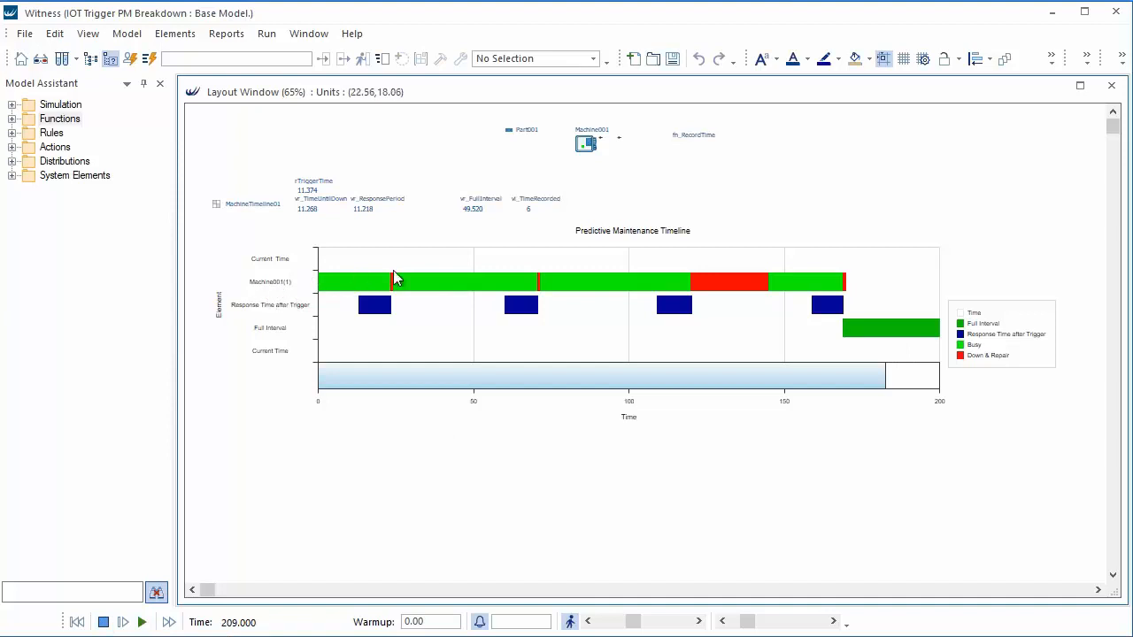
mouse_move(839, 299)
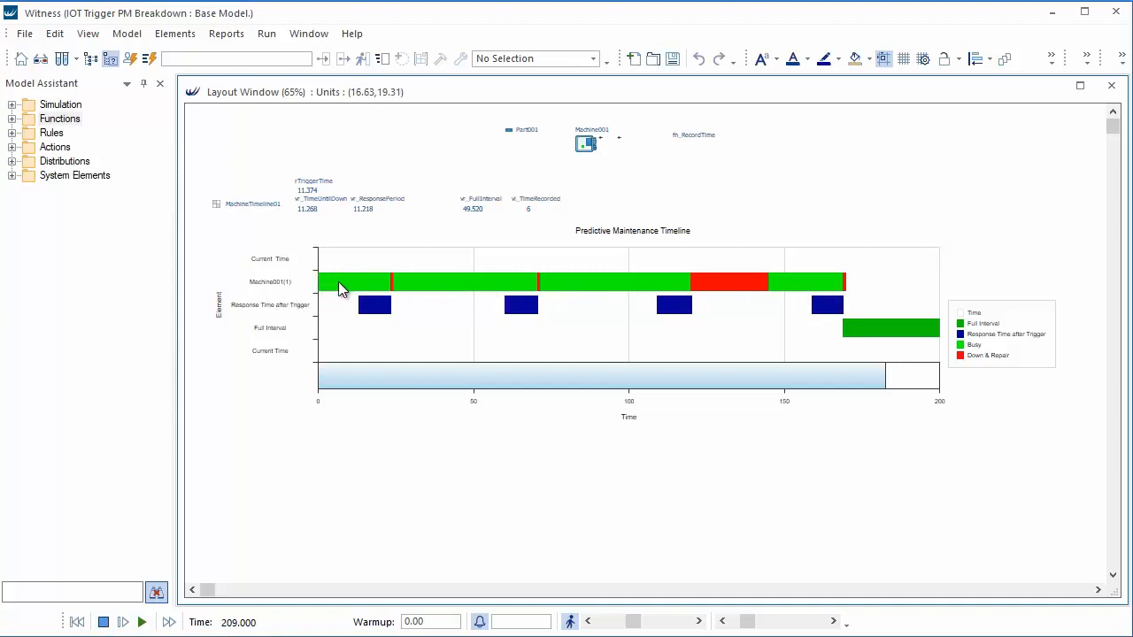
mouse_move(434, 283)
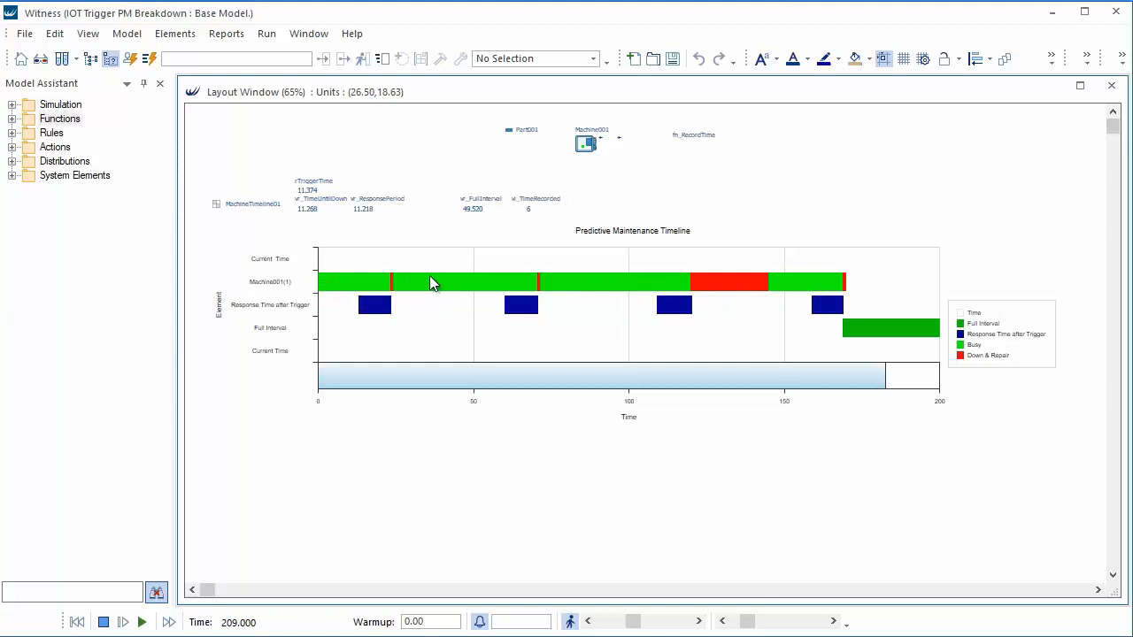
mouse_move(600, 295)
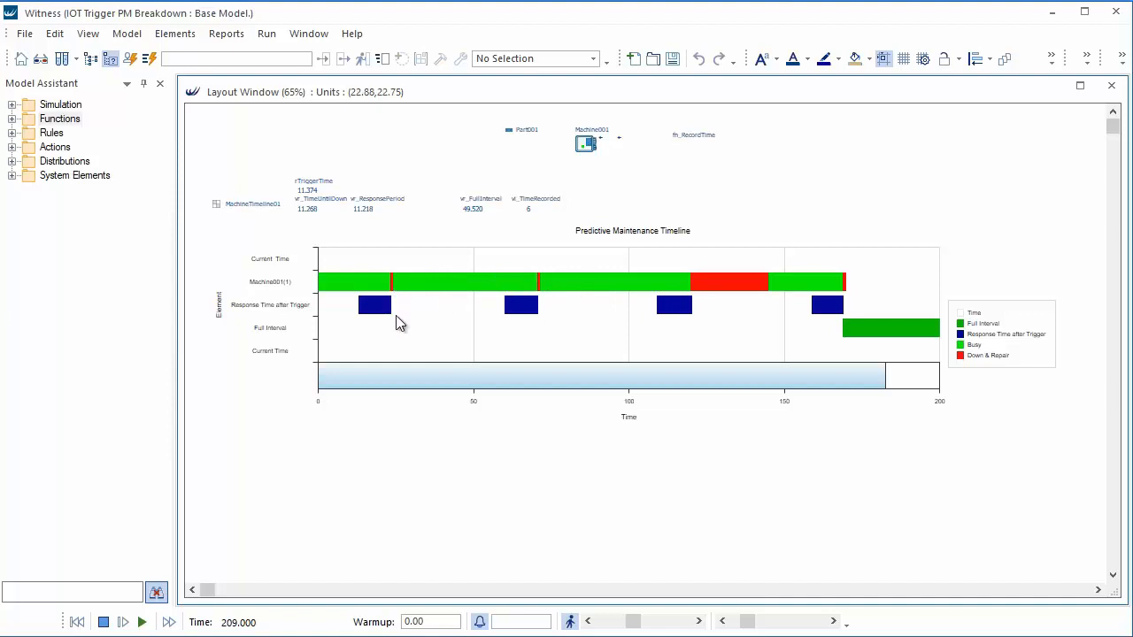
mouse_move(393, 331)
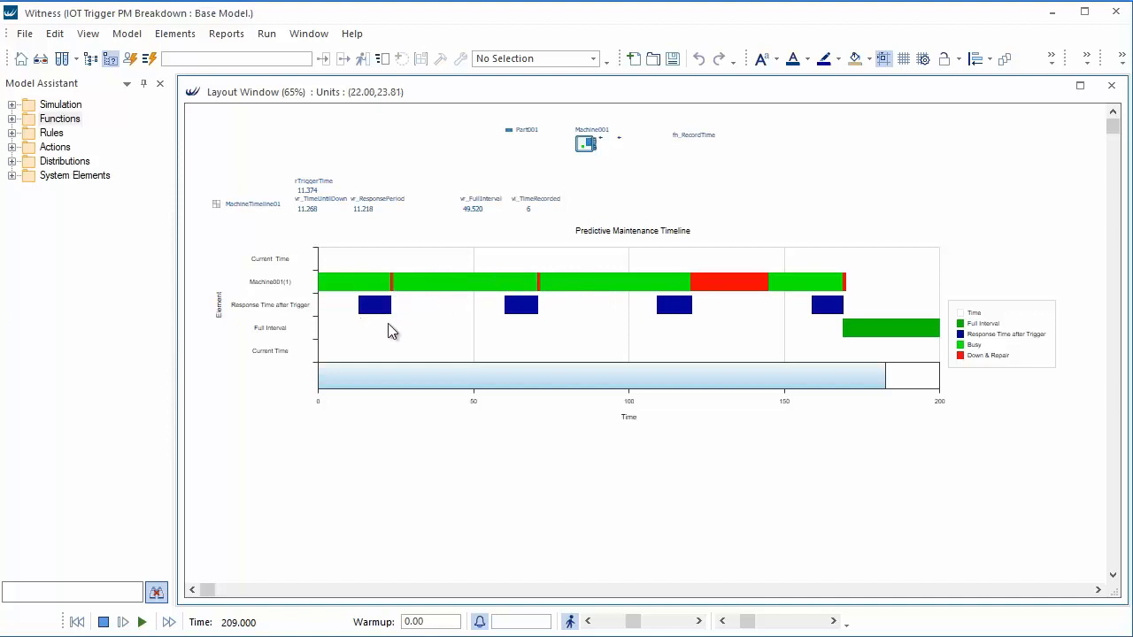
mouse_move(408, 319)
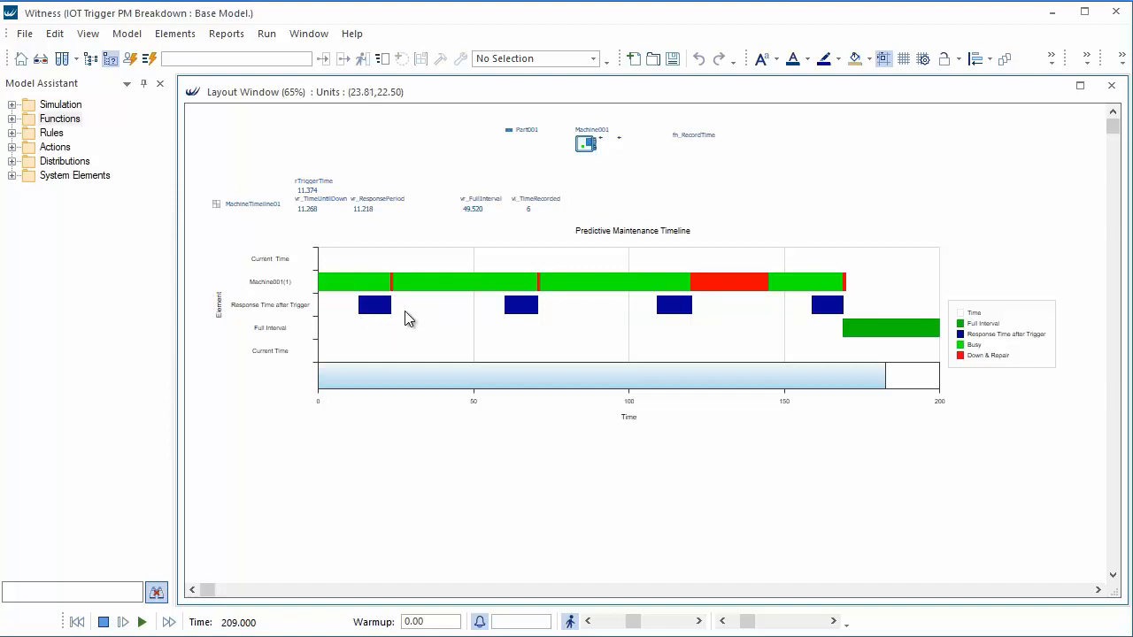
mouse_move(646, 335)
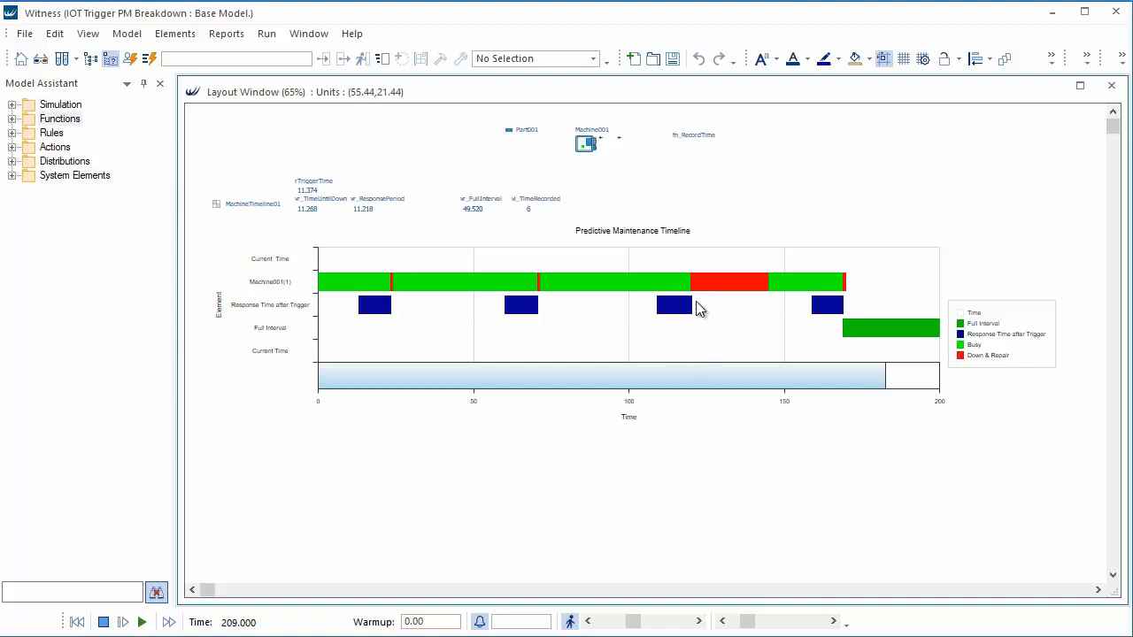
mouse_move(677, 292)
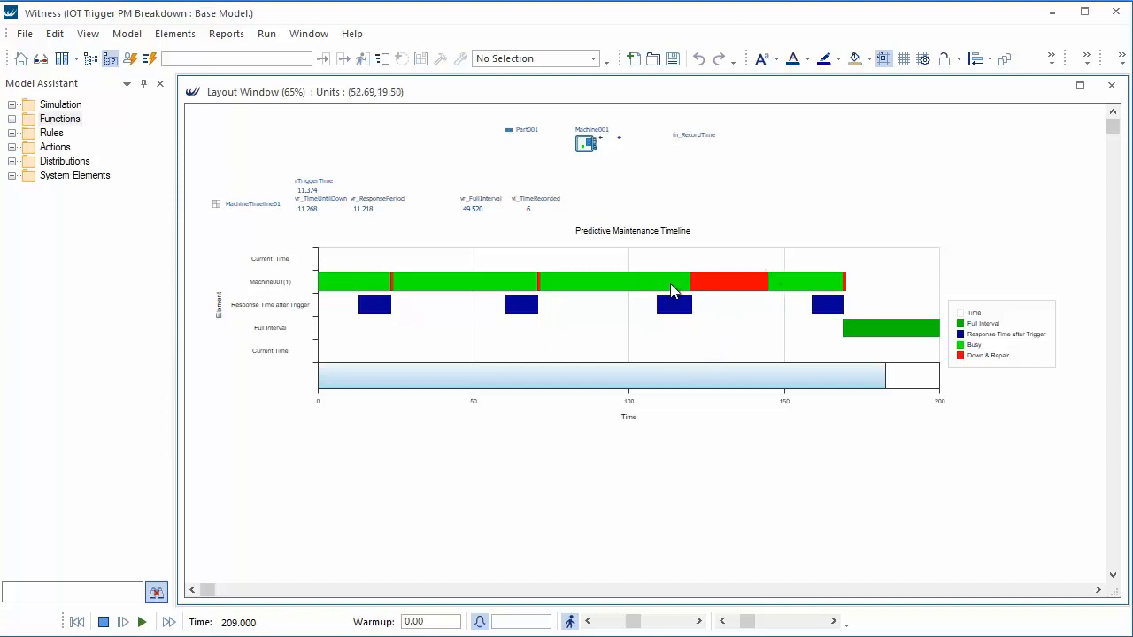
mouse_move(673, 290)
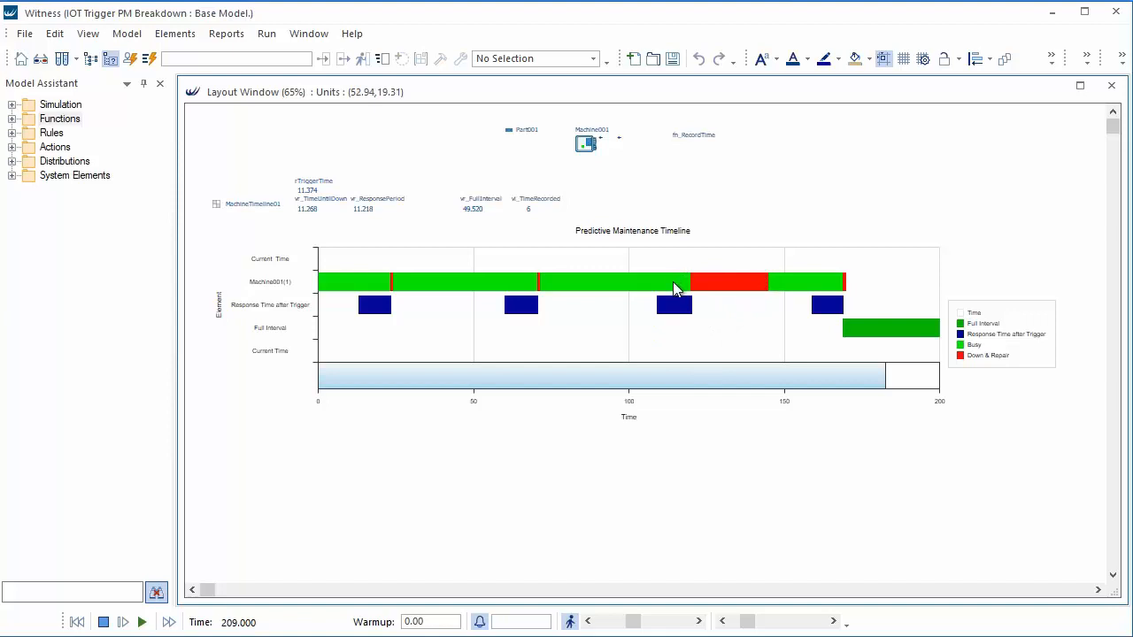
mouse_move(676, 276)
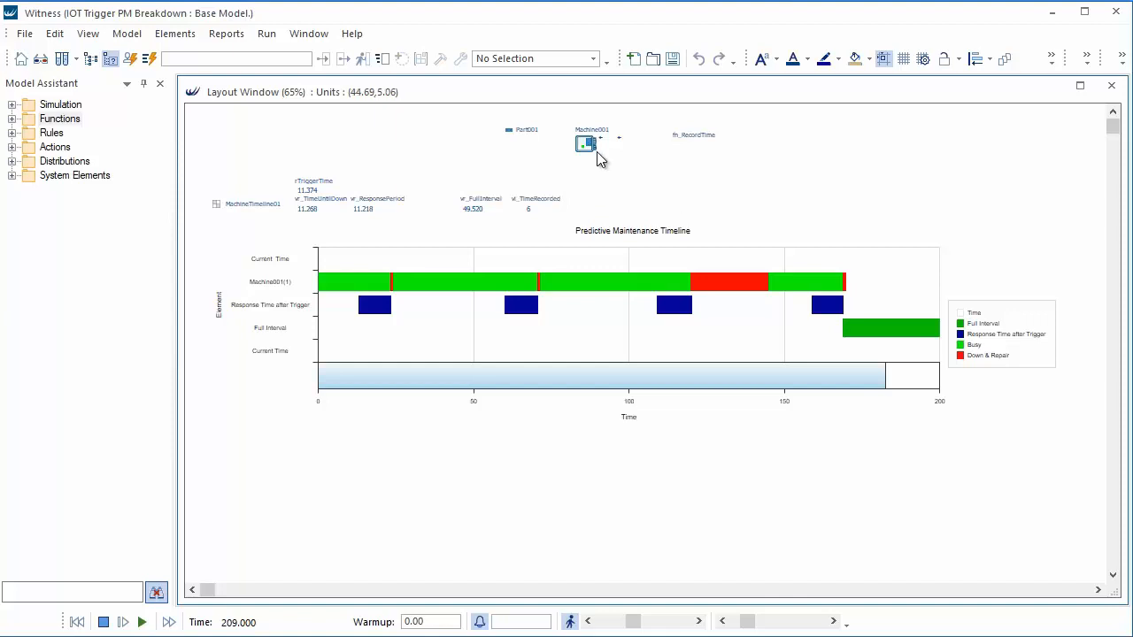
Show Machine001's detailed statistics: 86.60% busy, failure breakdown 11.96%, predictive 1.44% over 3.
right_click(585, 145)
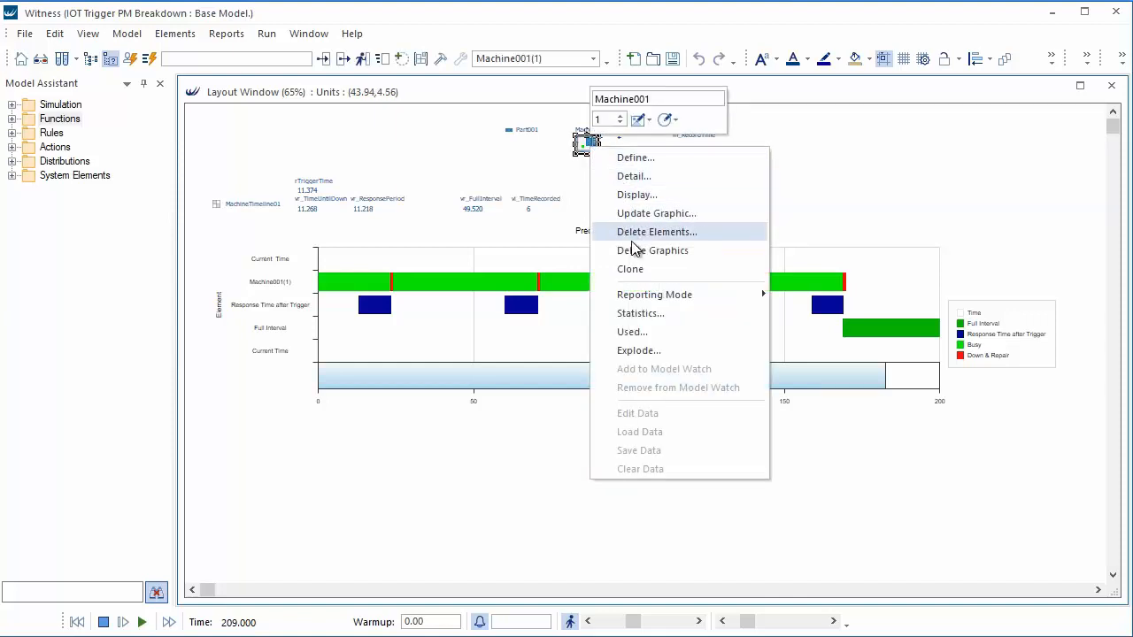
click(640, 313)
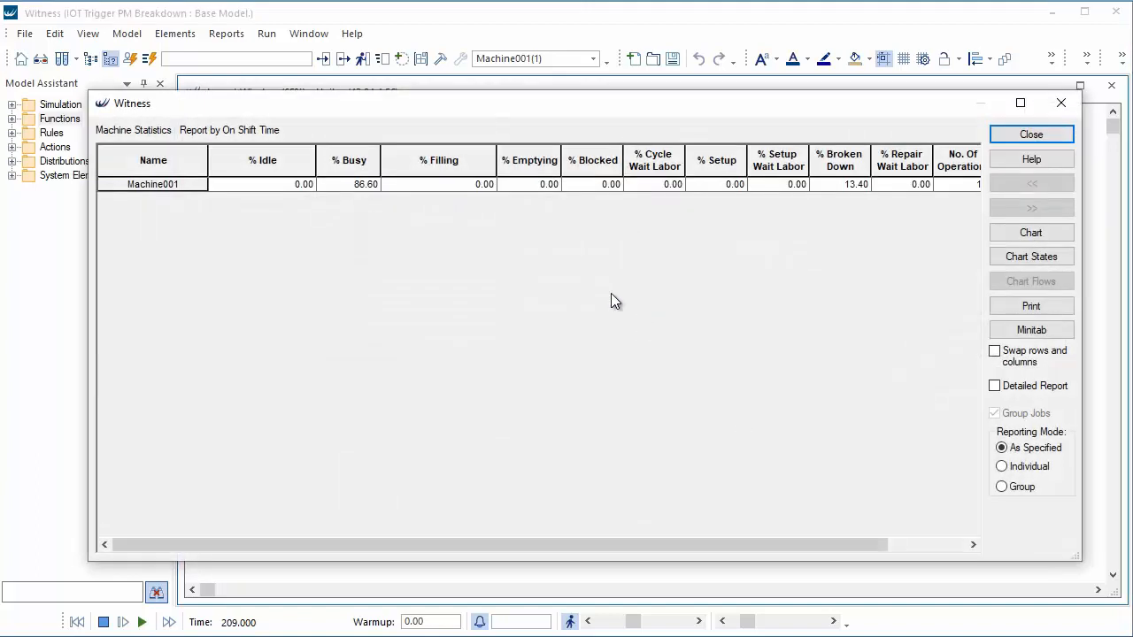
click(994, 386)
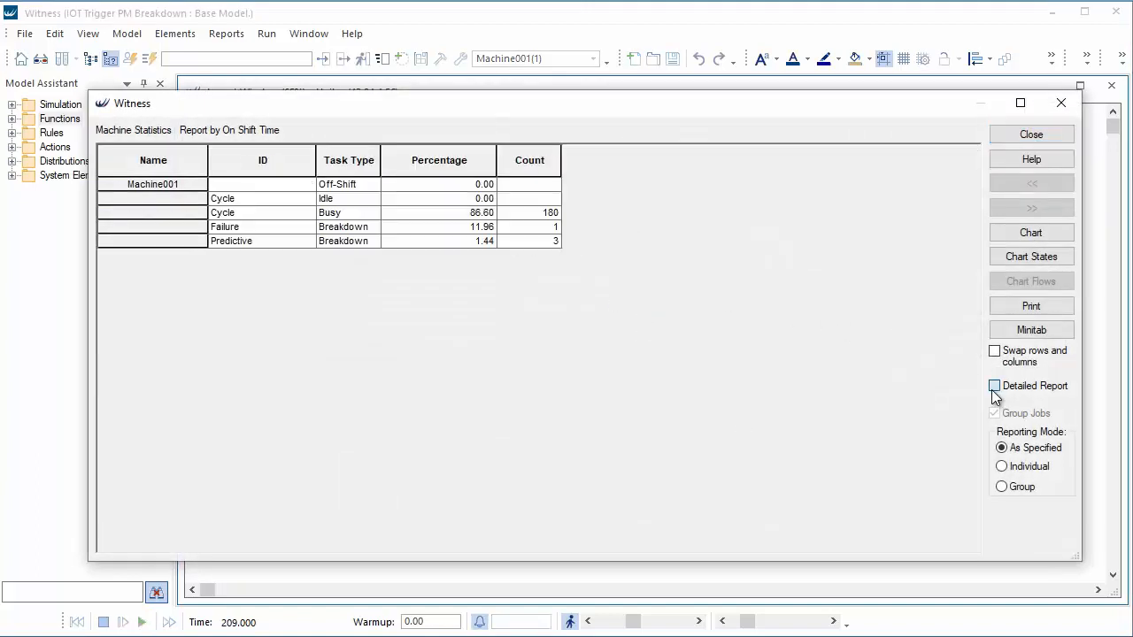
click(994, 386)
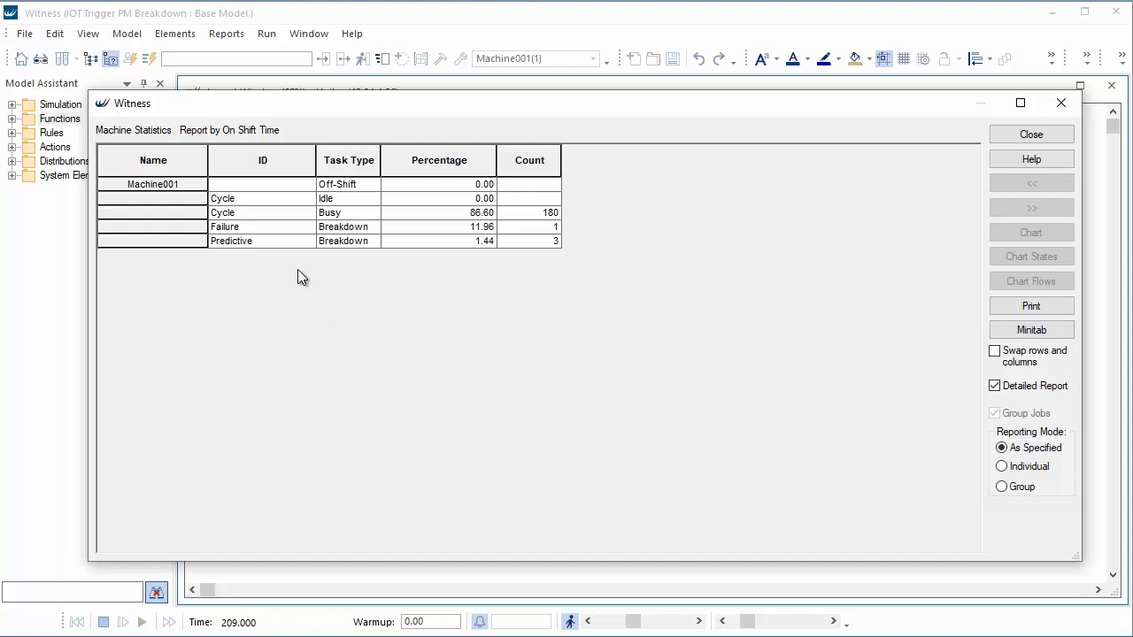
mouse_move(540, 246)
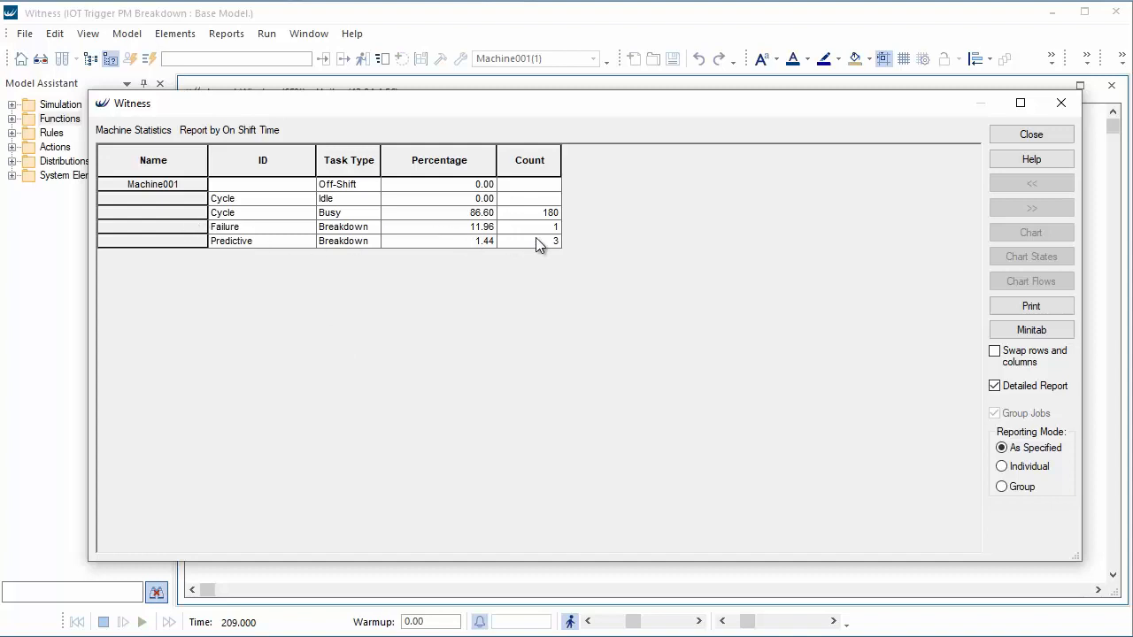
mouse_move(248, 232)
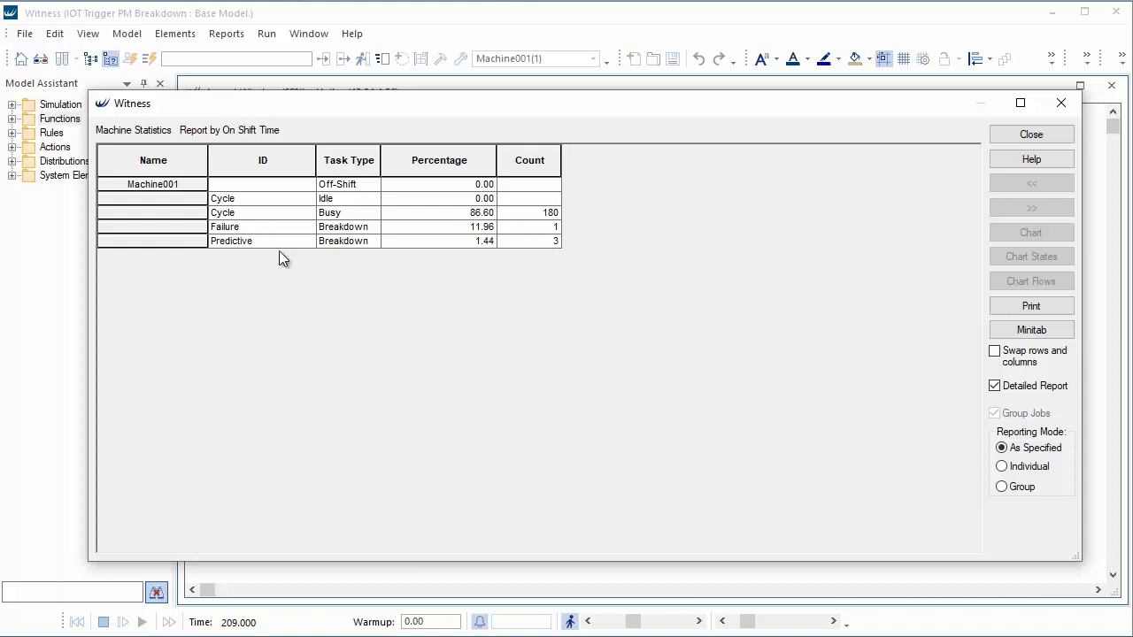
mouse_move(276, 250)
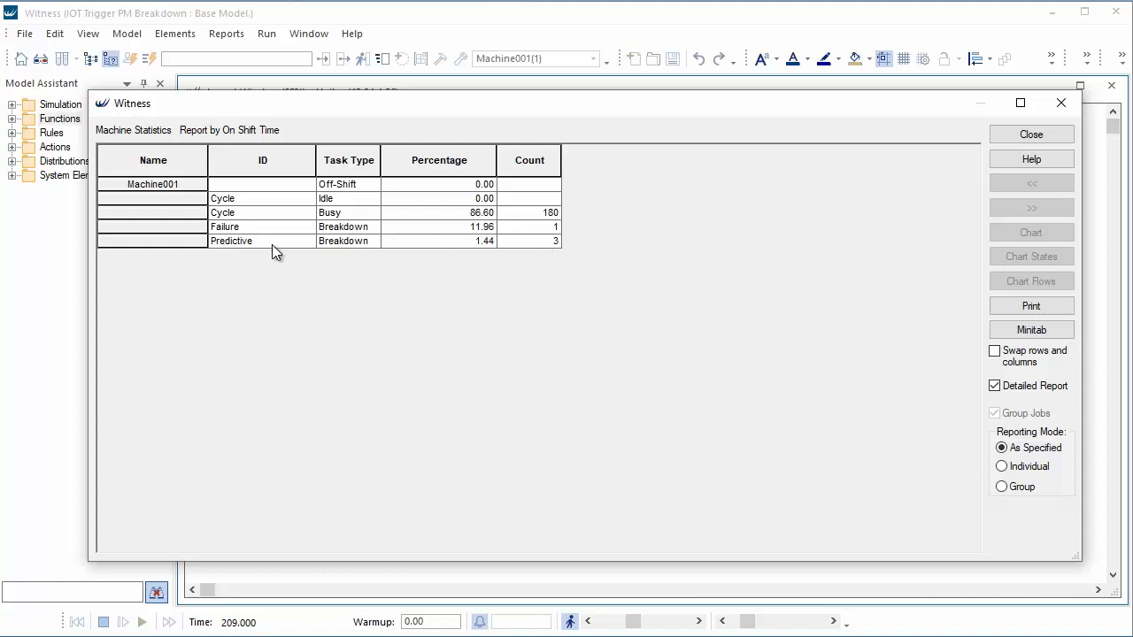
mouse_move(455, 247)
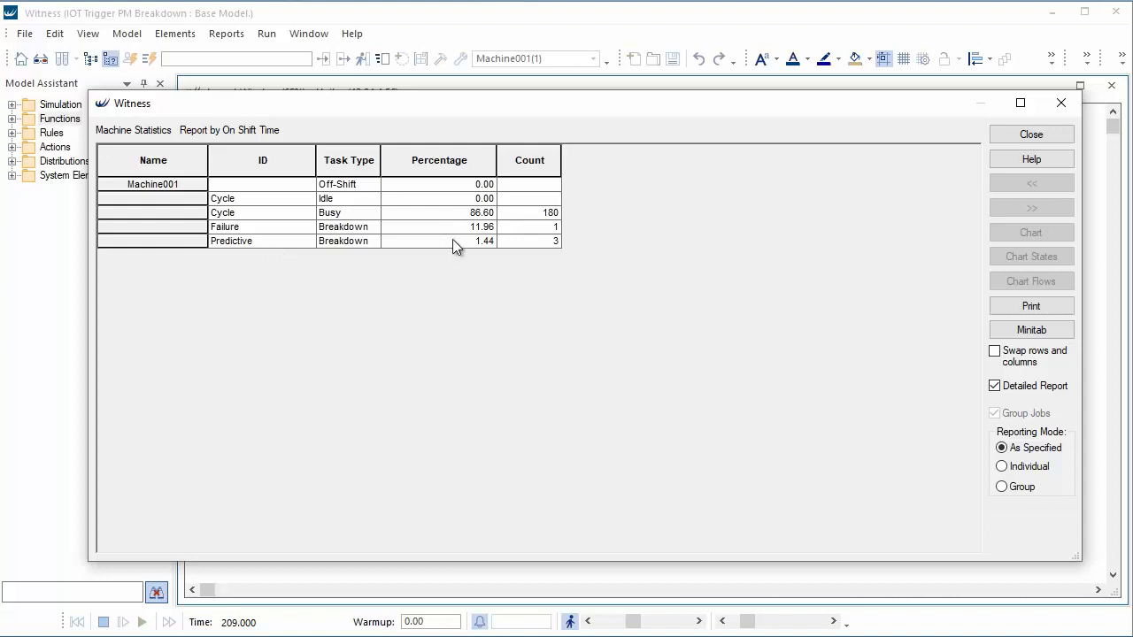
mouse_move(467, 247)
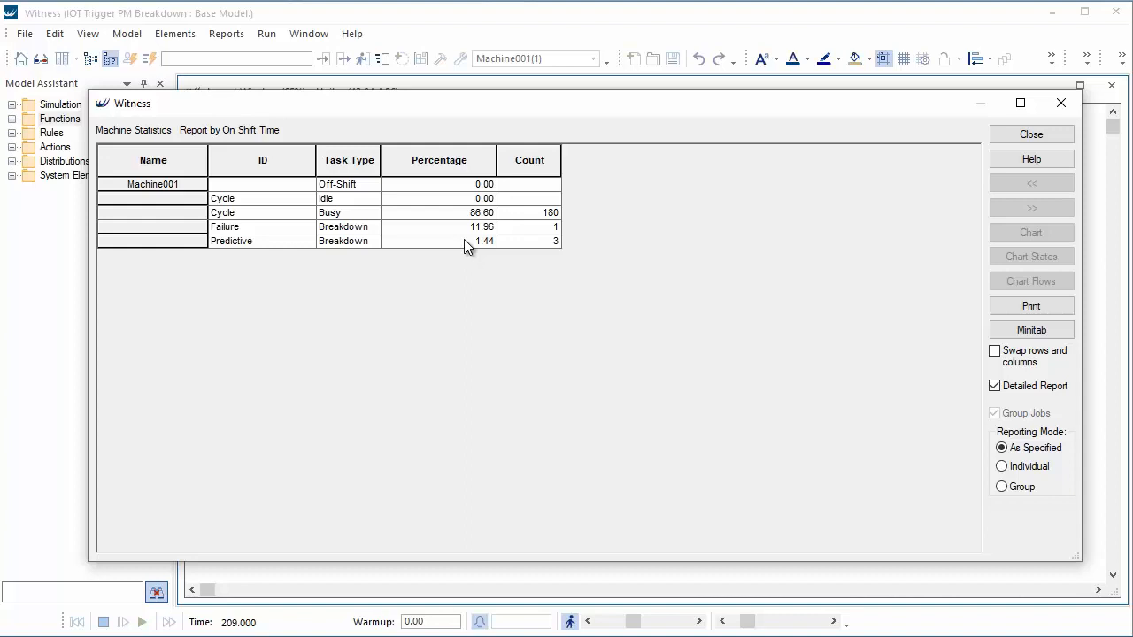
mouse_move(534, 239)
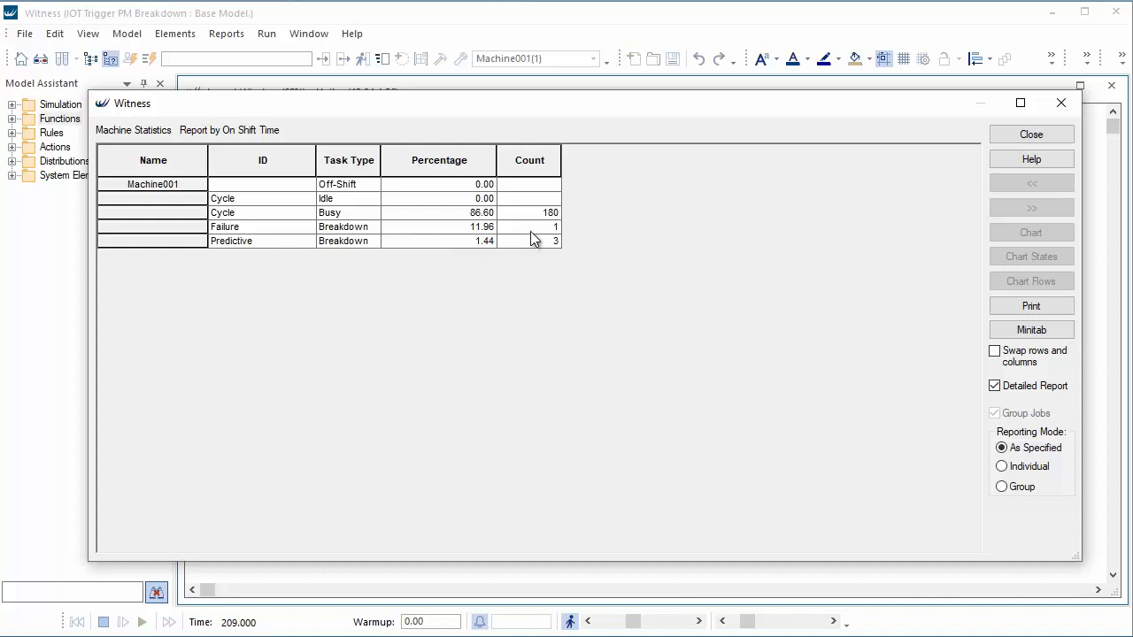
mouse_move(445, 236)
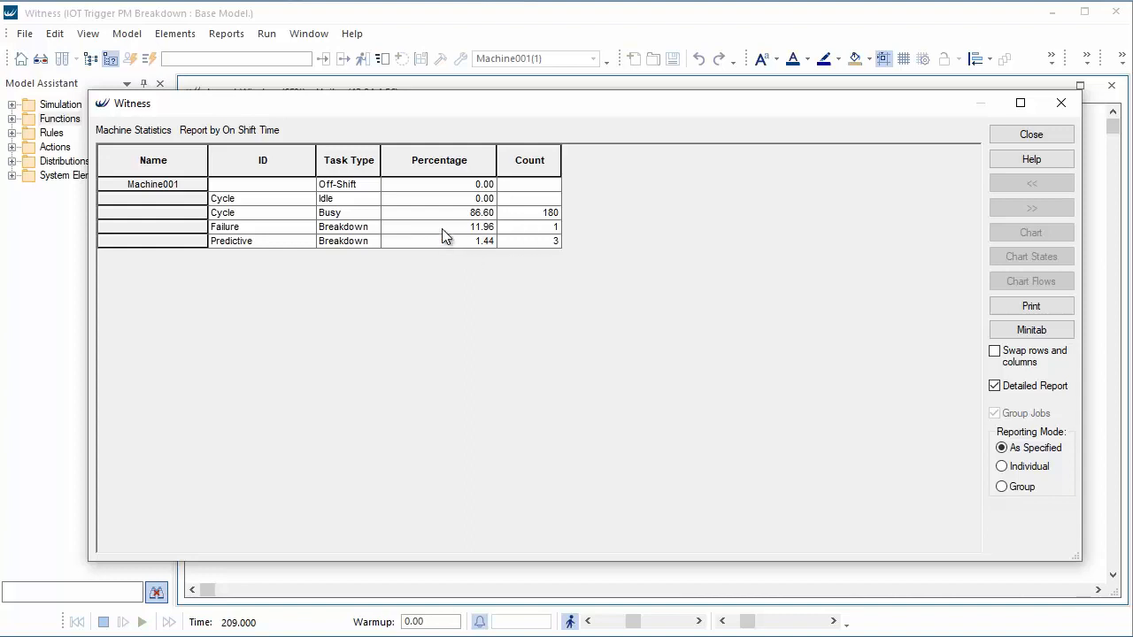
mouse_move(708, 268)
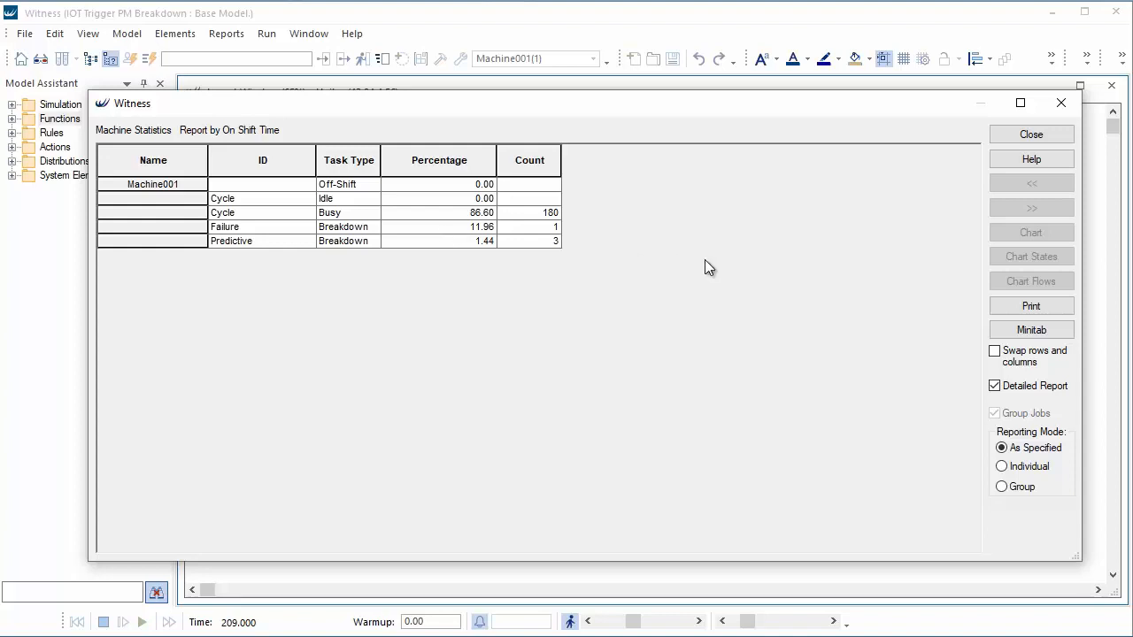
mouse_move(628, 229)
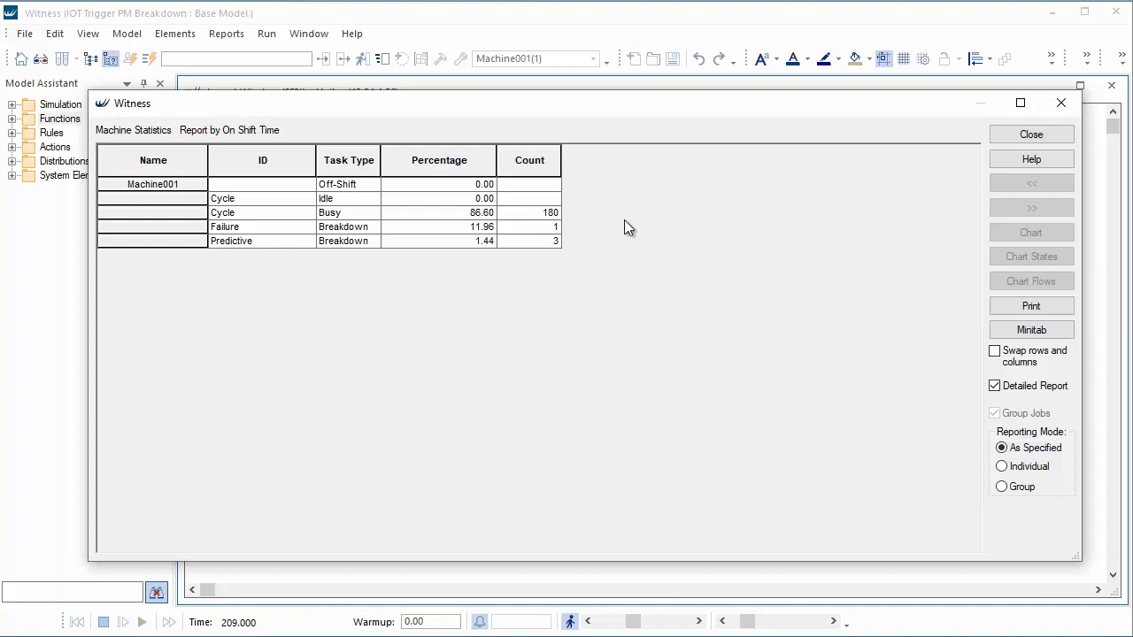
mouse_move(460, 240)
text(util)
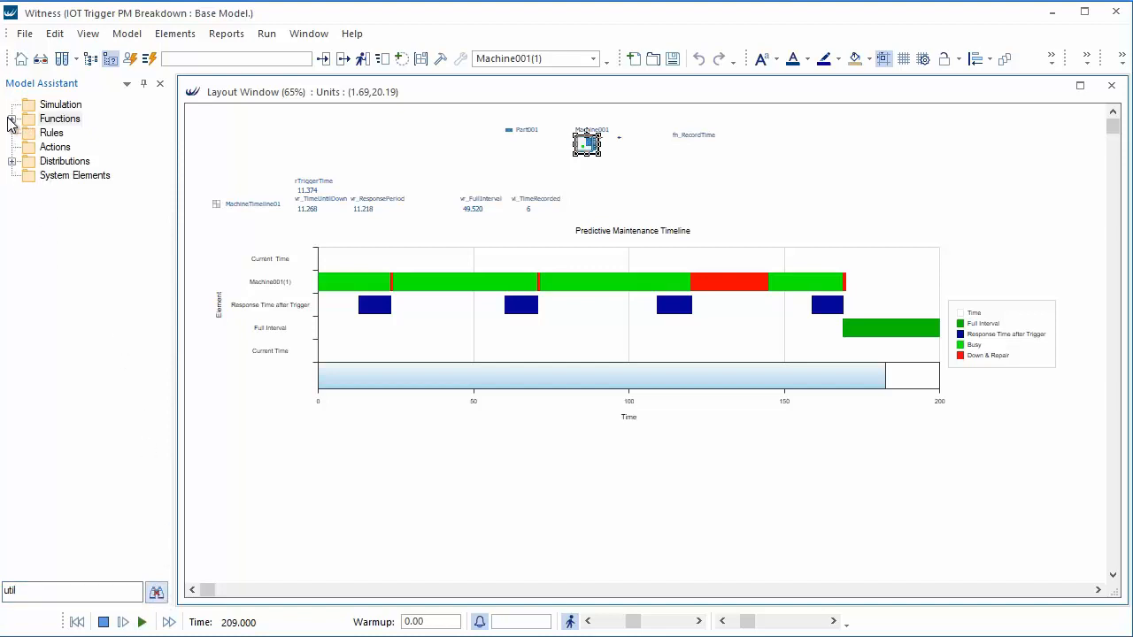
Expand Functions > Modeling Functions and select the MachinePUtil function.
click(12, 118)
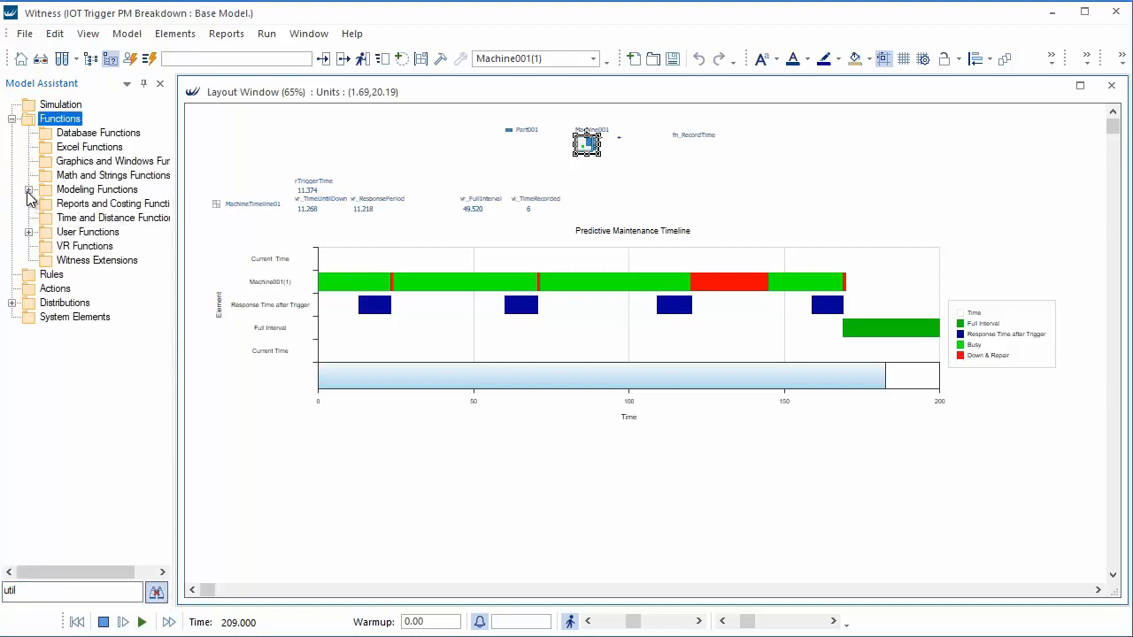
click(28, 189)
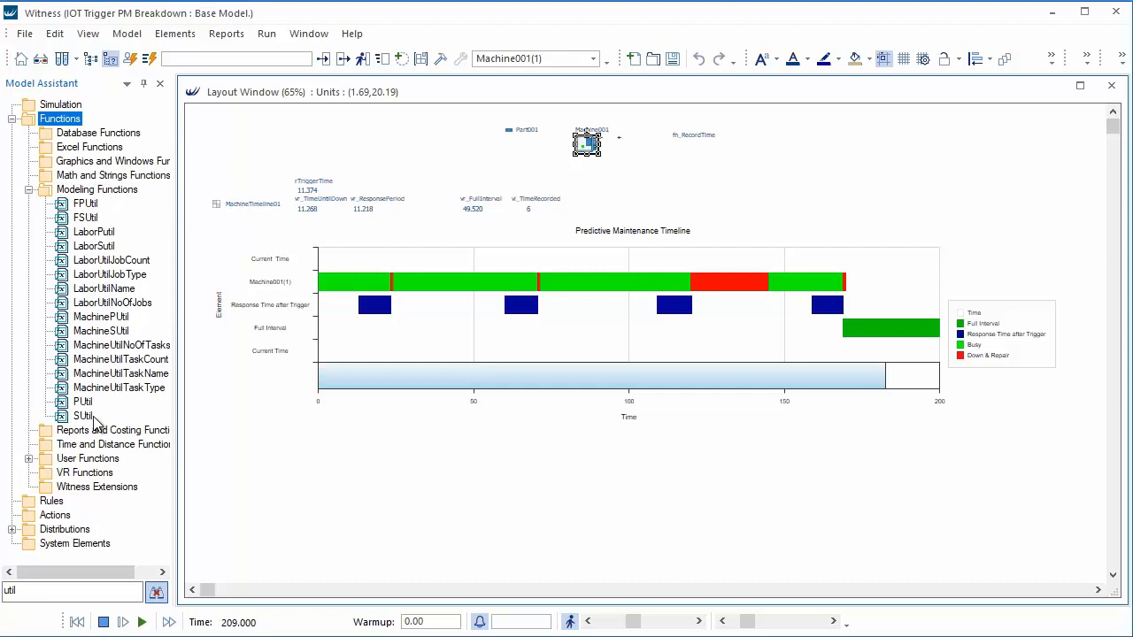
mouse_move(95, 416)
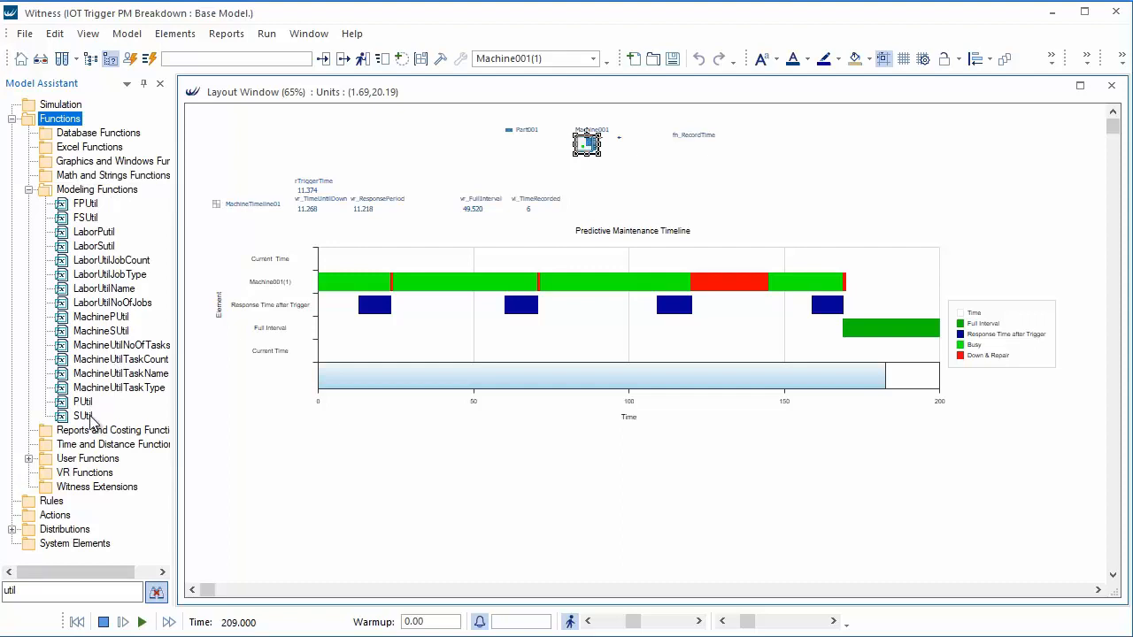
mouse_move(92, 423)
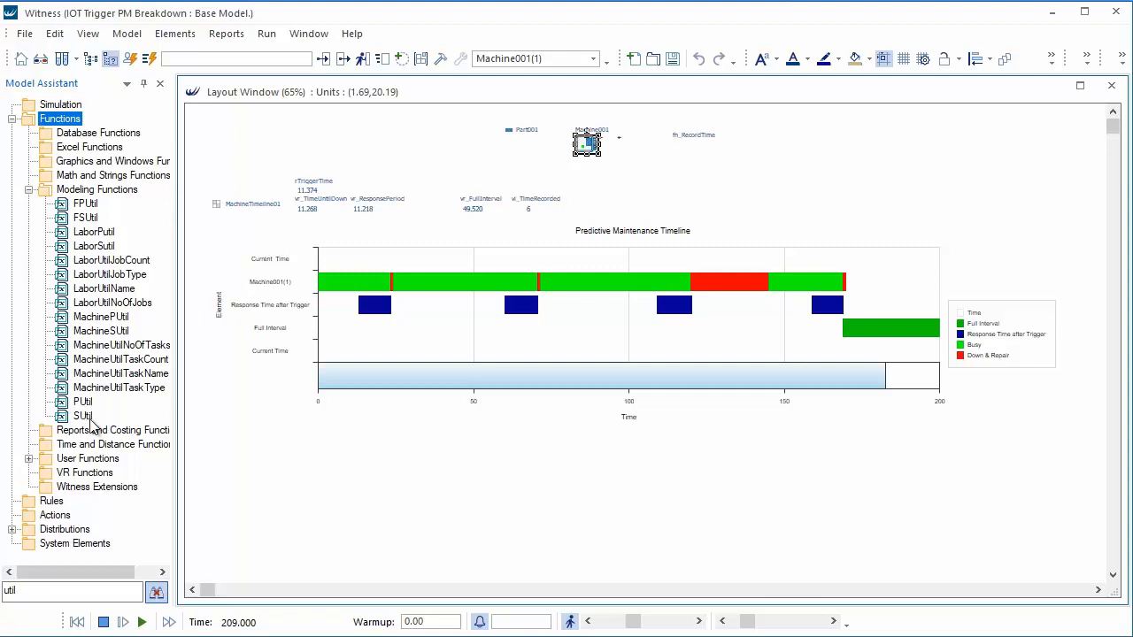
mouse_move(100, 422)
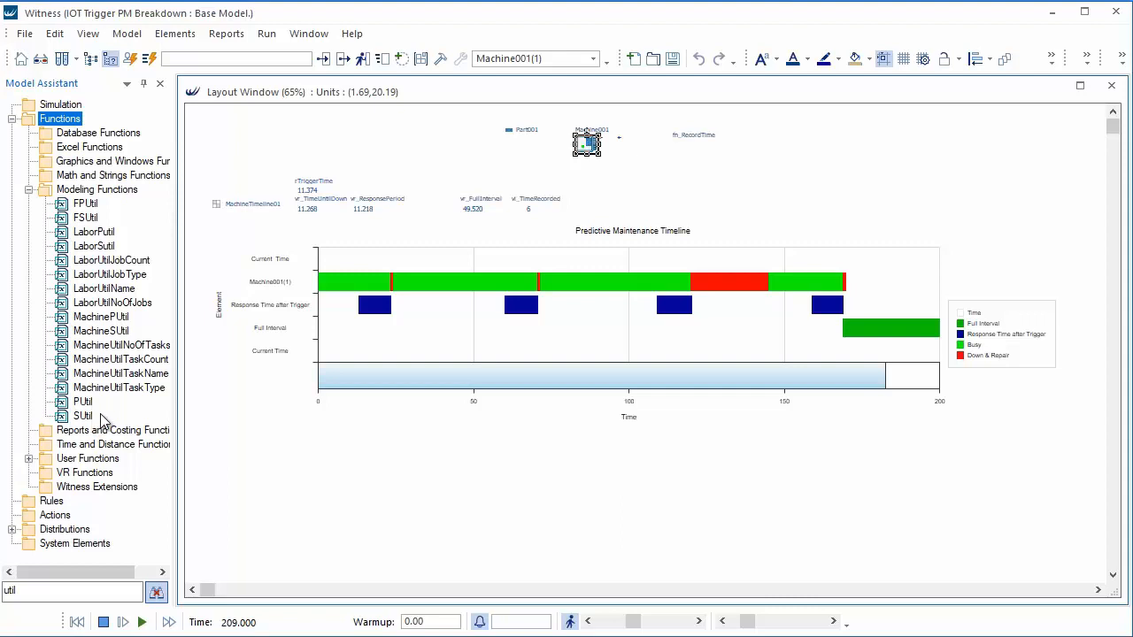
mouse_move(99, 321)
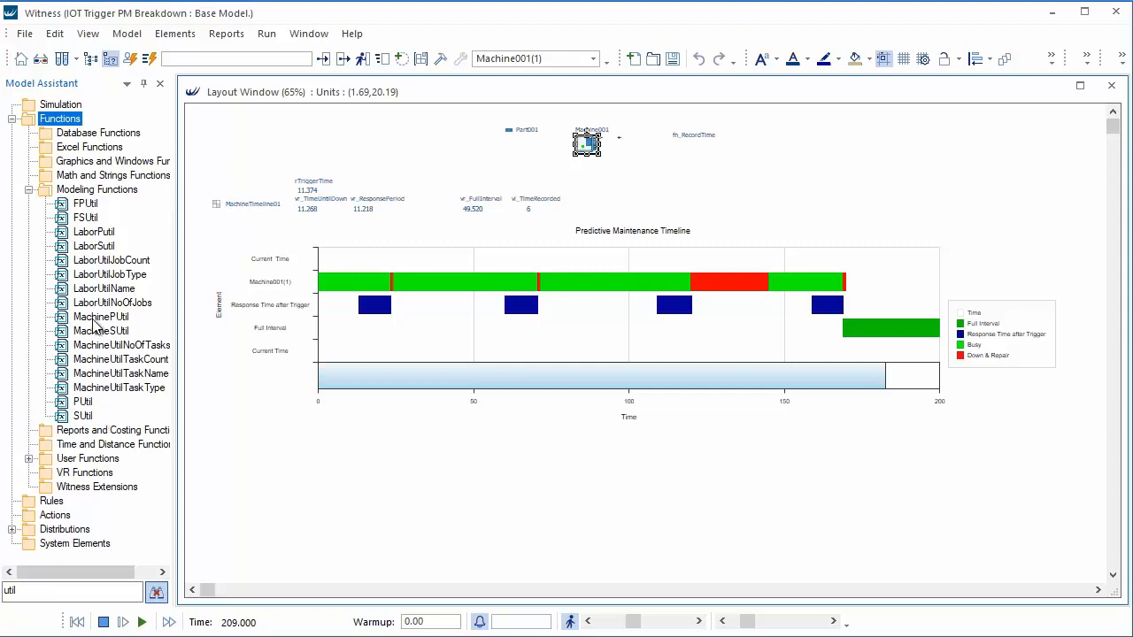
click(101, 316)
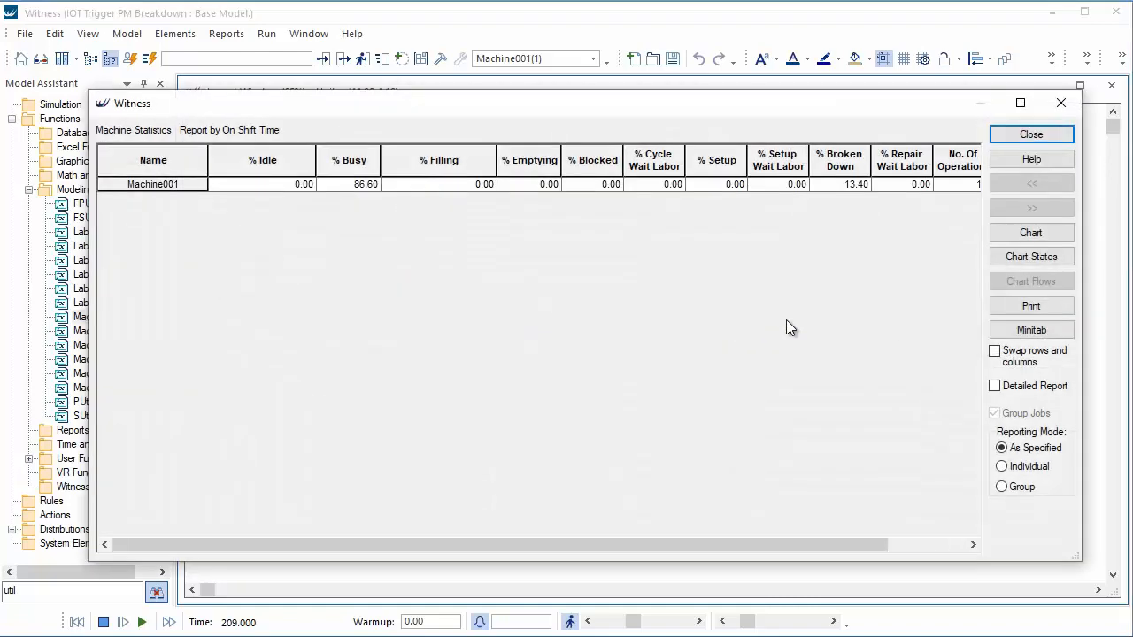
Review Machine001's detailed breakdown (failure 11.96%, predictive 1.44%) and close the report.
click(994, 385)
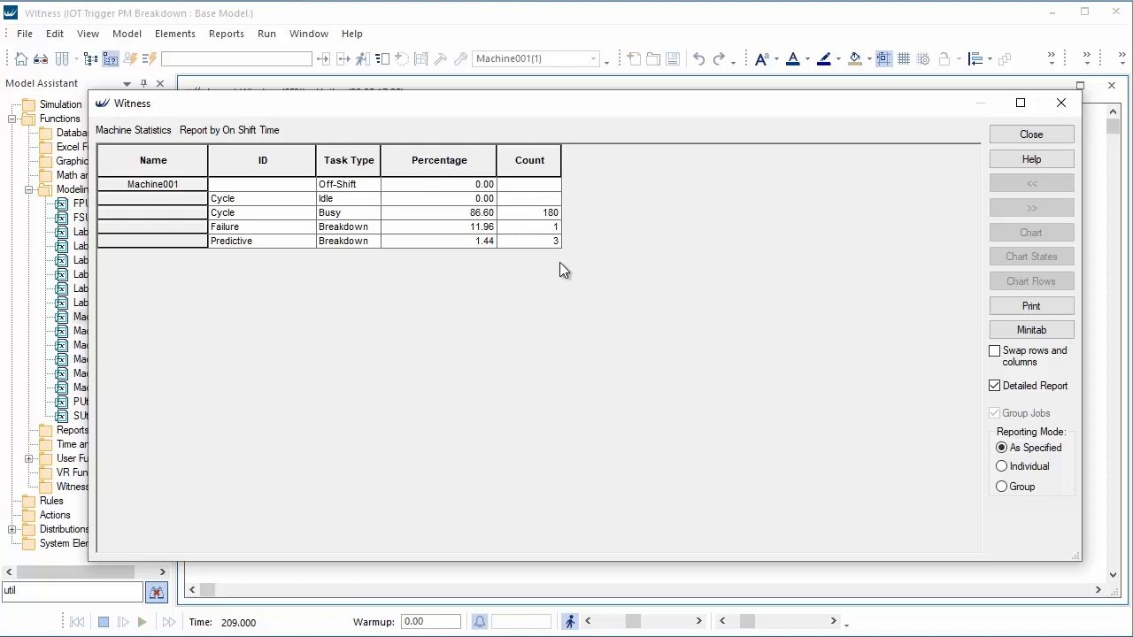
mouse_move(419, 224)
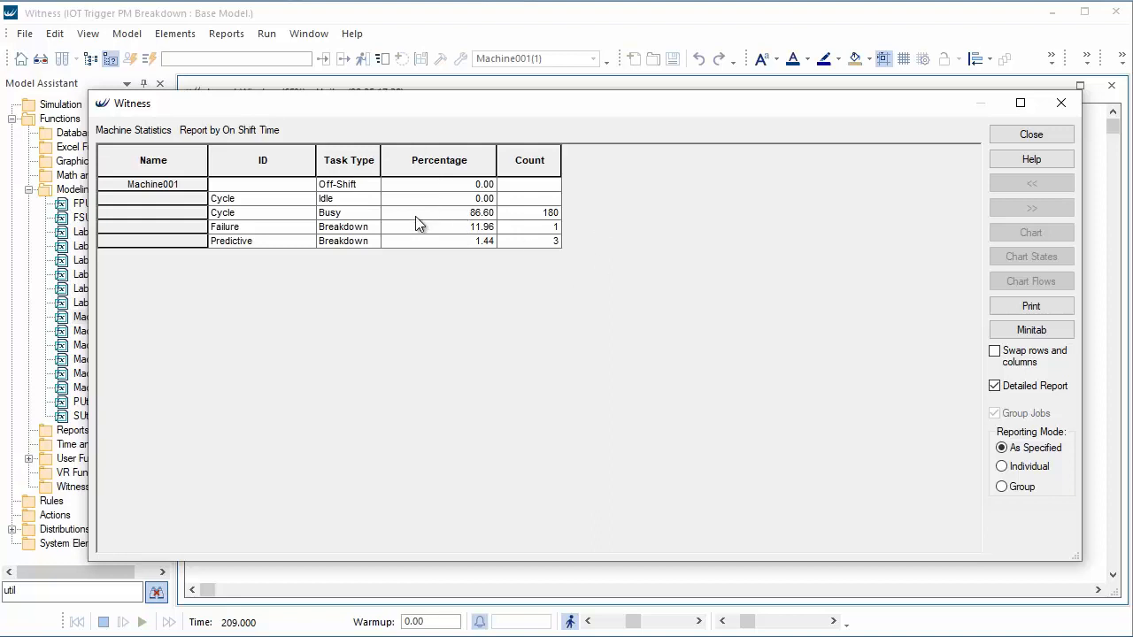
mouse_move(467, 249)
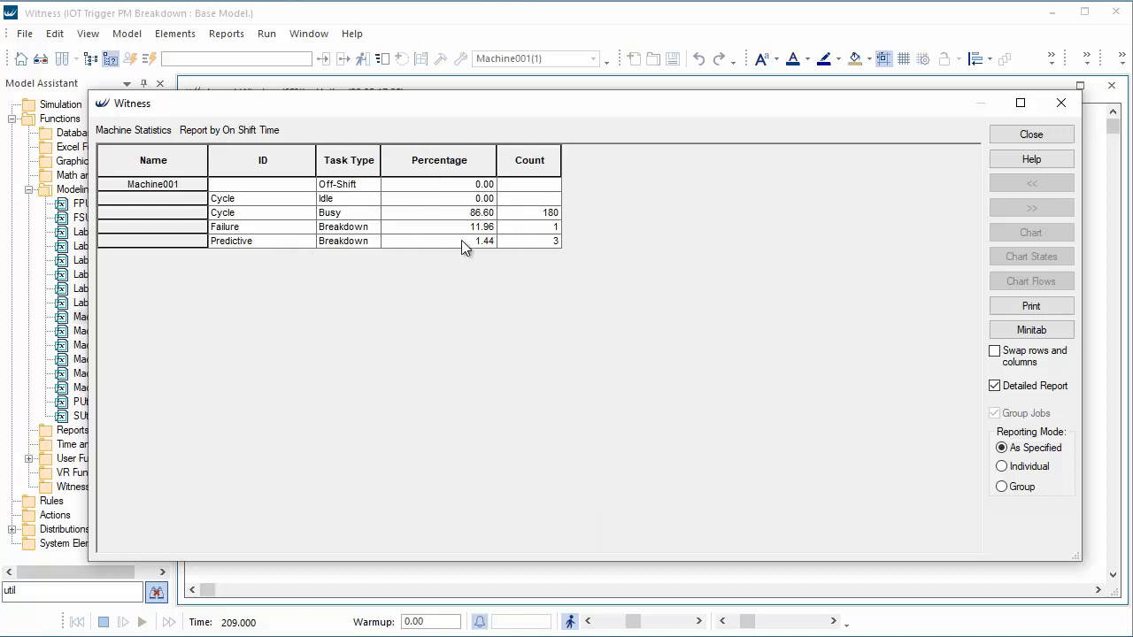
mouse_move(348, 254)
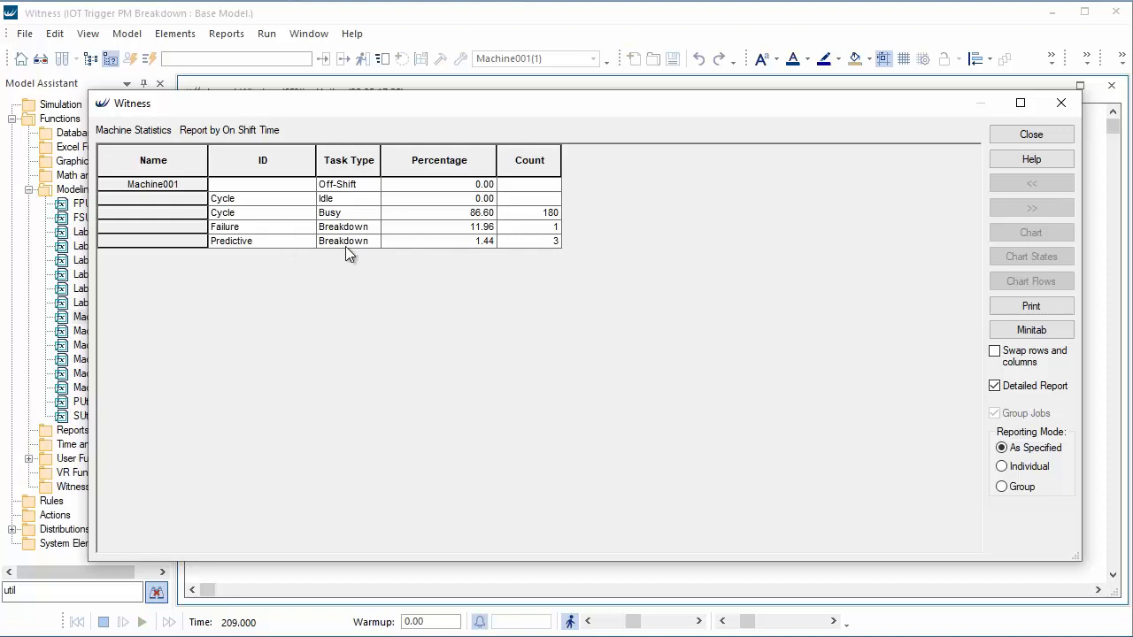
mouse_move(372, 248)
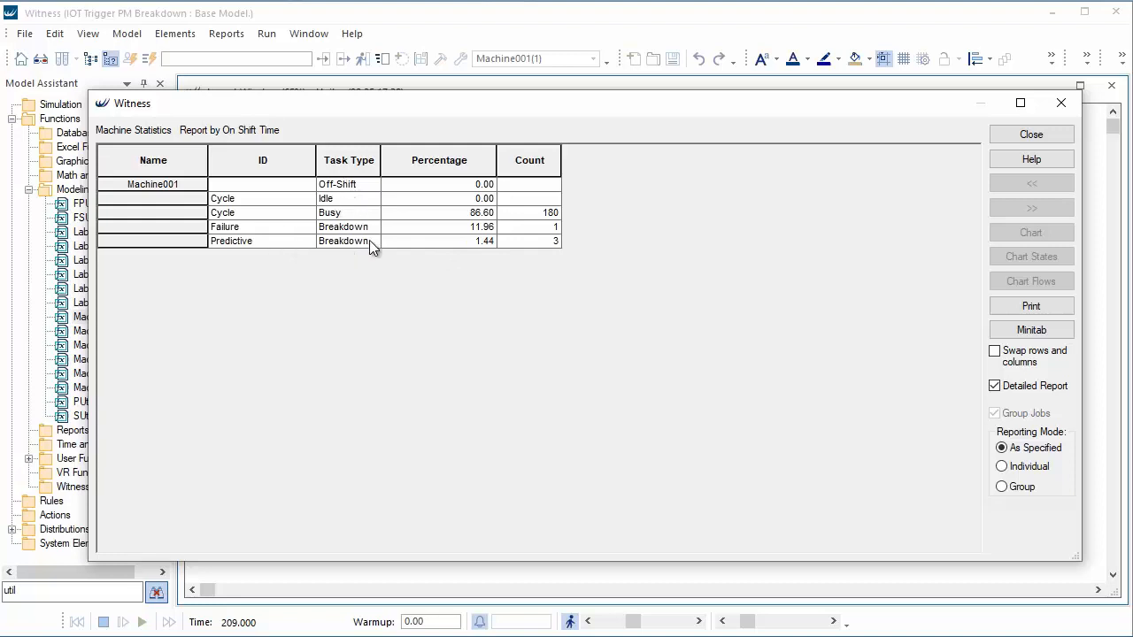
mouse_move(928, 197)
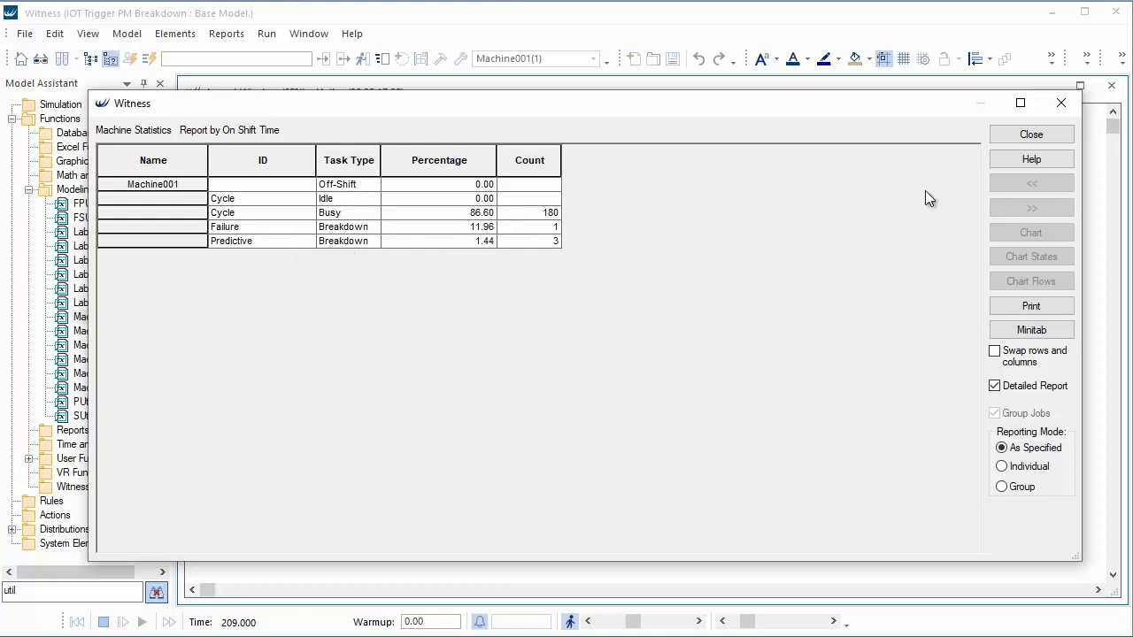
click(127, 33)
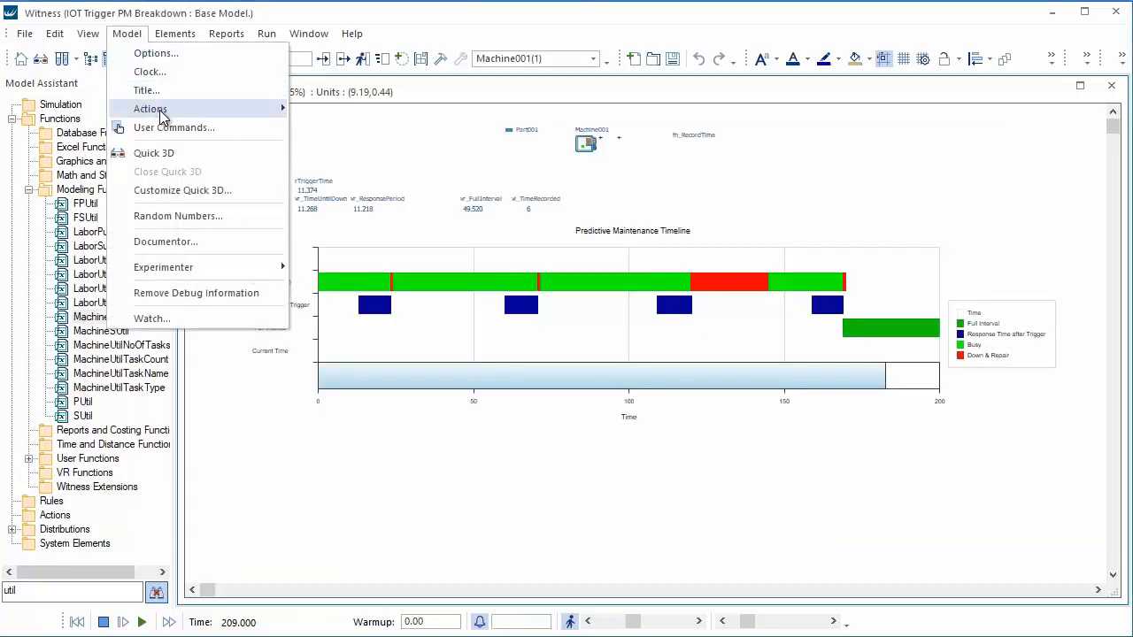
Start a new user action containing a PRINT statement.
click(149, 108)
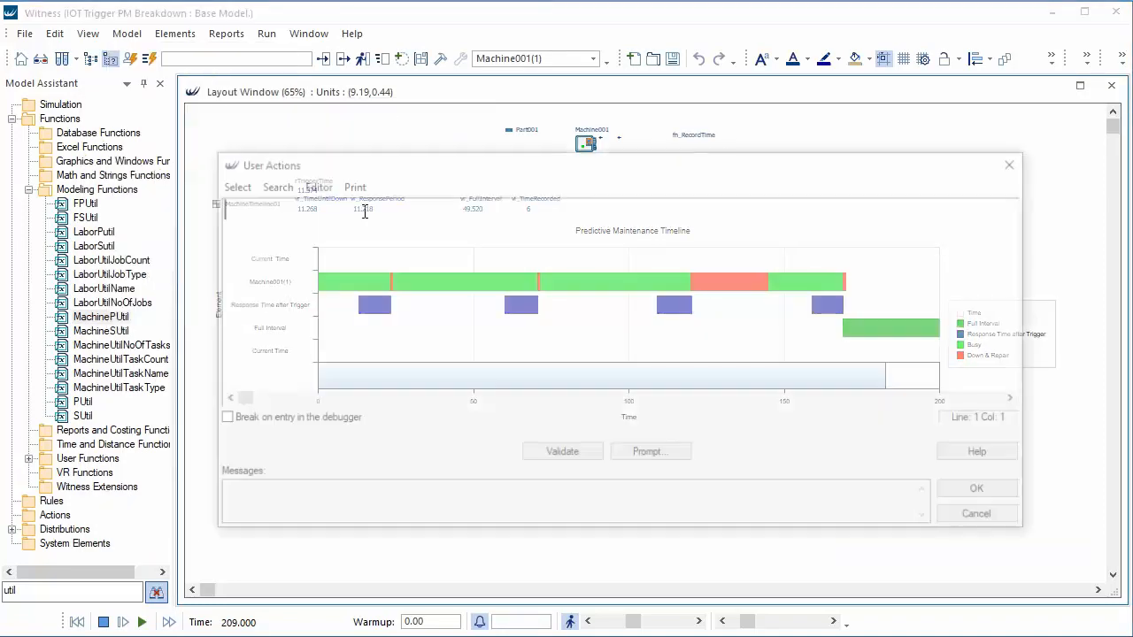
text(P)
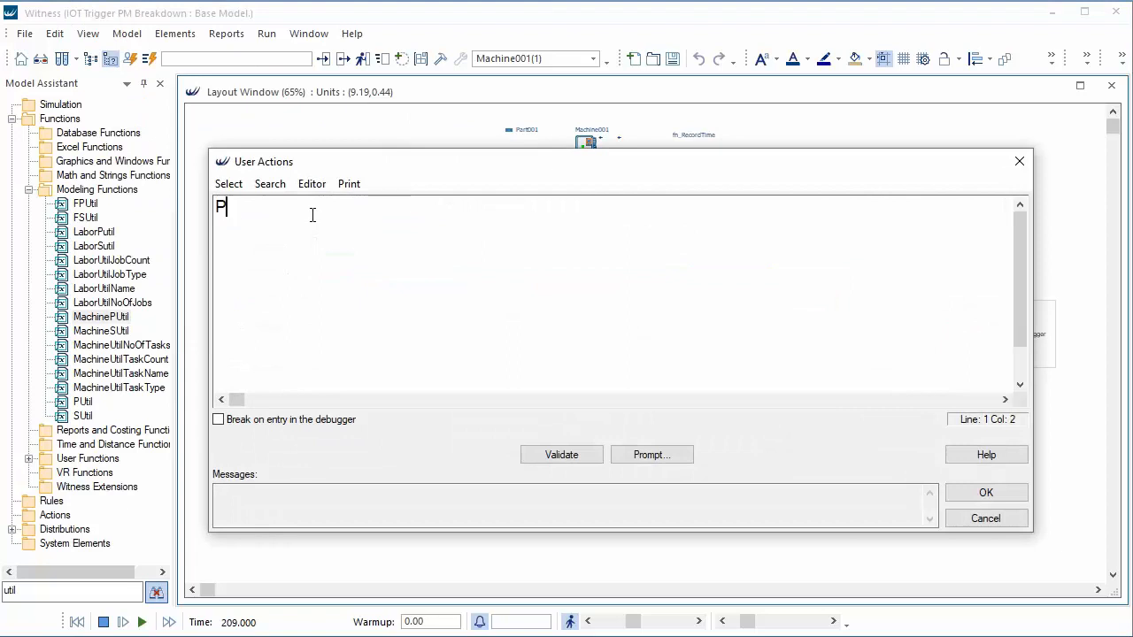
text(RINT)
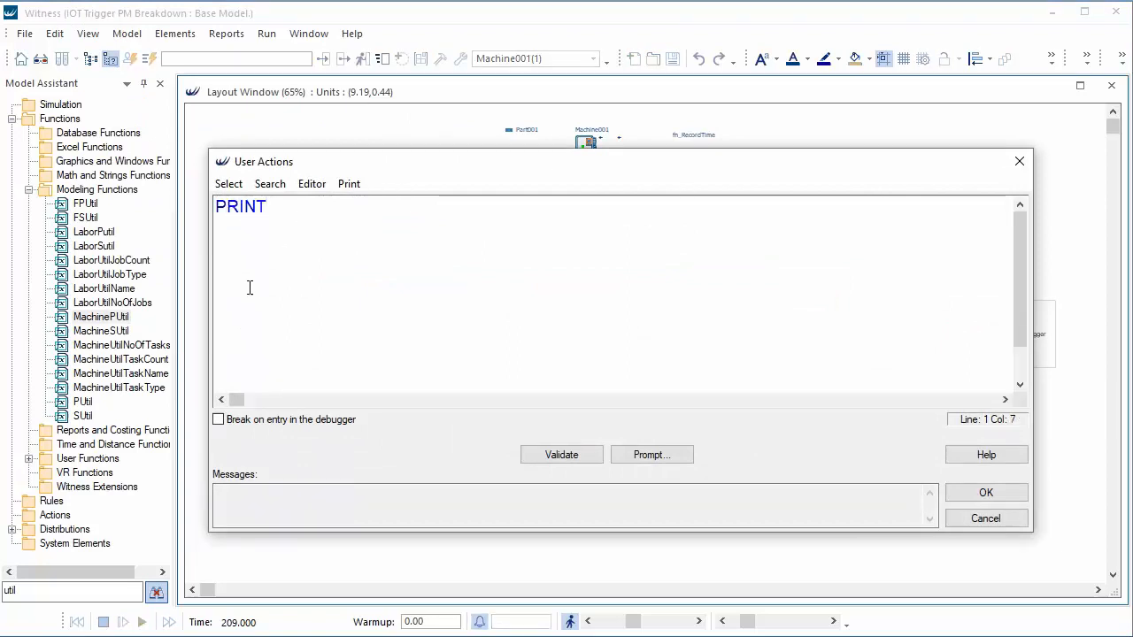
Insert MachinePUtil with arguments Machine001 and 5, then accept the user action.
right_click(101, 316)
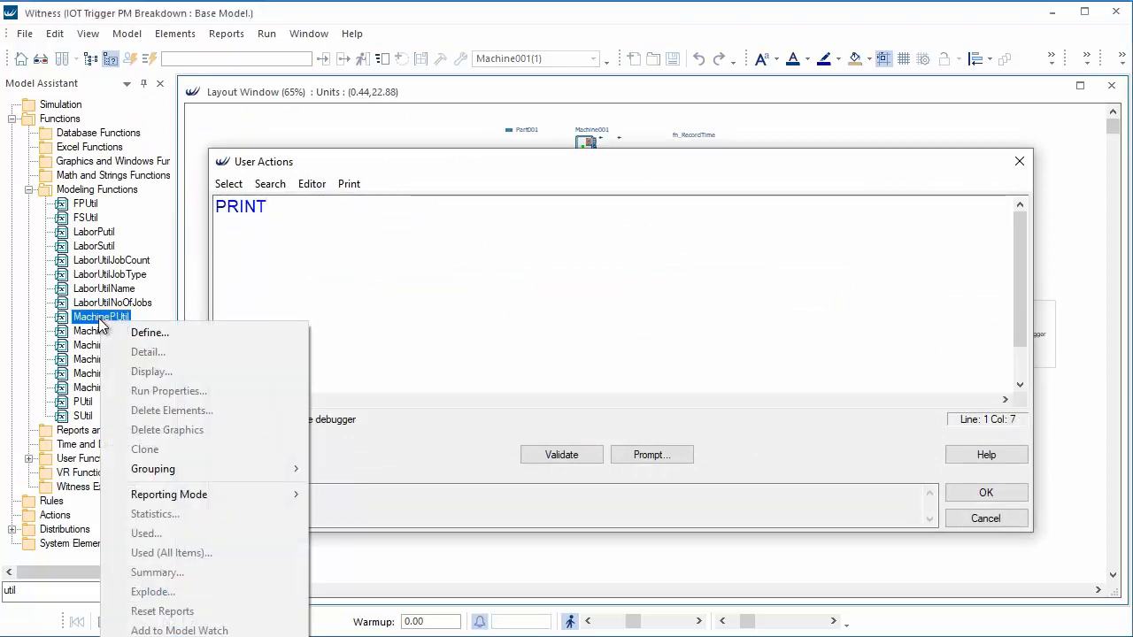
click(149, 332)
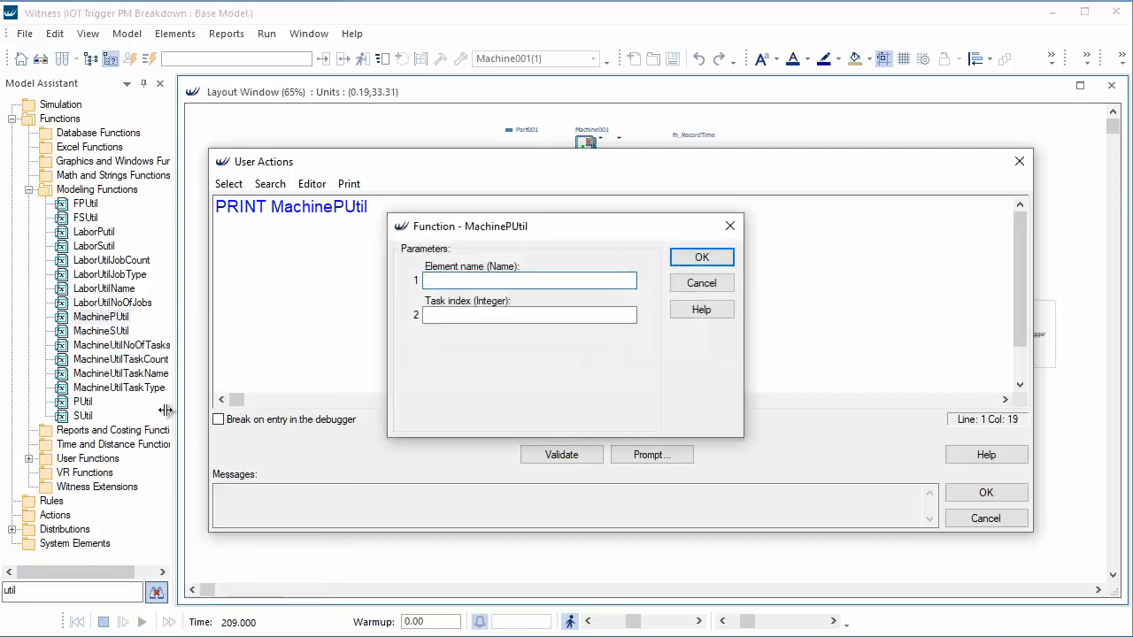
click(530, 280)
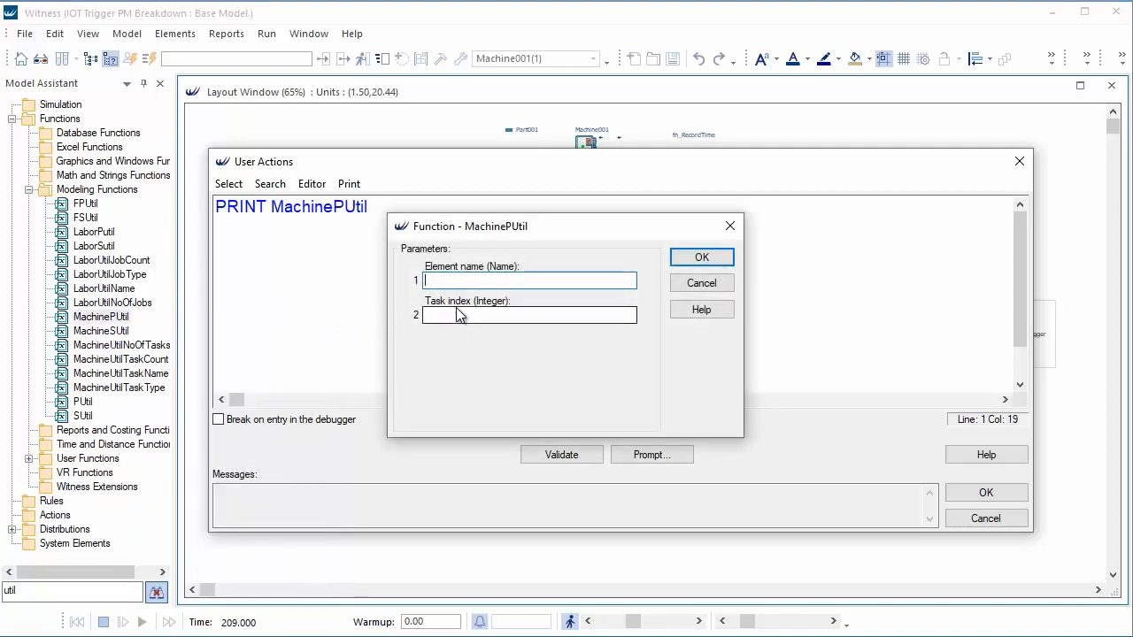
click(529, 280)
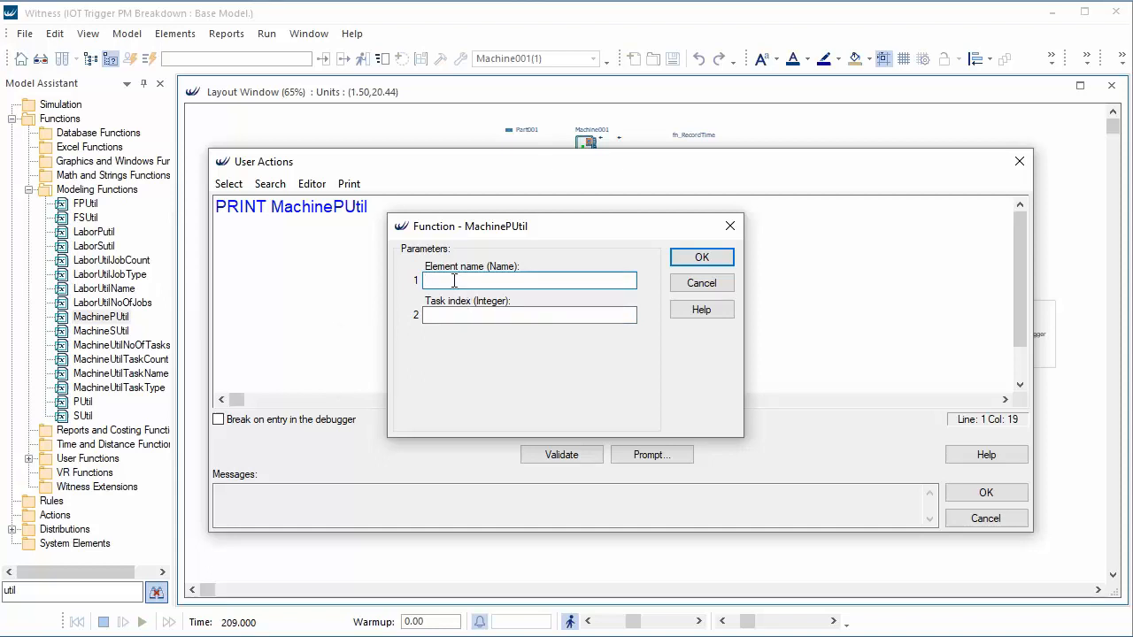
text(MAchin)
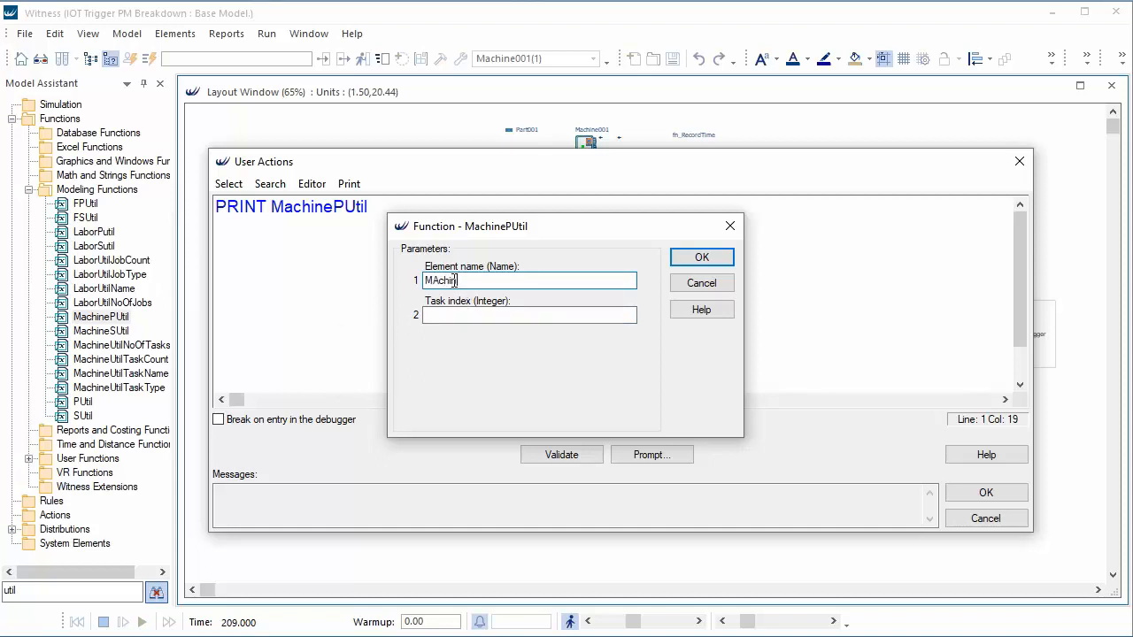
text(Machine001)
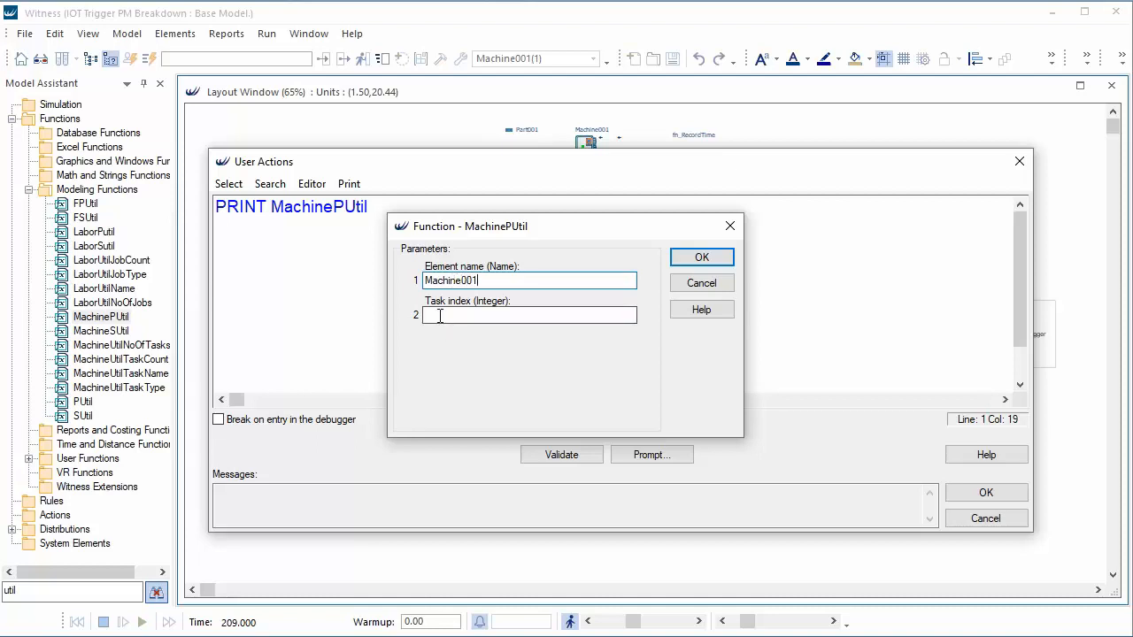
text(5)
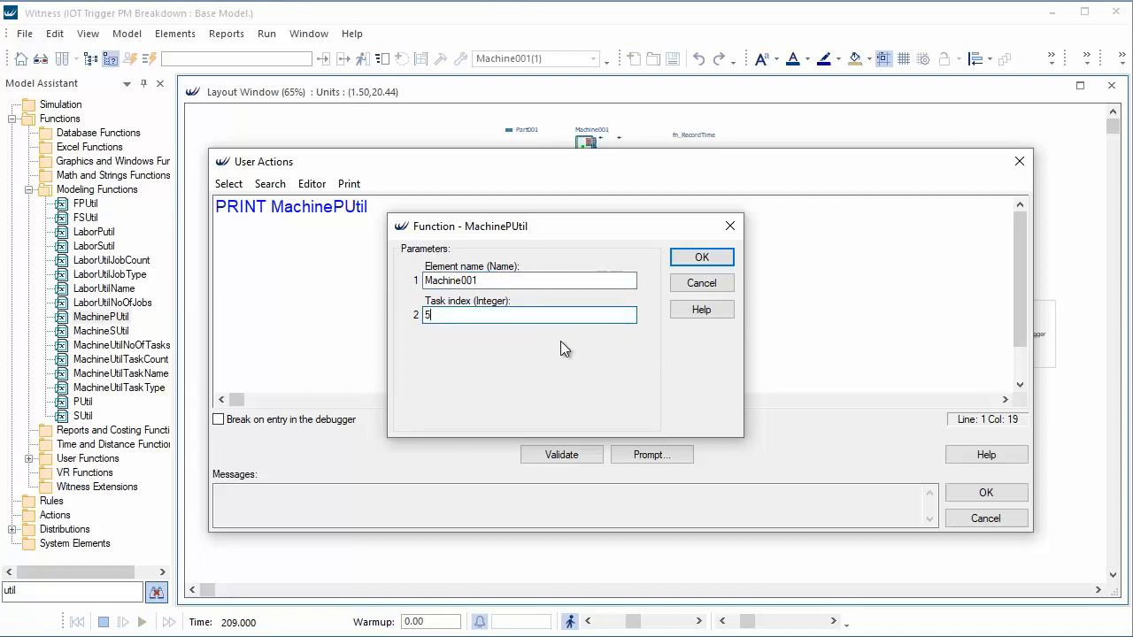
click(701, 257)
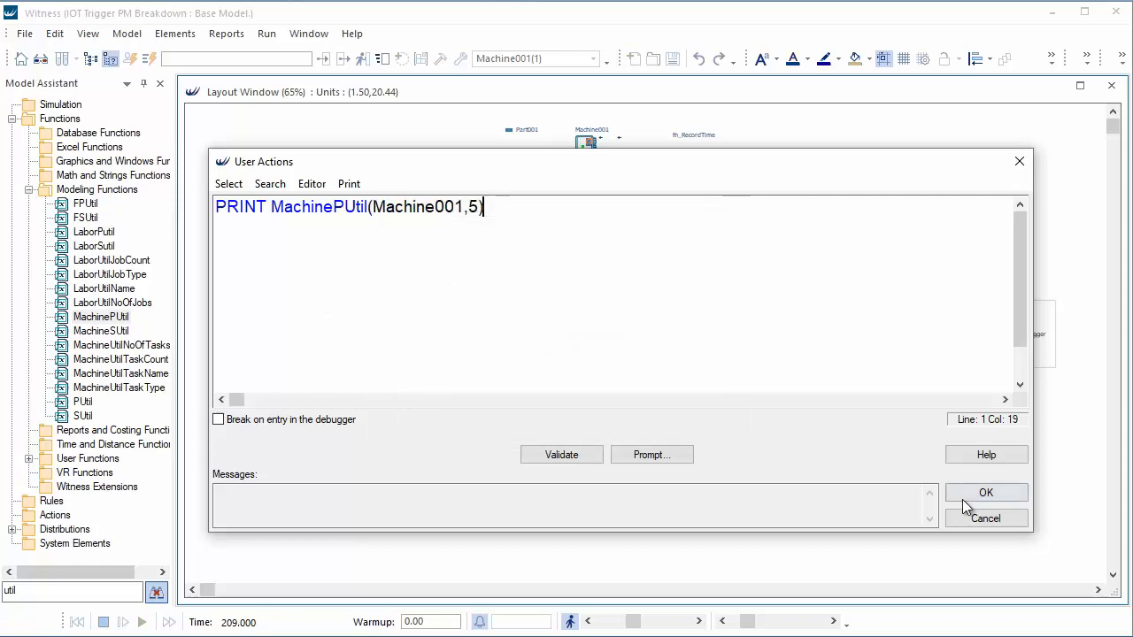
click(986, 492)
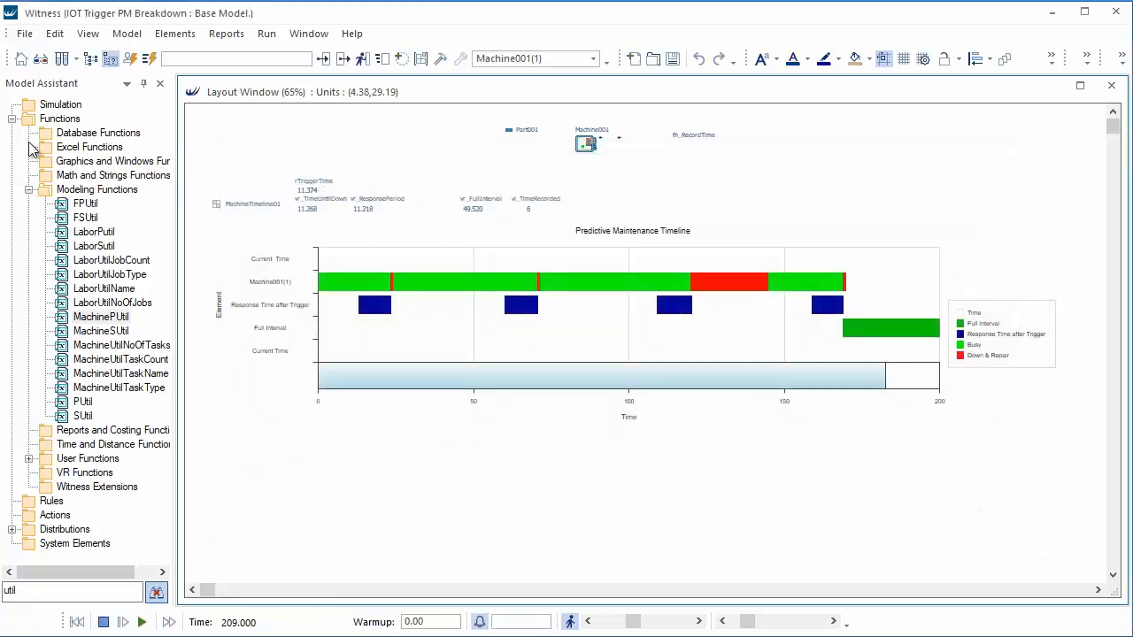
Turn on the Interact Box and execute user actions, printing 1.43540669856 for Machine001.
click(88, 34)
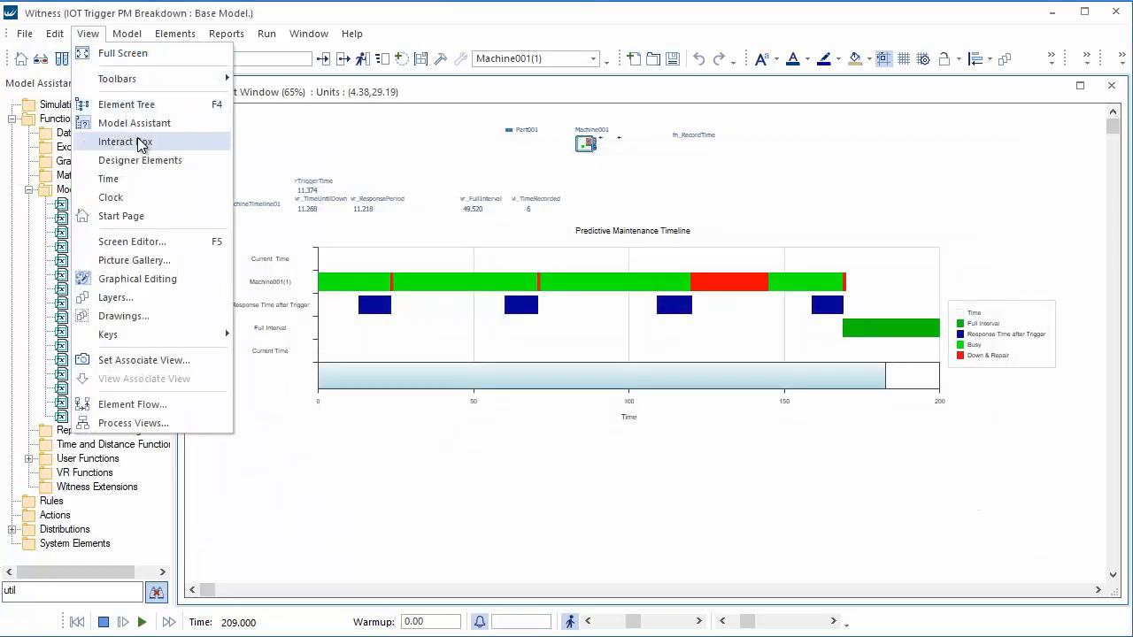
click(125, 142)
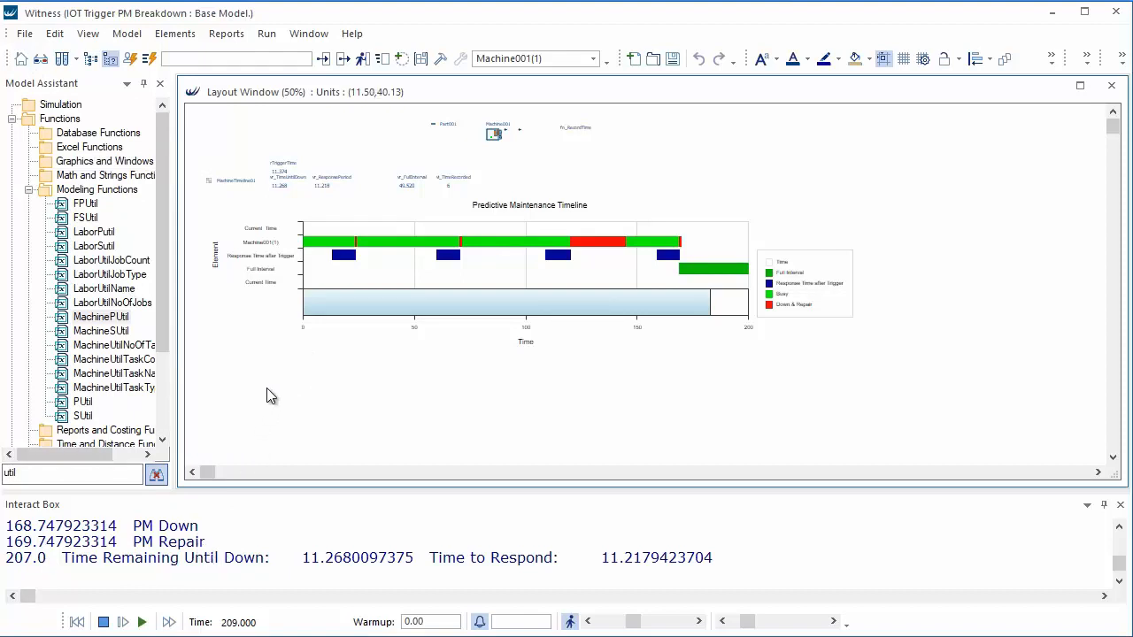
click(266, 33)
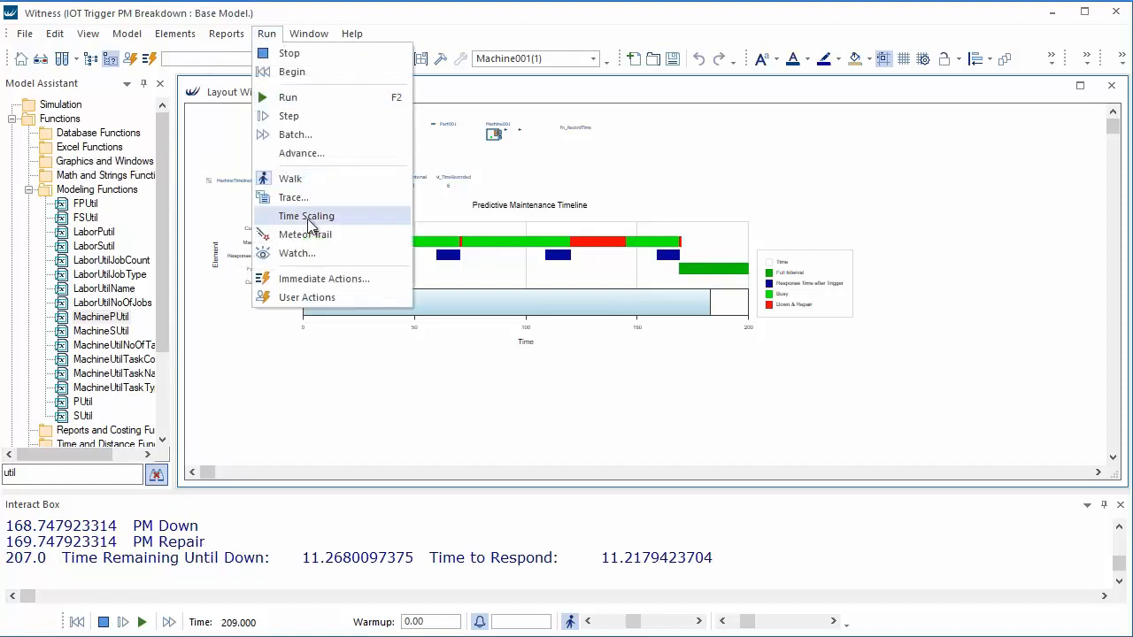
mouse_move(327, 296)
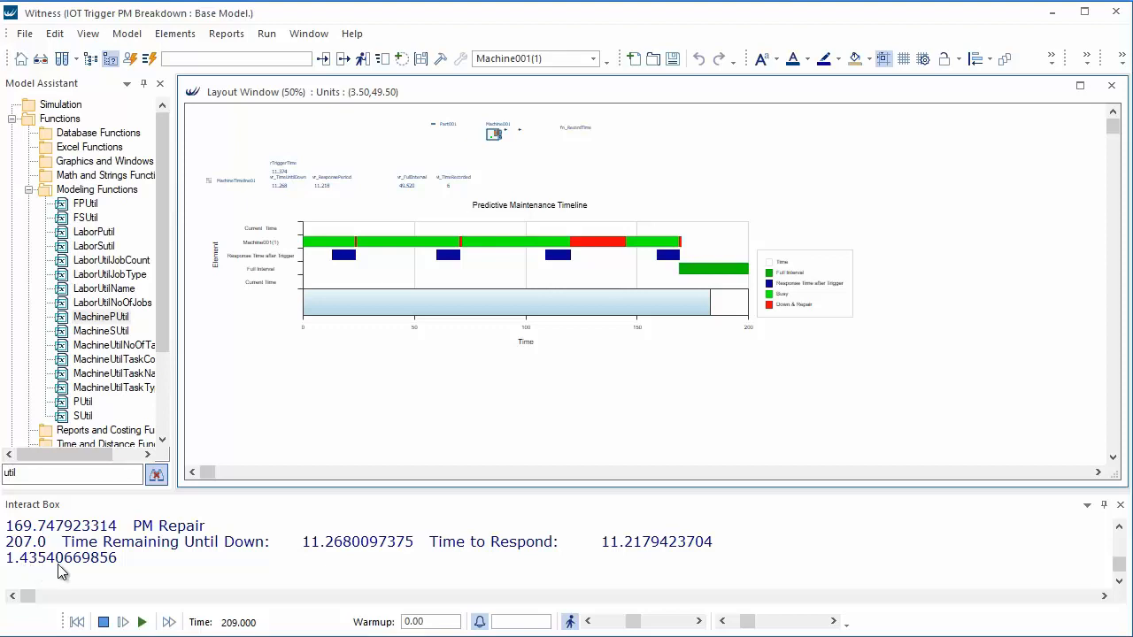
mouse_move(493, 180)
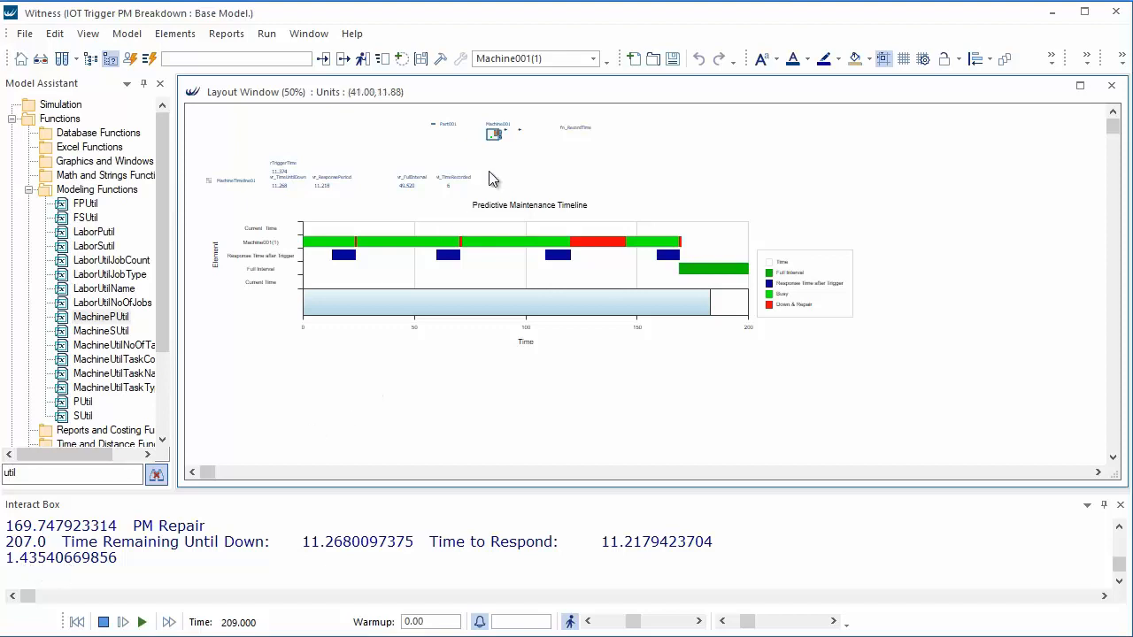
right_click(494, 133)
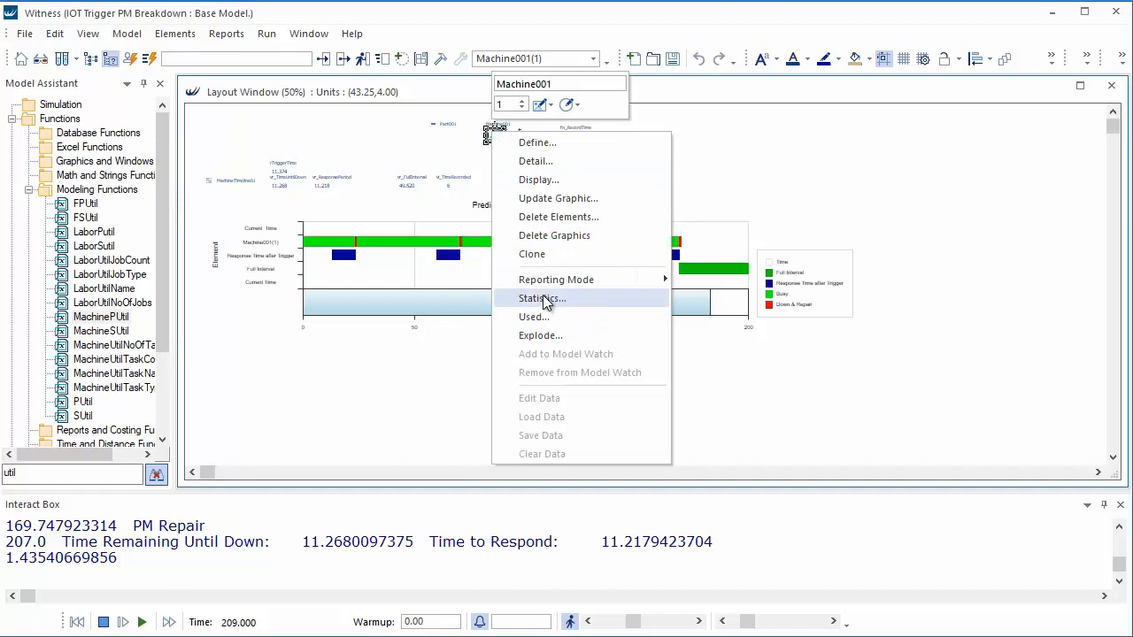
click(541, 298)
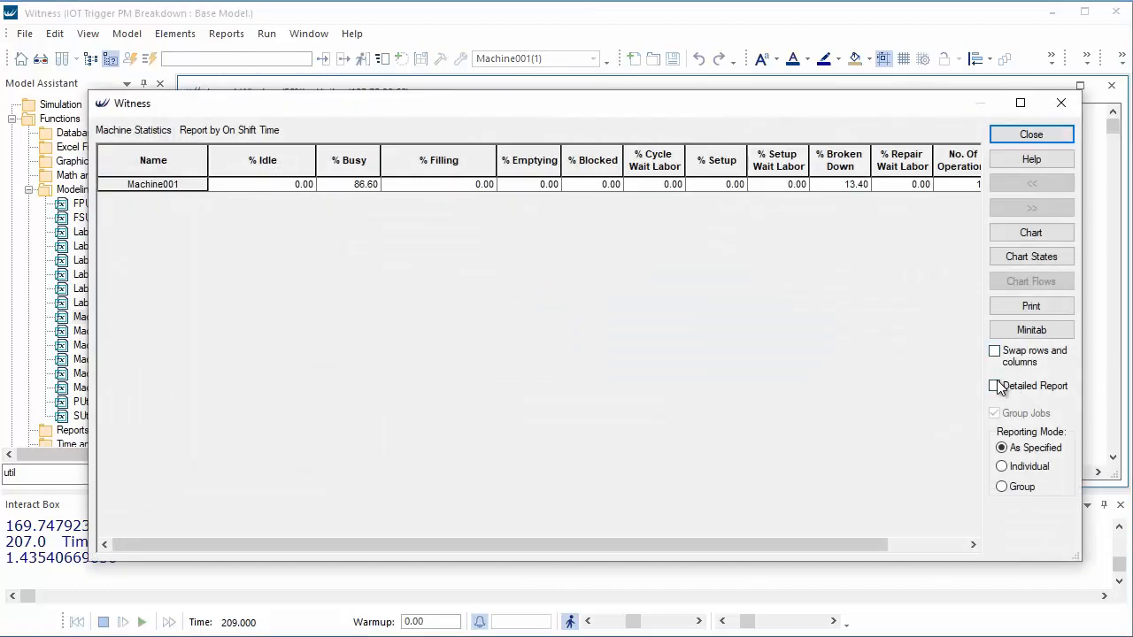
click(994, 386)
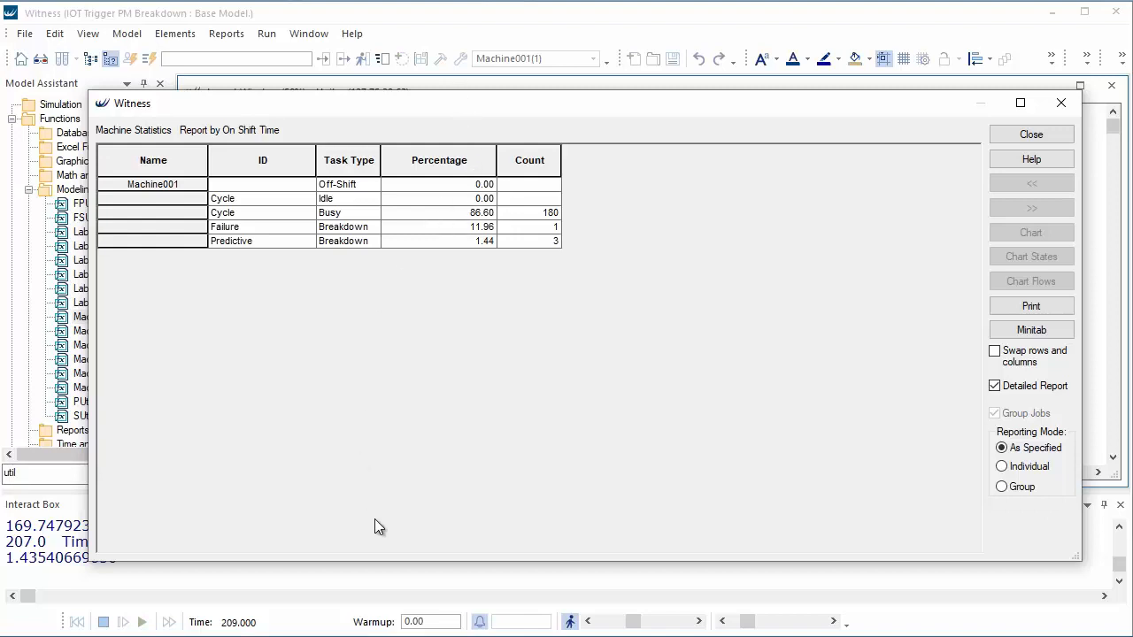
mouse_move(479, 126)
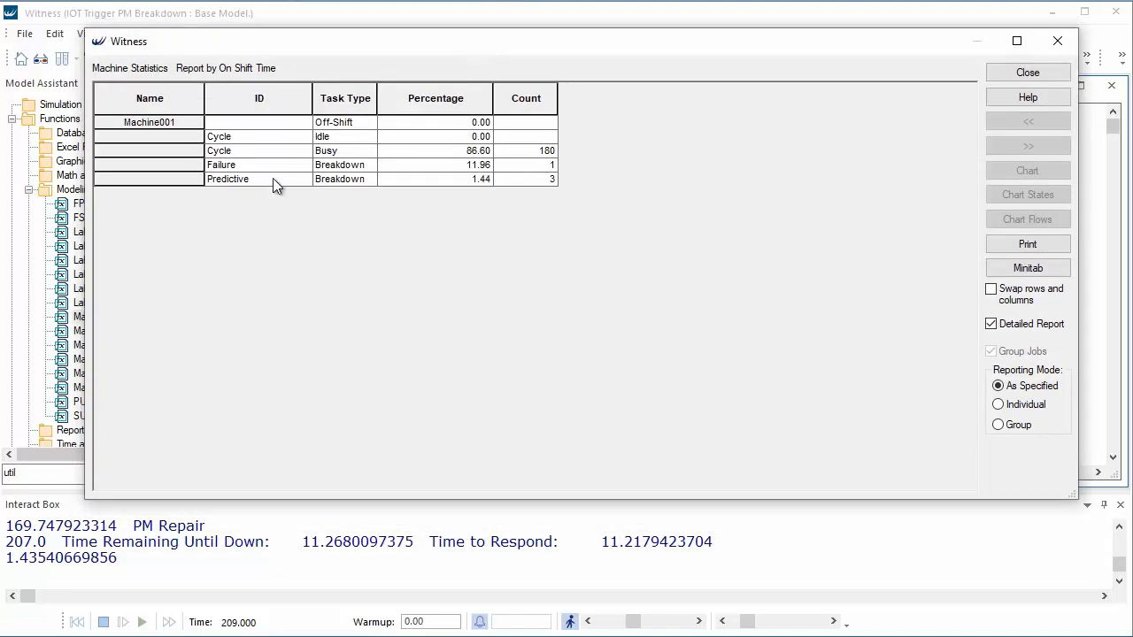
mouse_move(291, 174)
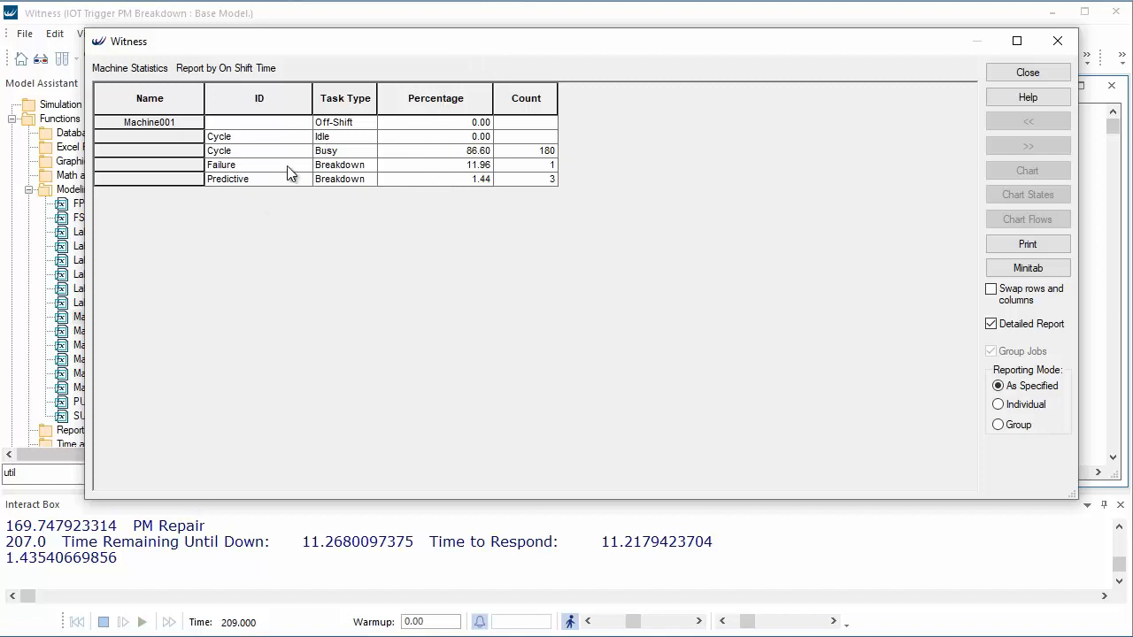
mouse_move(469, 185)
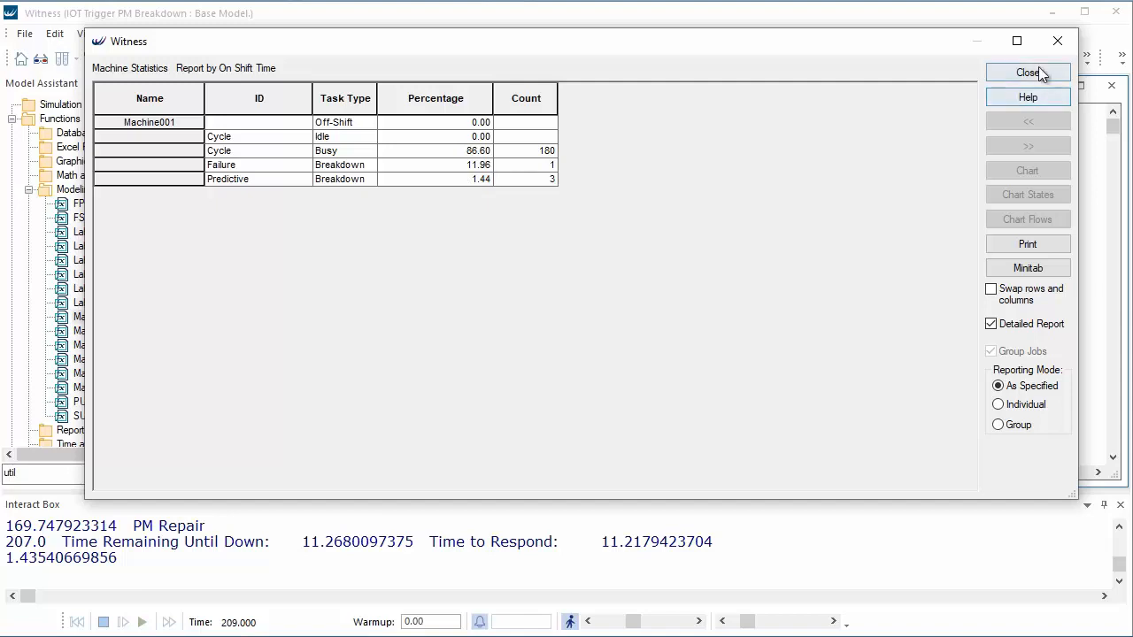
click(1028, 73)
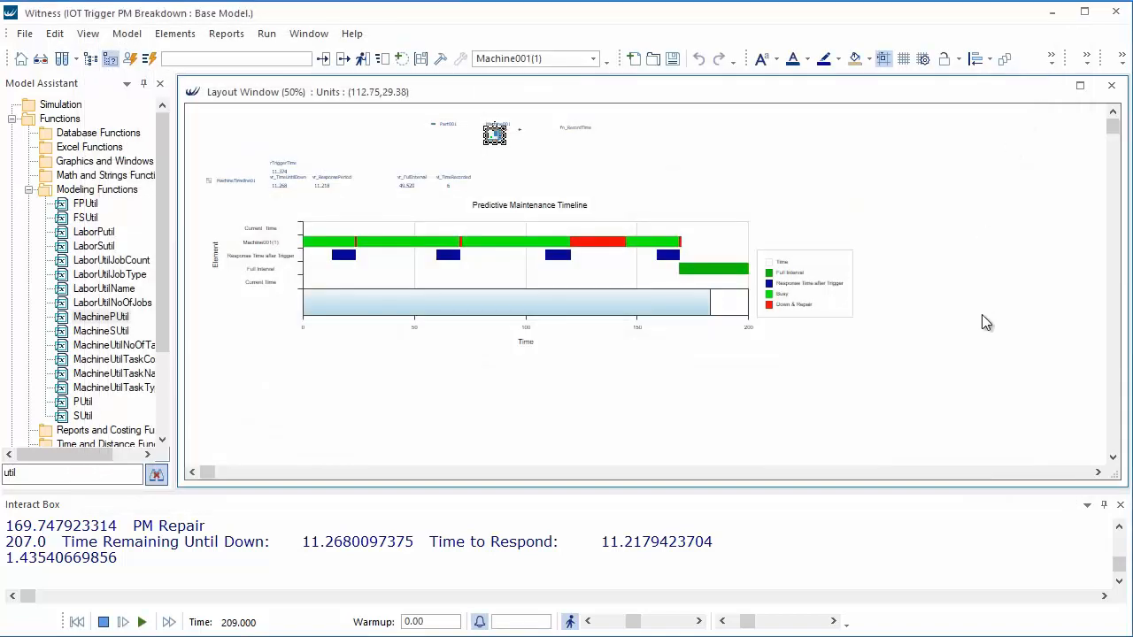